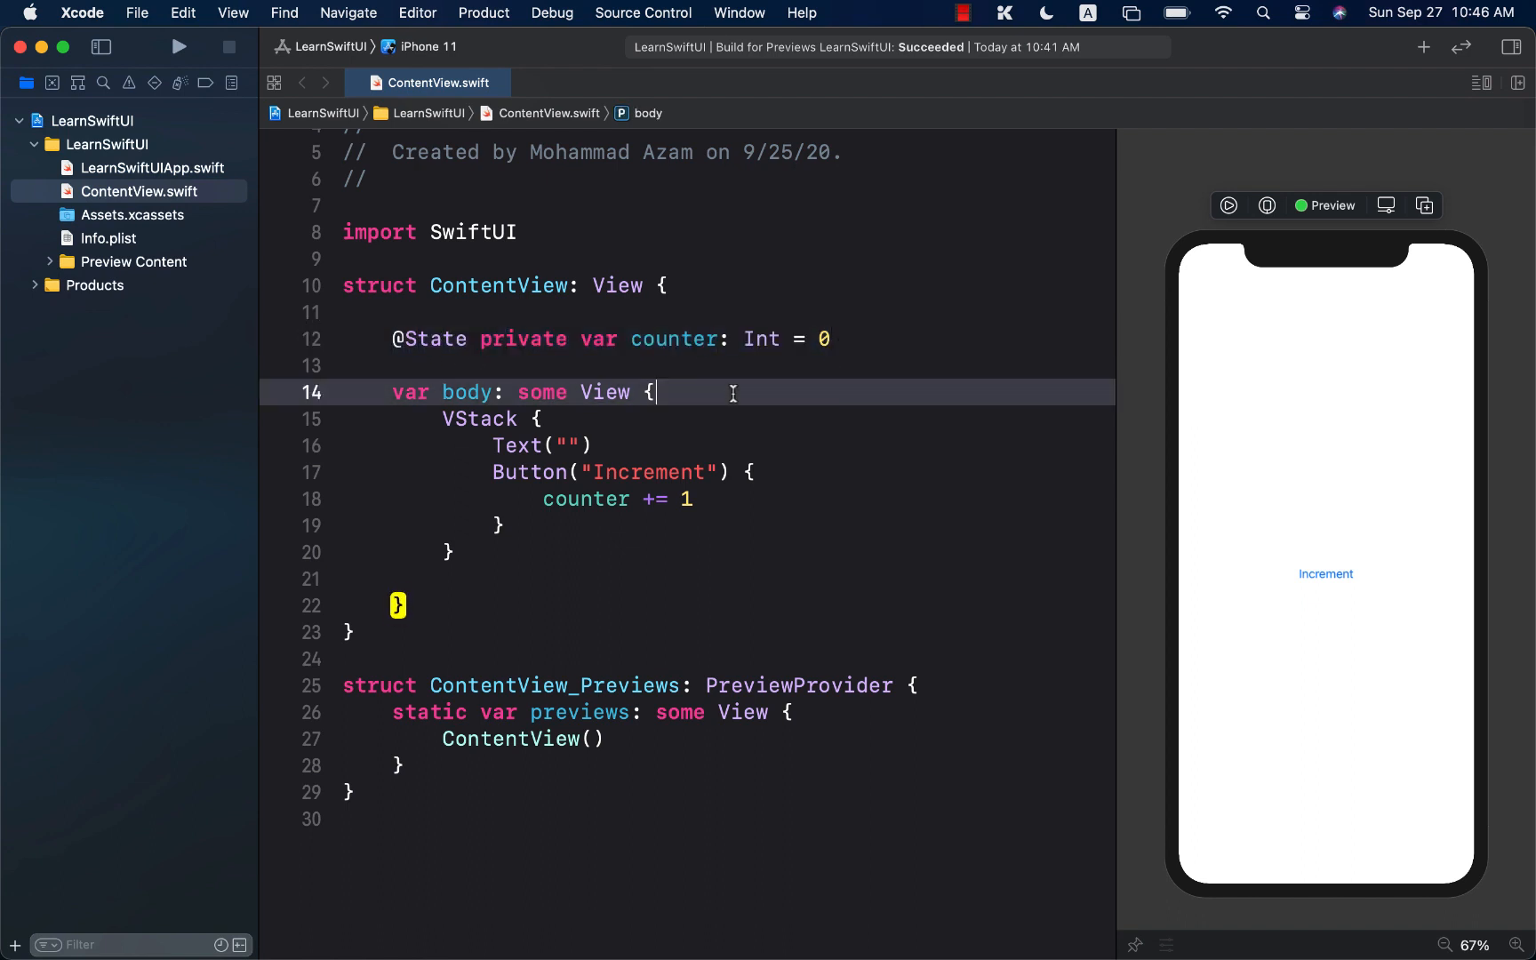
Step: Add a new line above the counter property and type setState({},)
left_click(1324, 573)
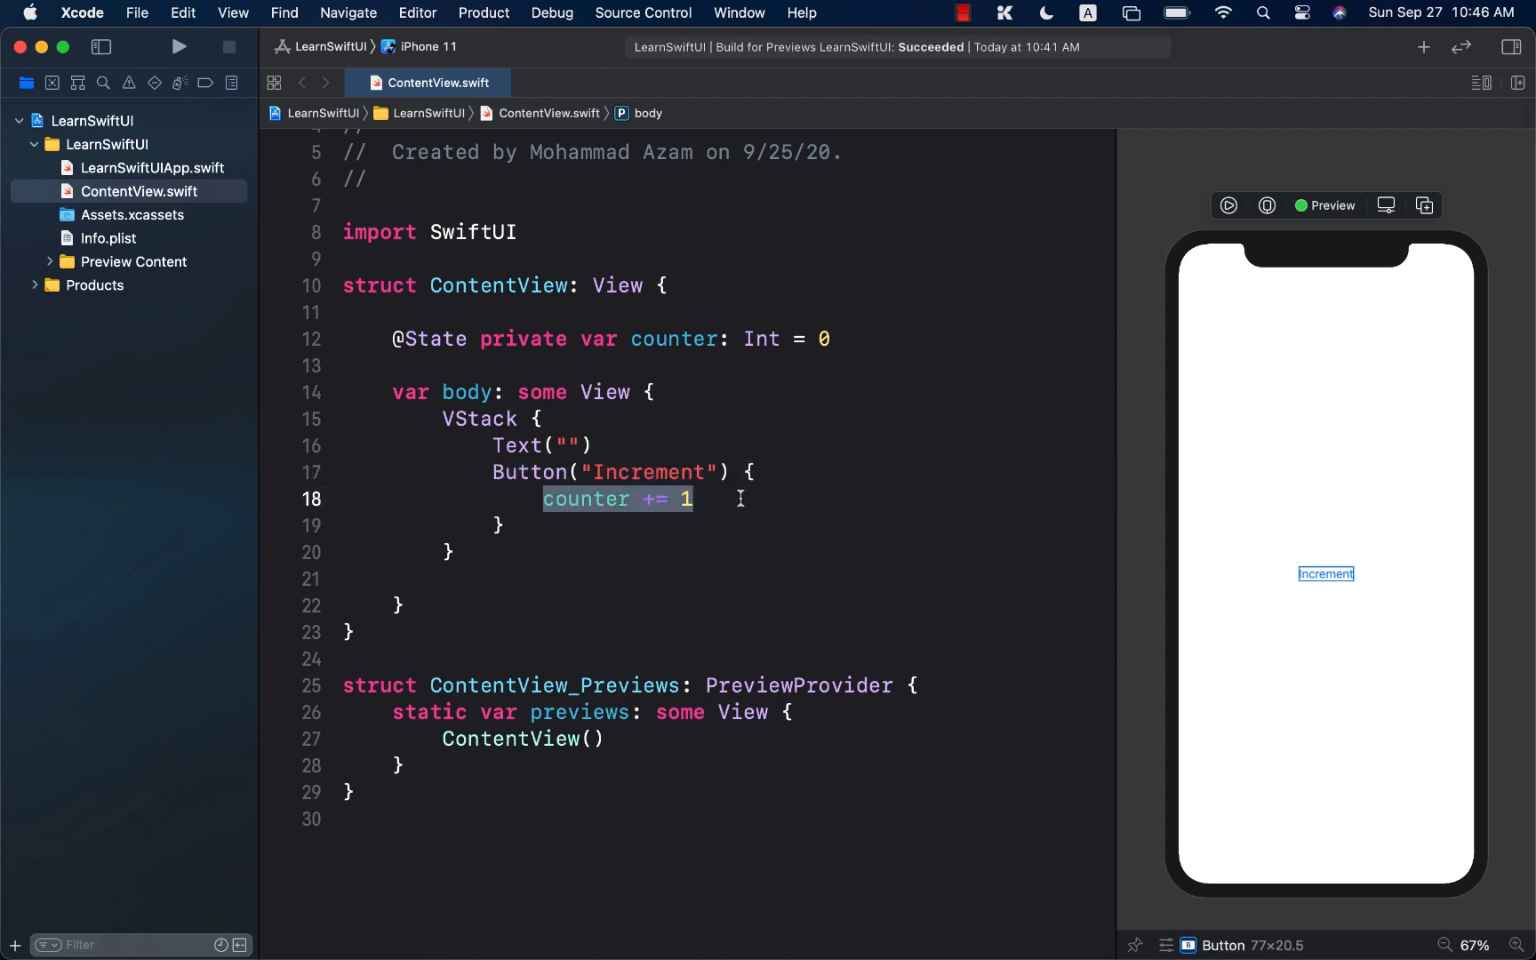
left_click(553, 524)
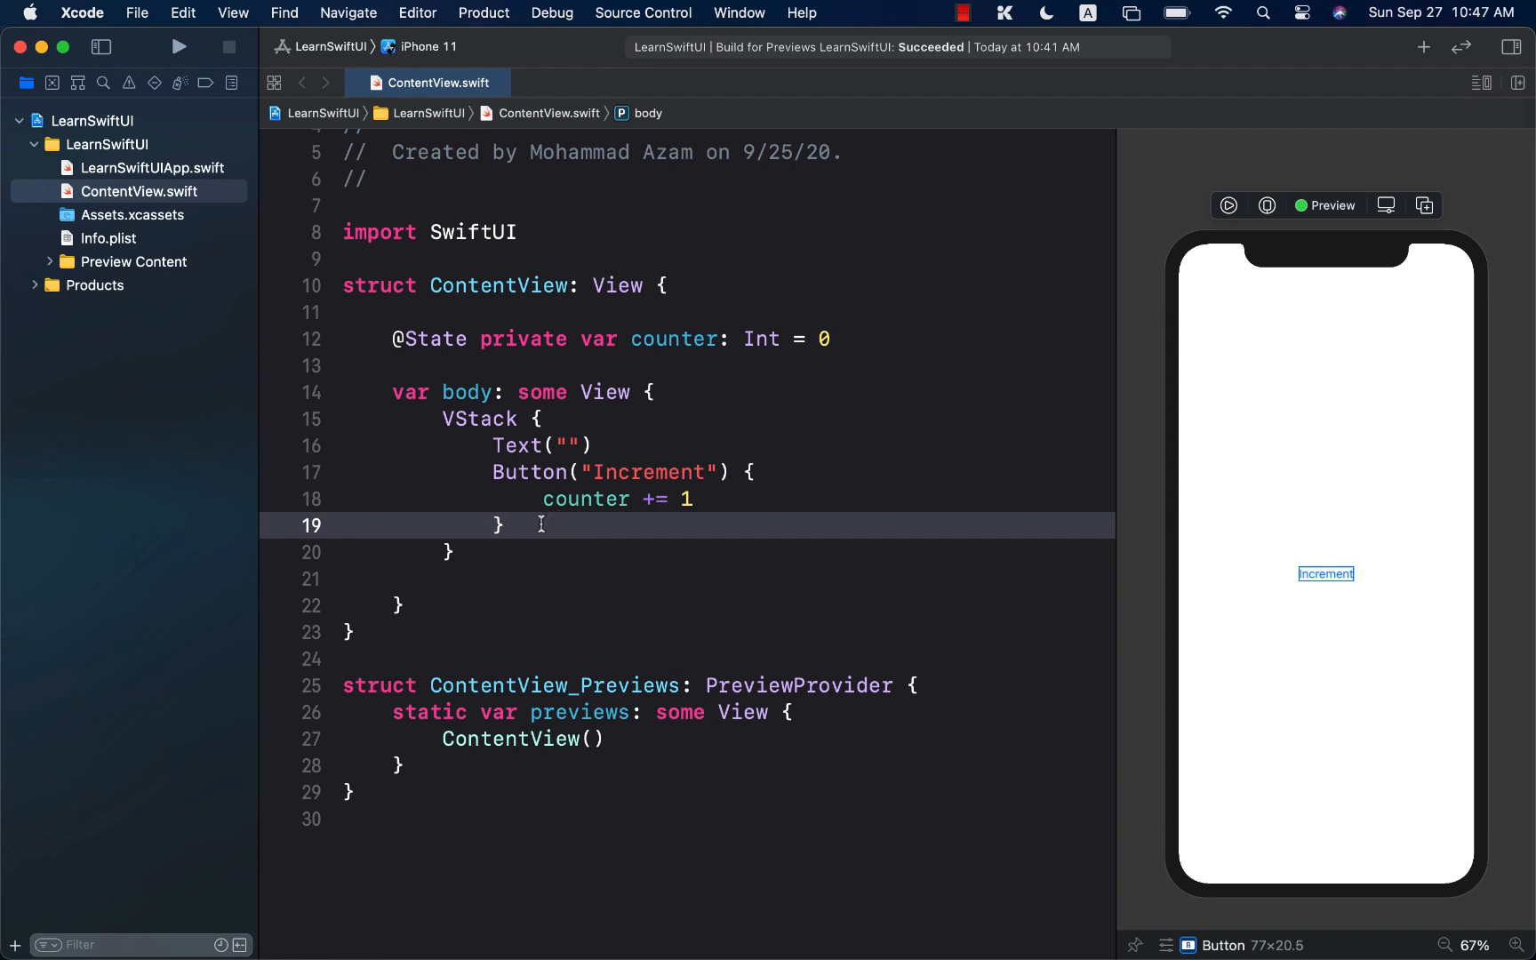
key("Return")
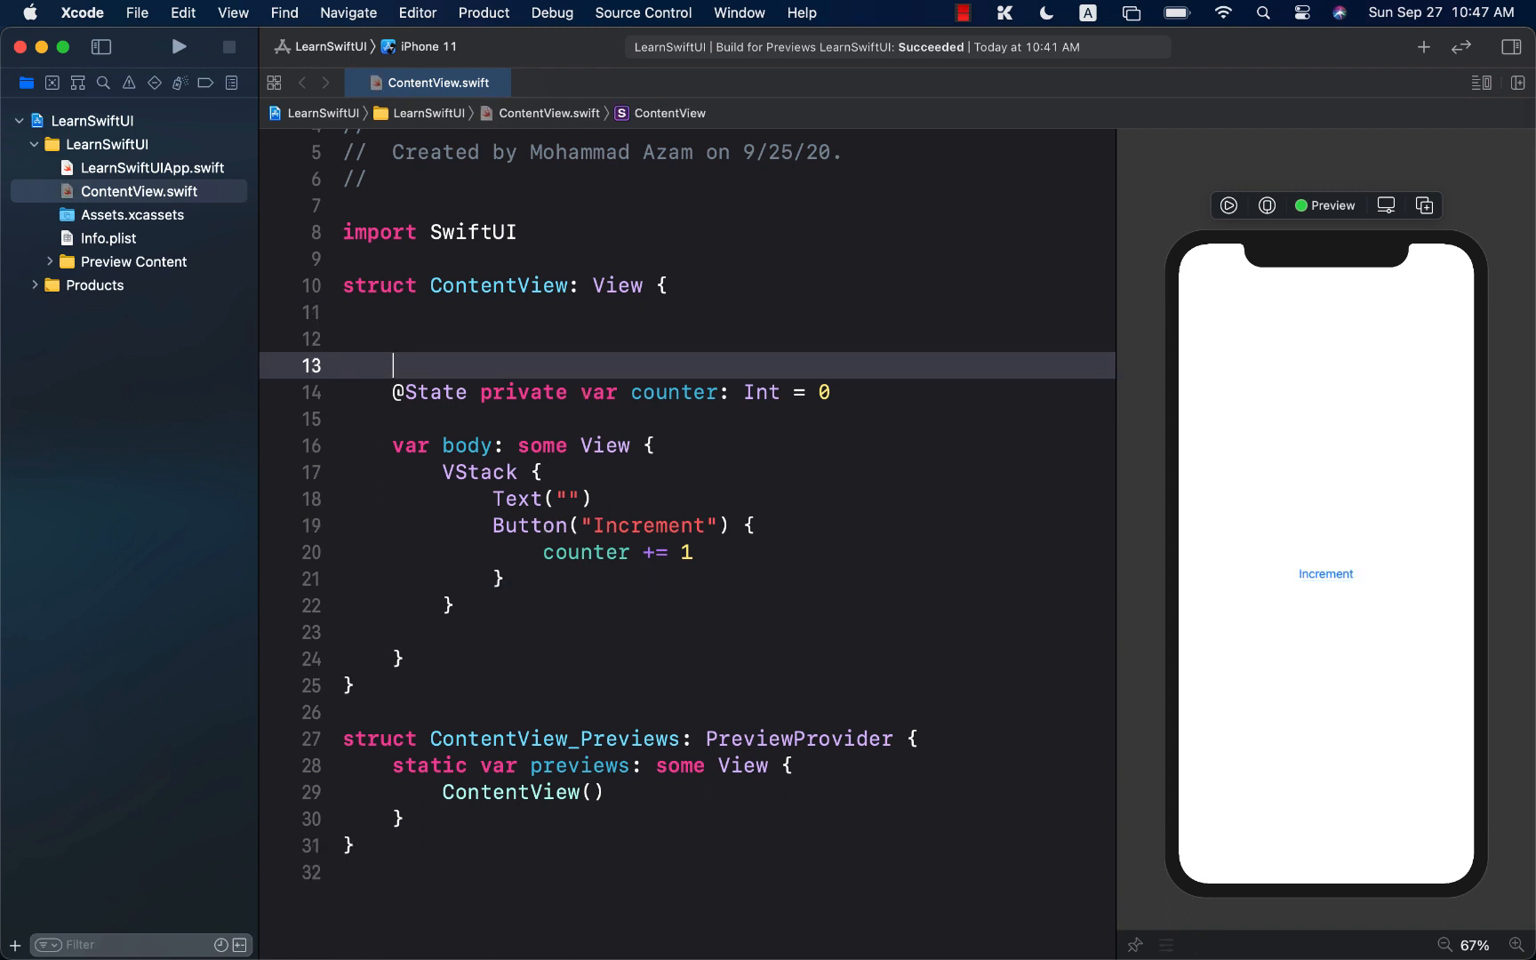
type("setState")
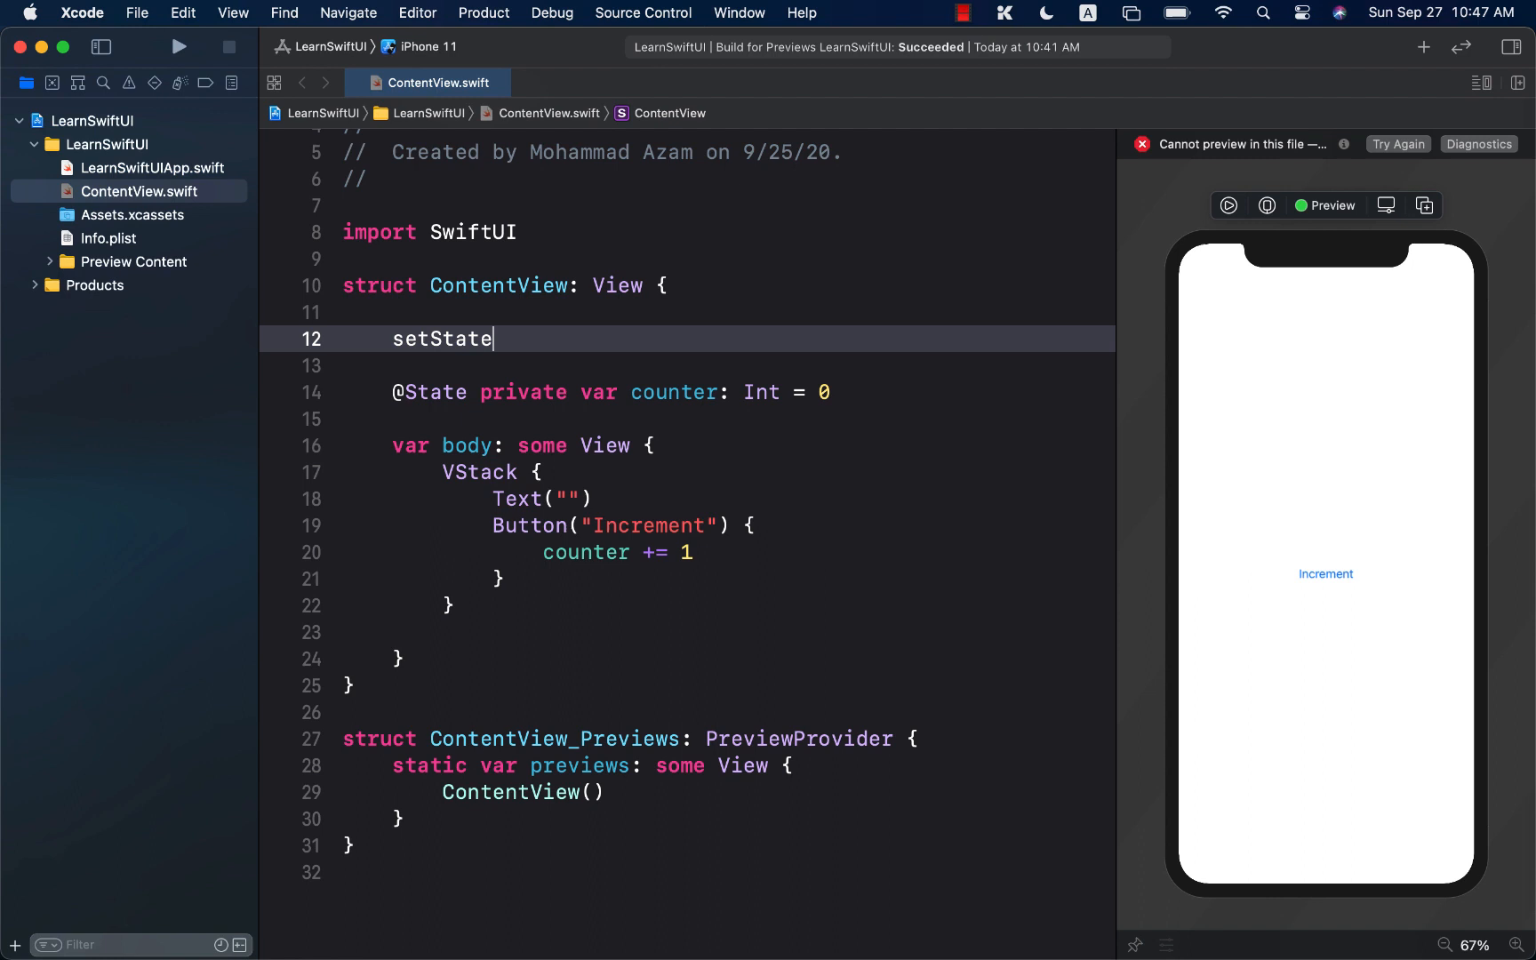
type("(")
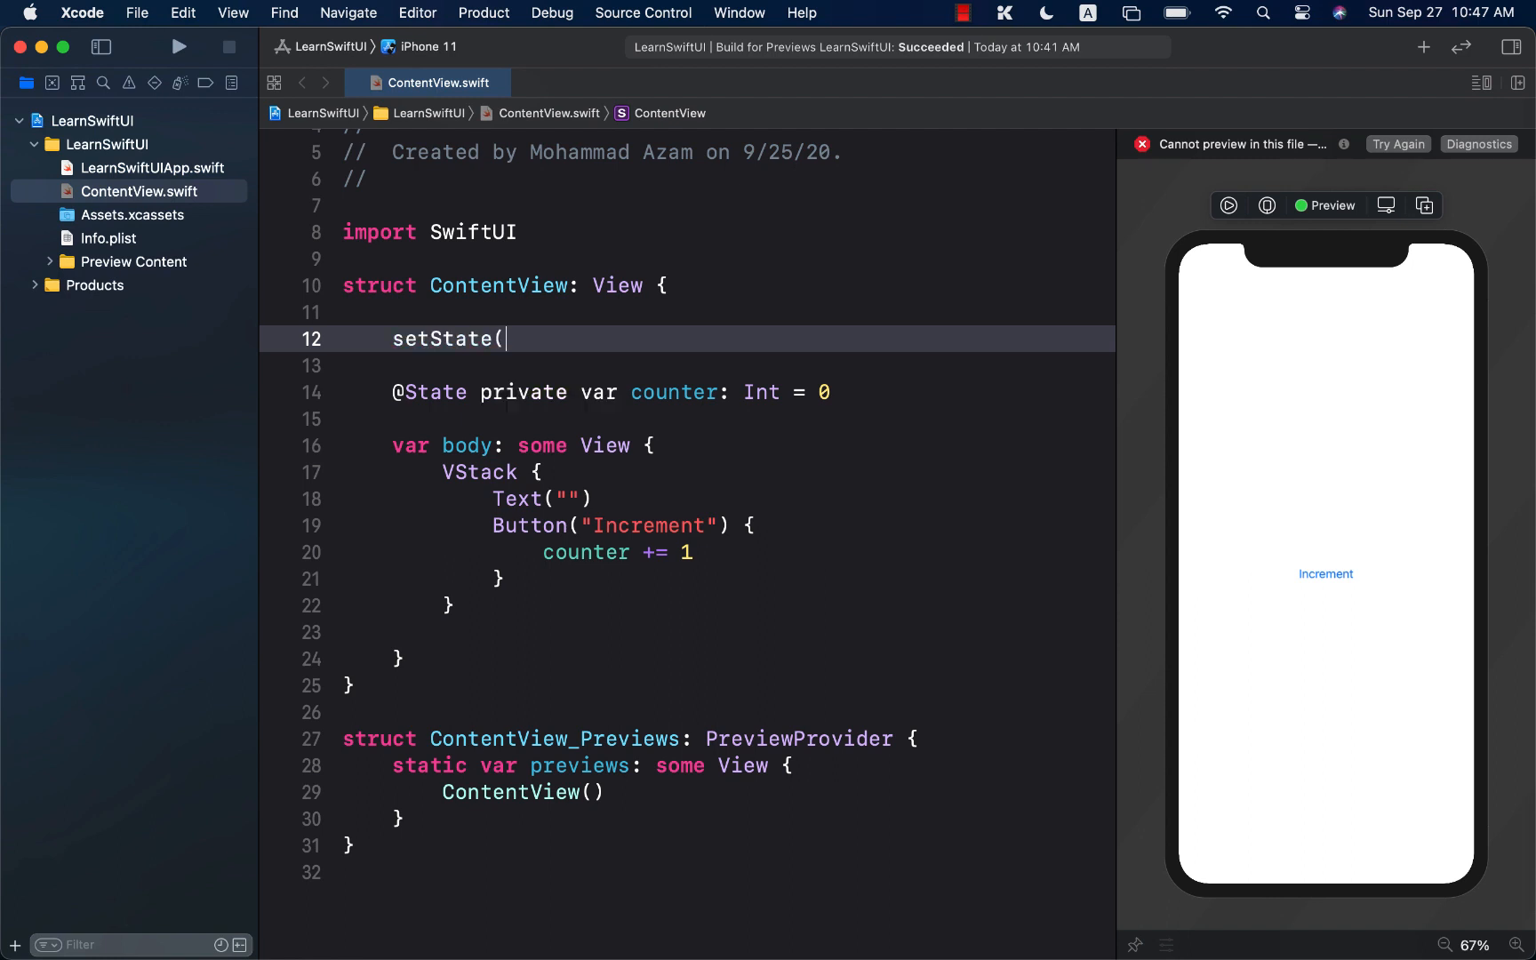
type("{}")
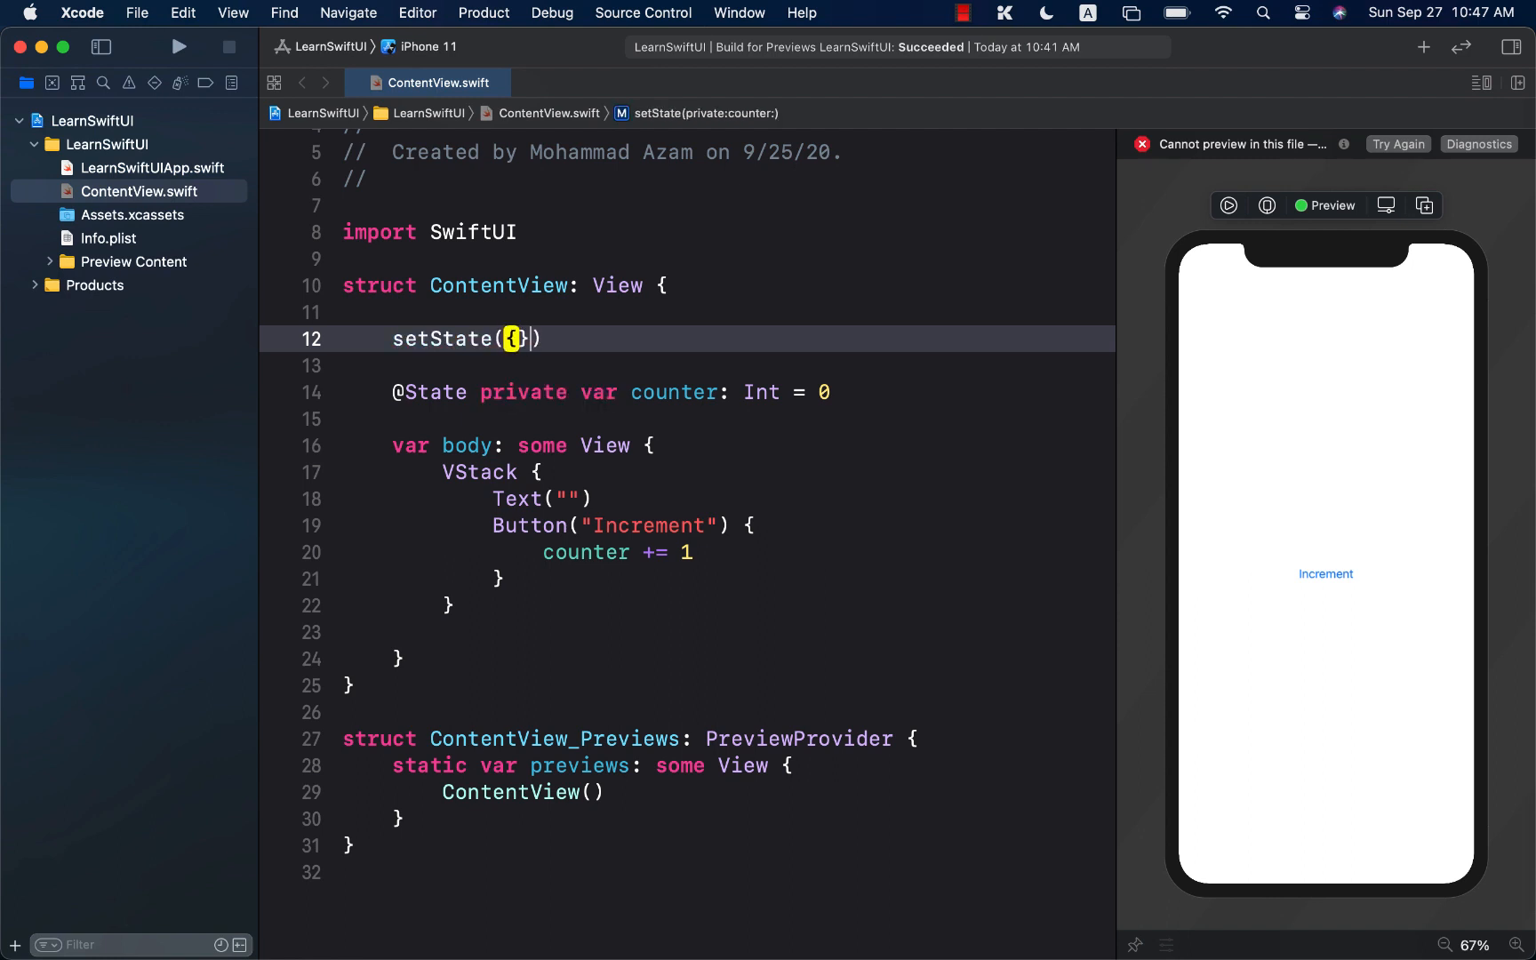
type(",")
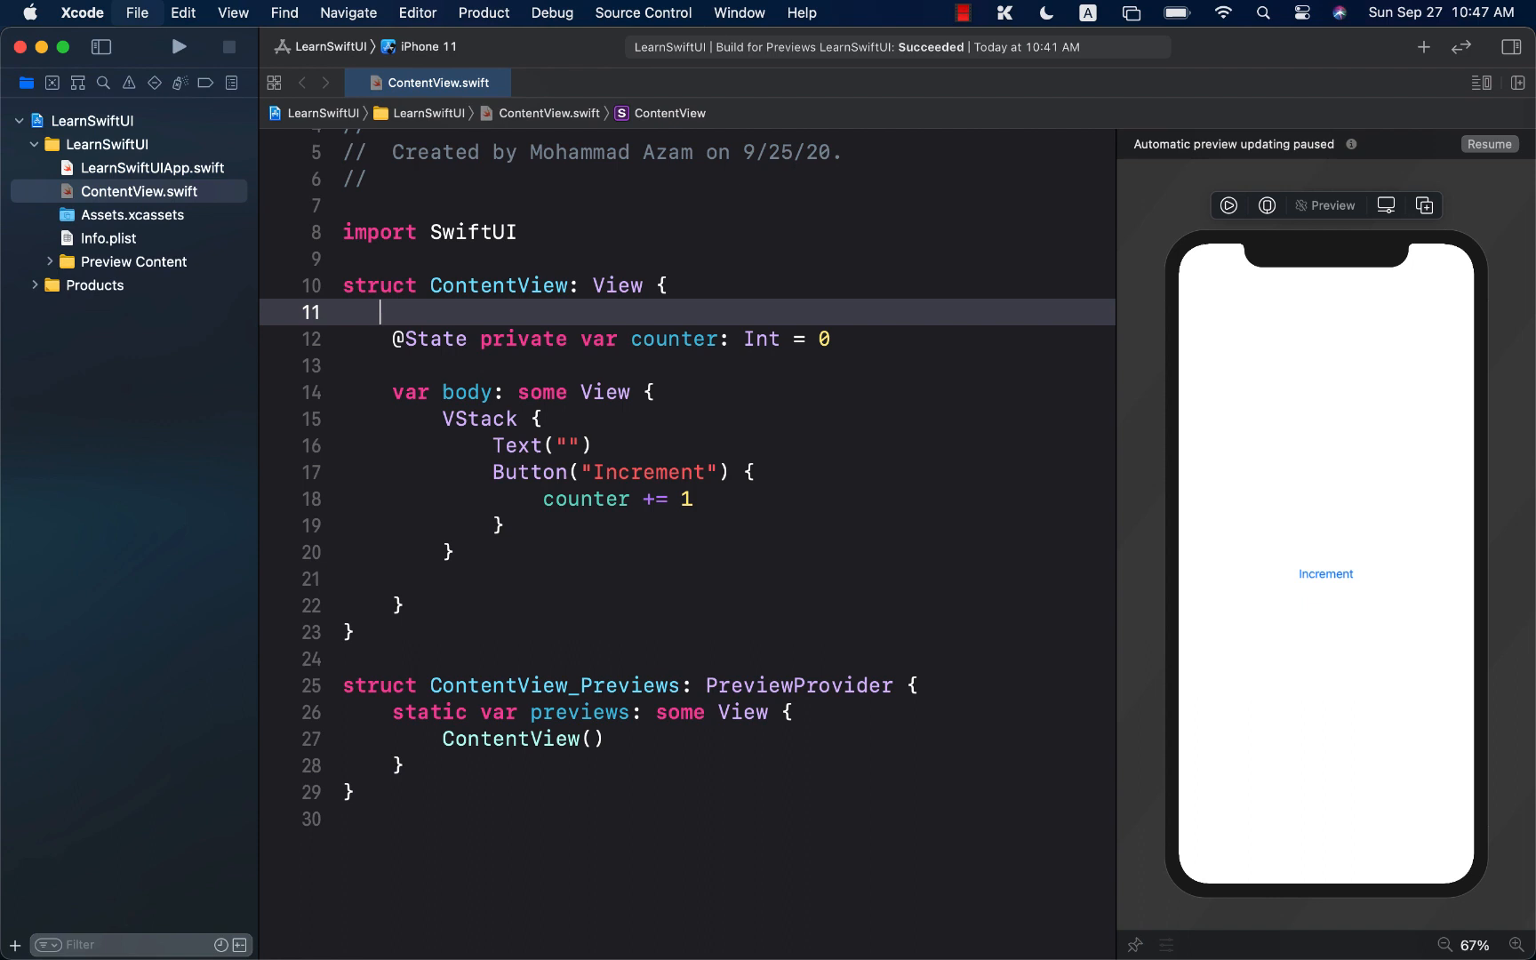
Step: Add .onChange(of: counter) below the VStack that prints the new value
left_click(453, 553)
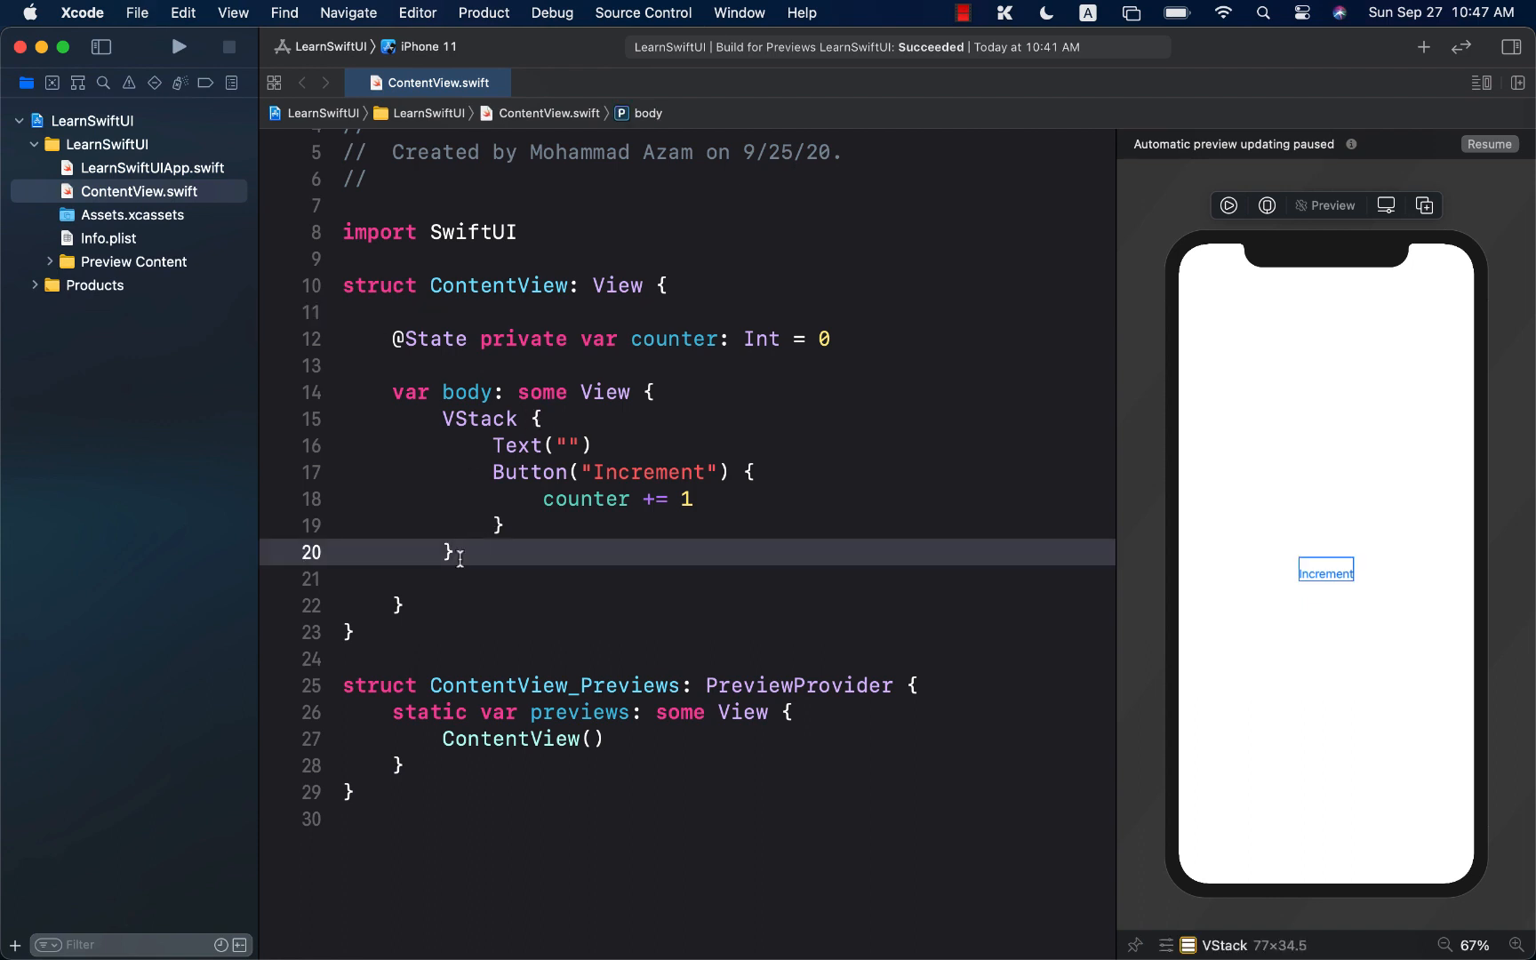
left_click(447, 575)
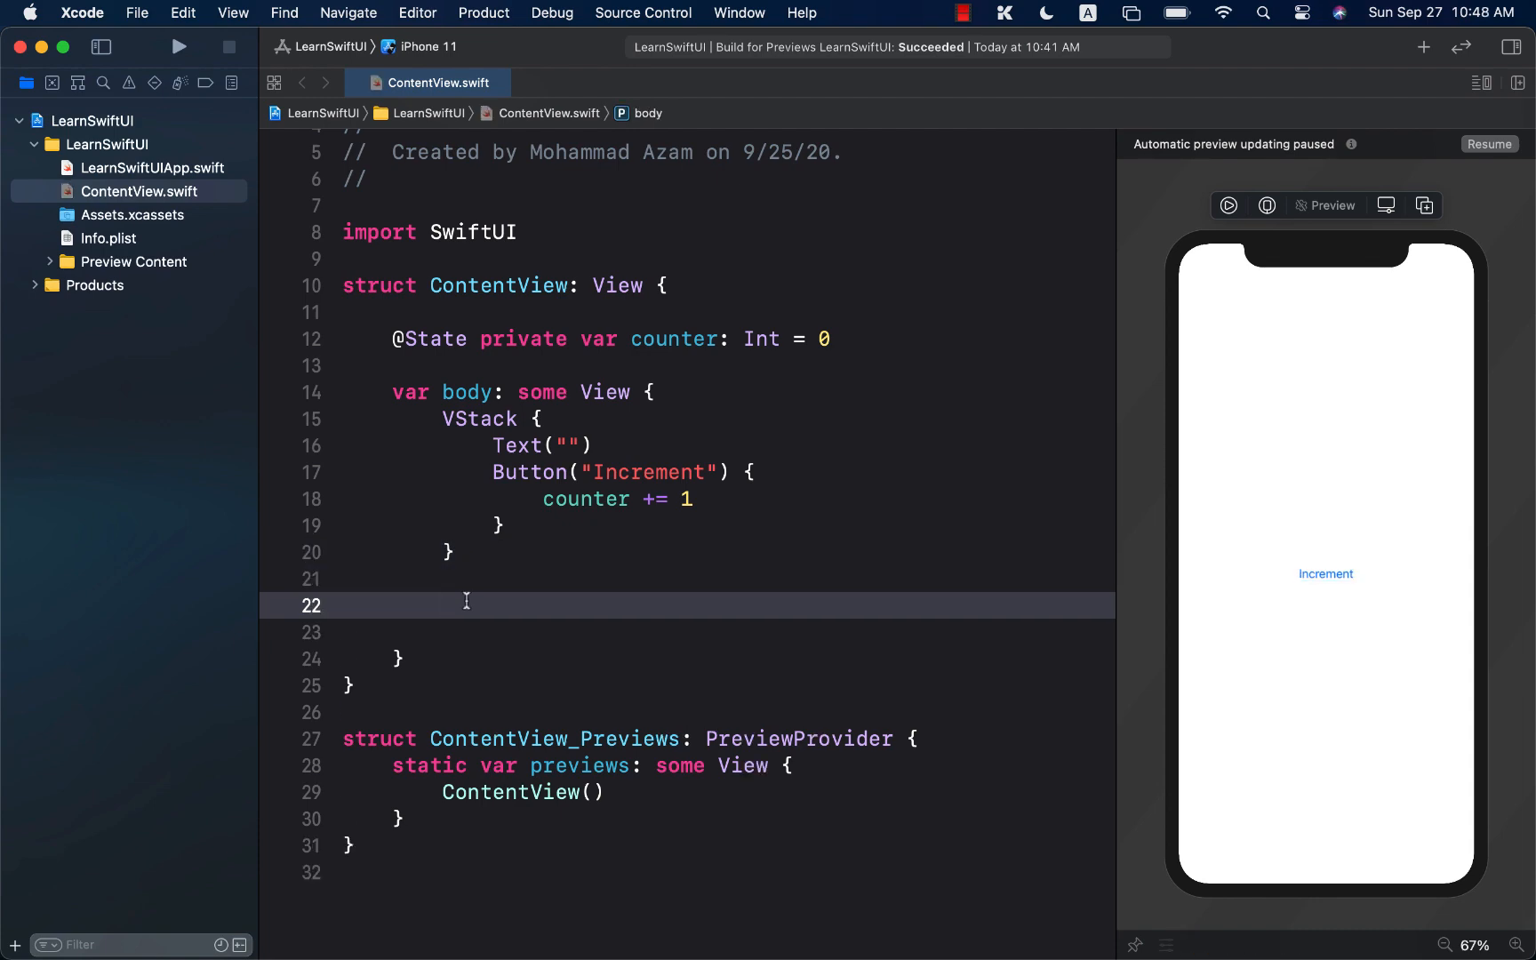
type(".onChag")
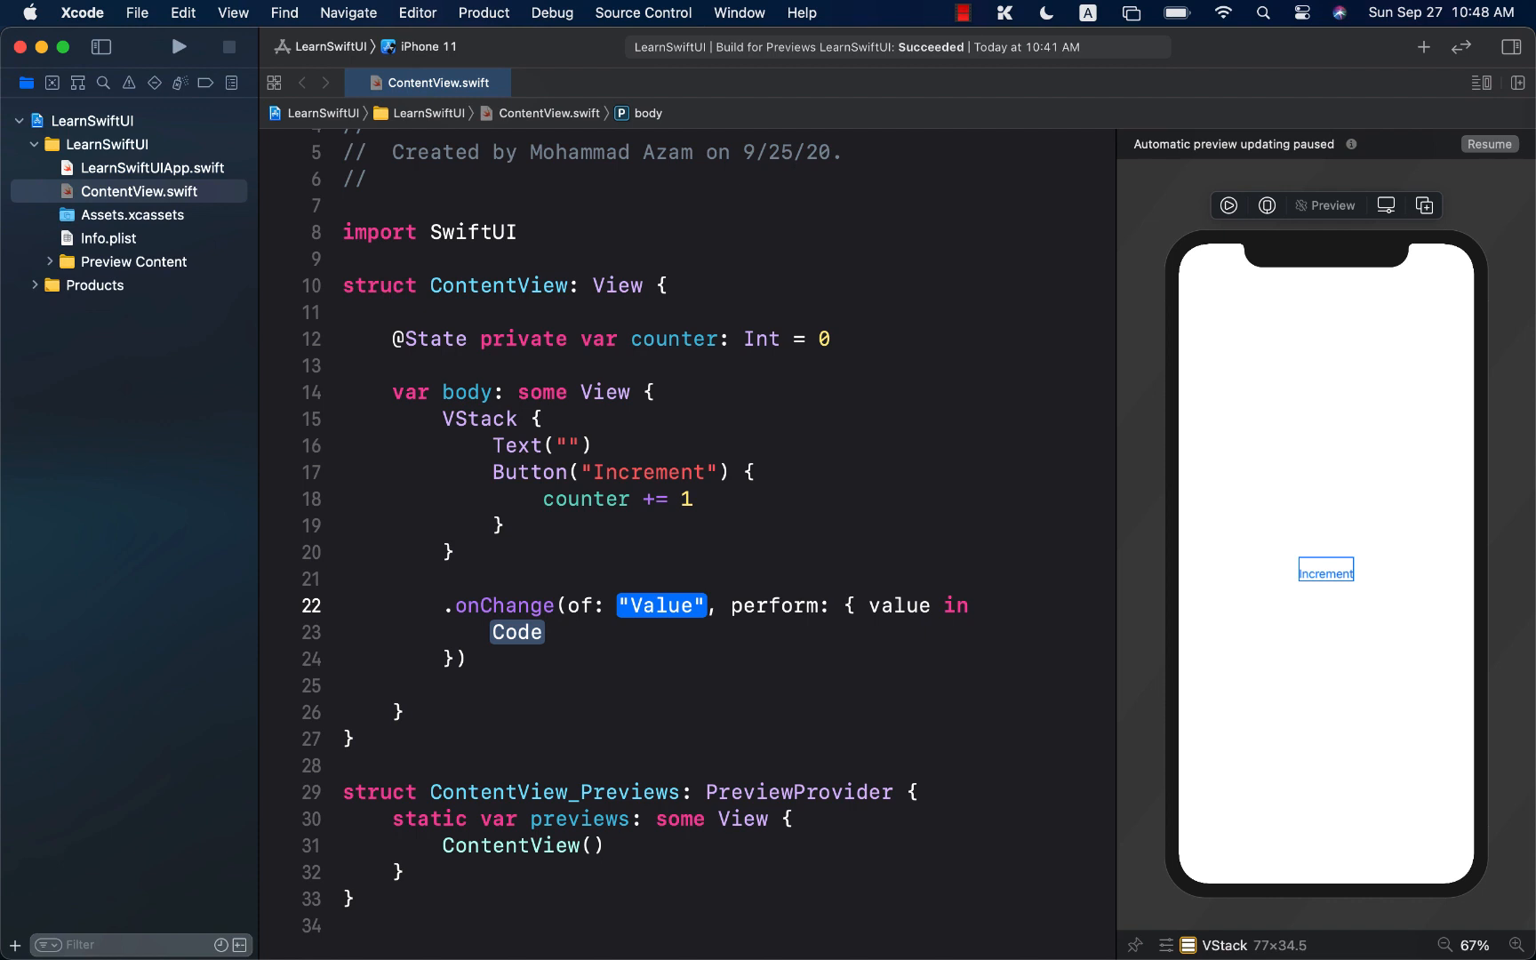
type("counter")
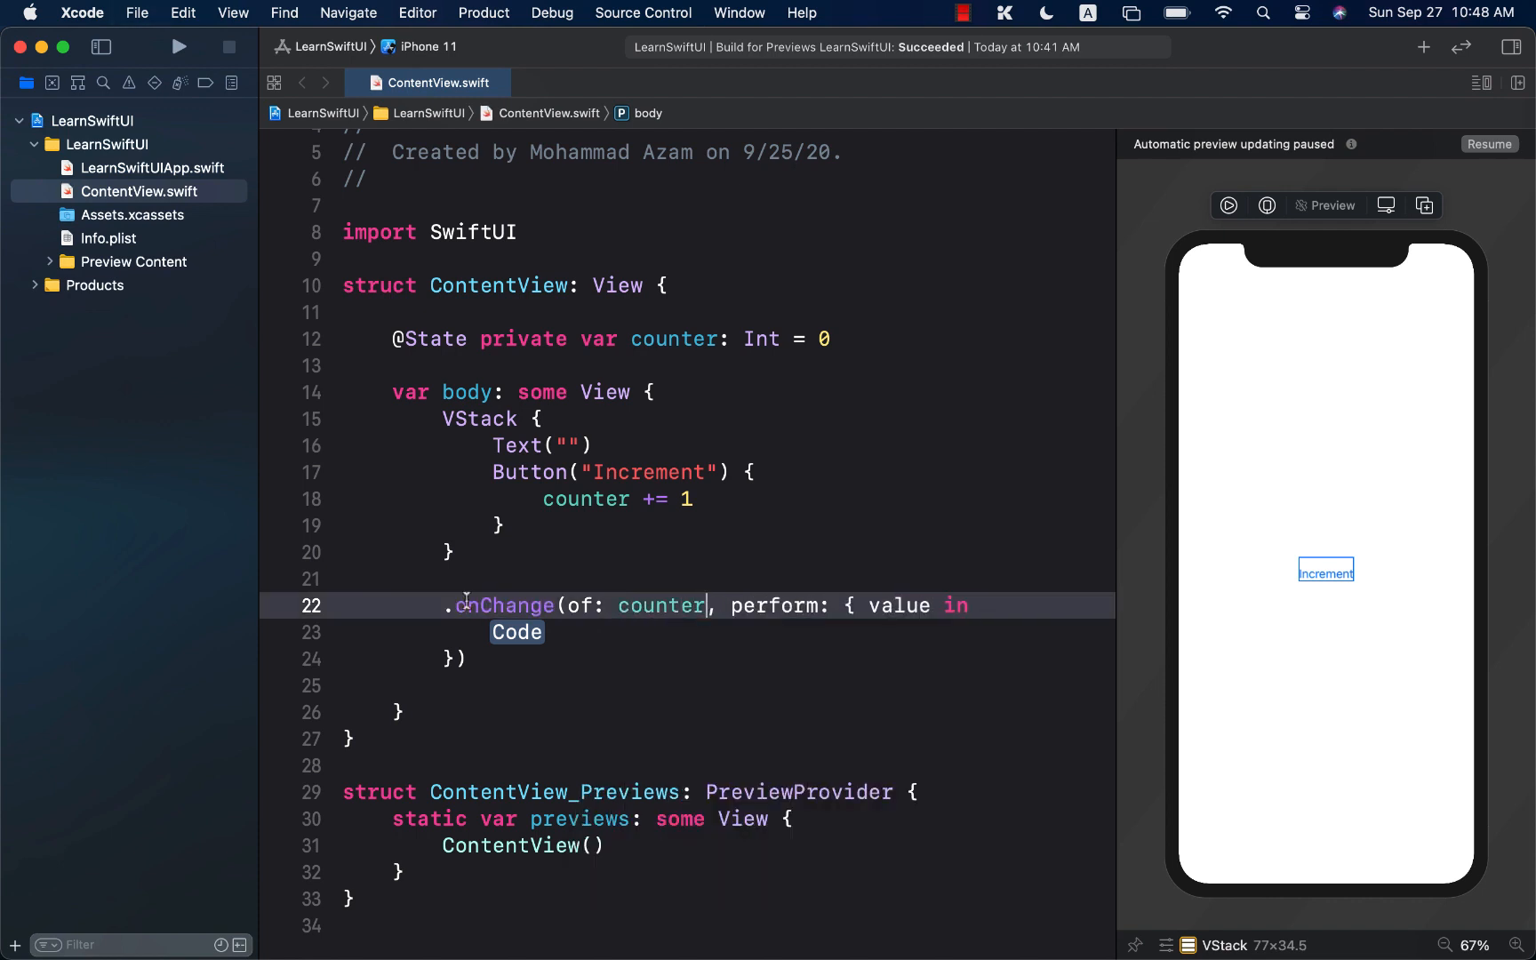
type("p")
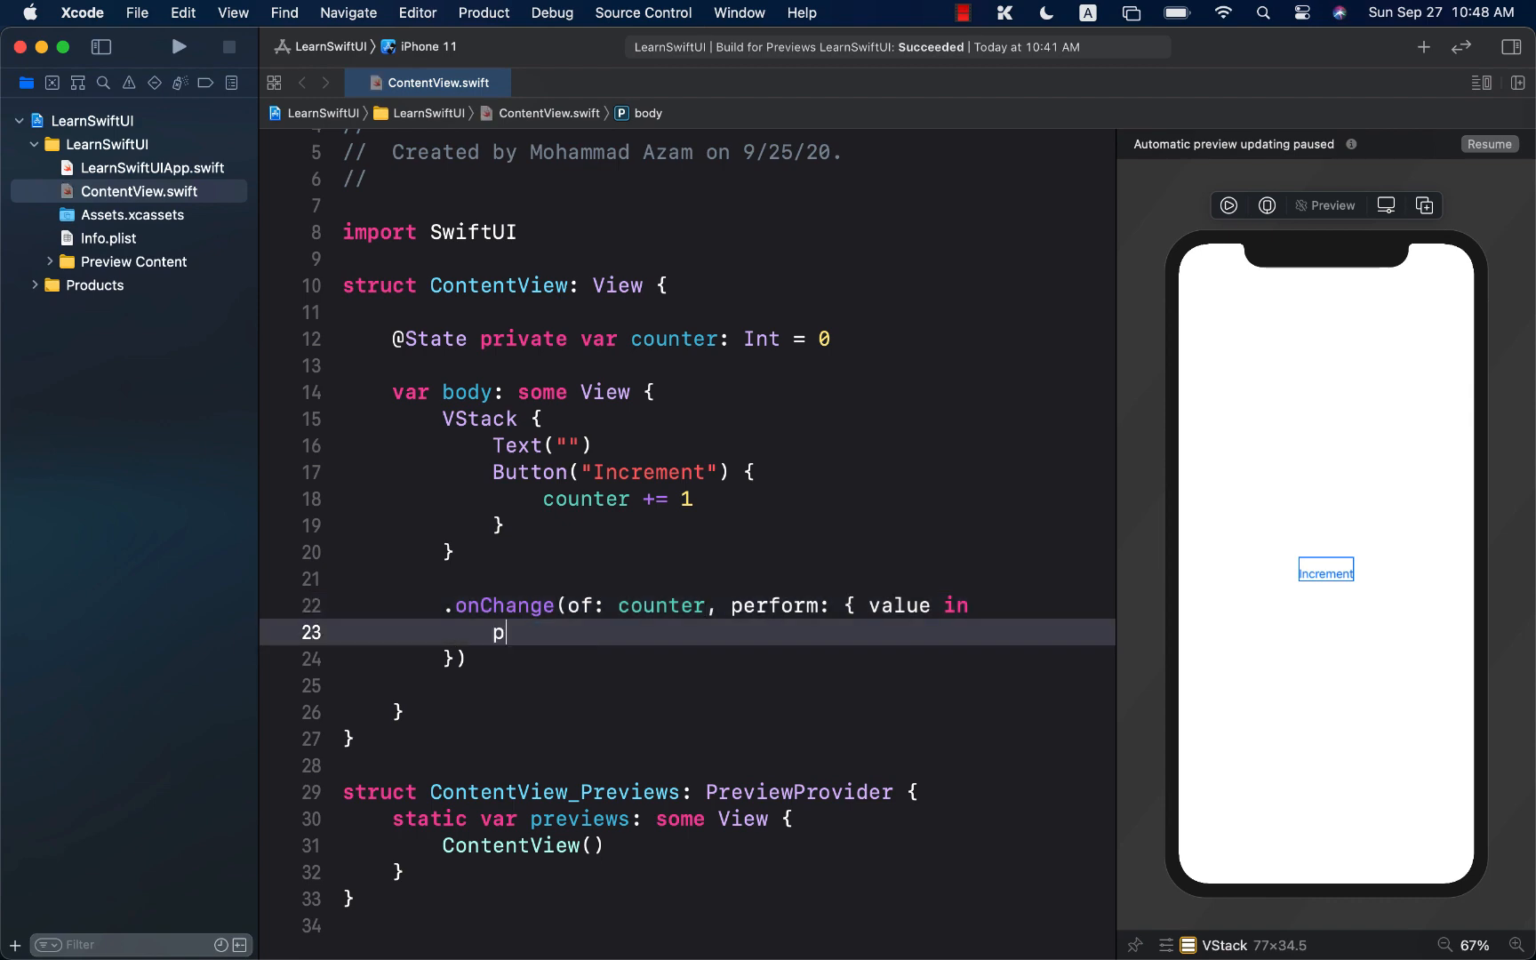
type("rint(value)")
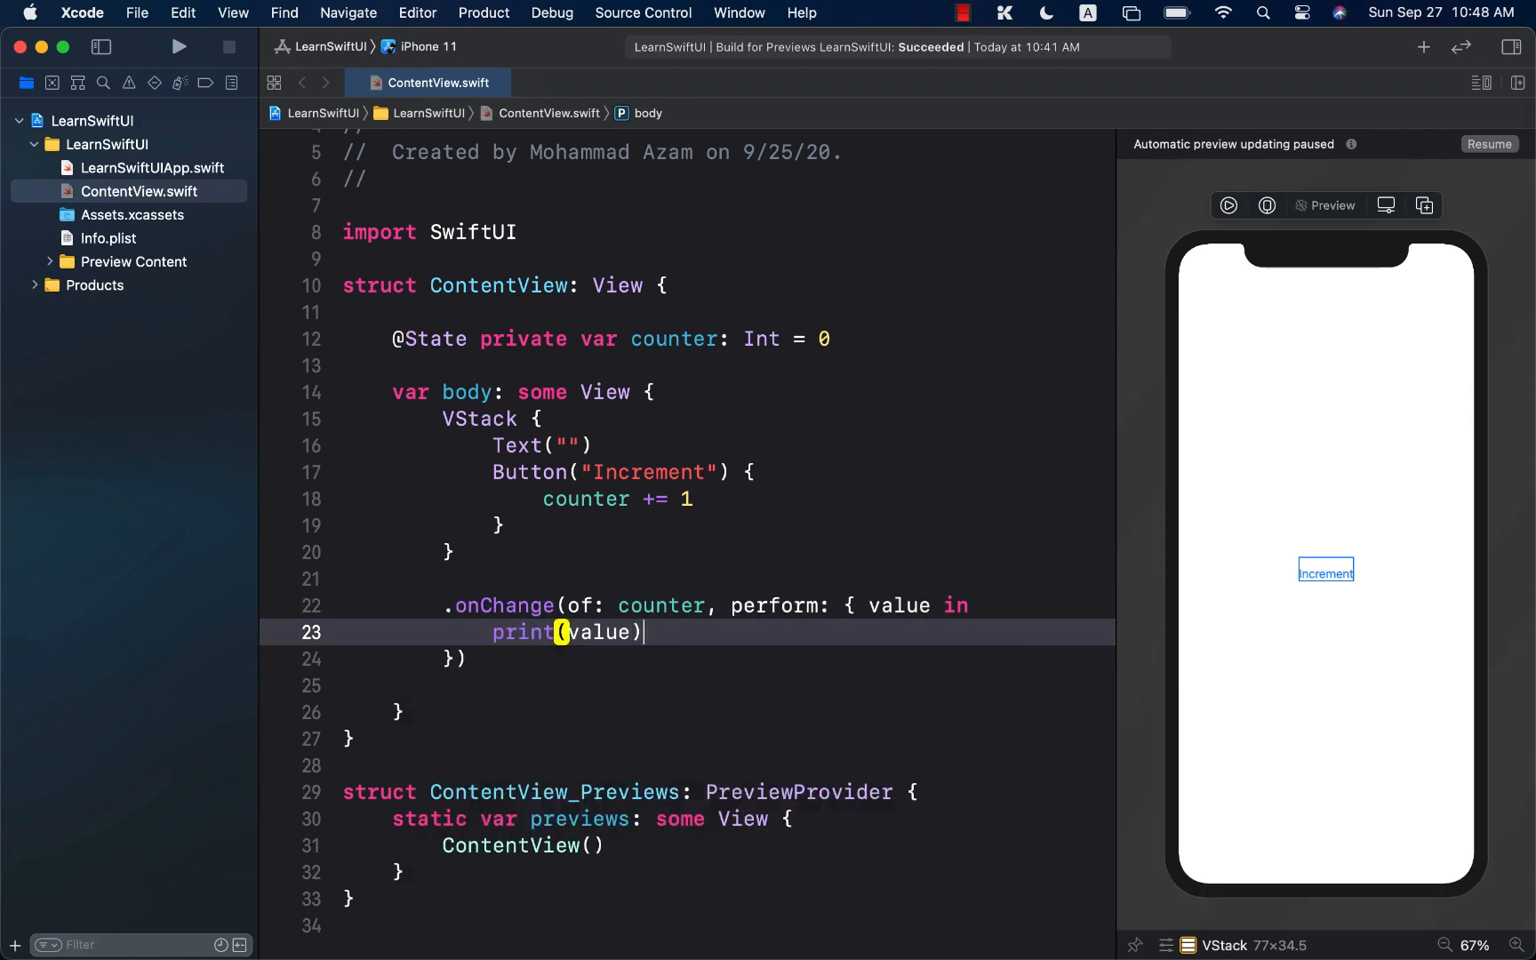
double_click(661, 605)
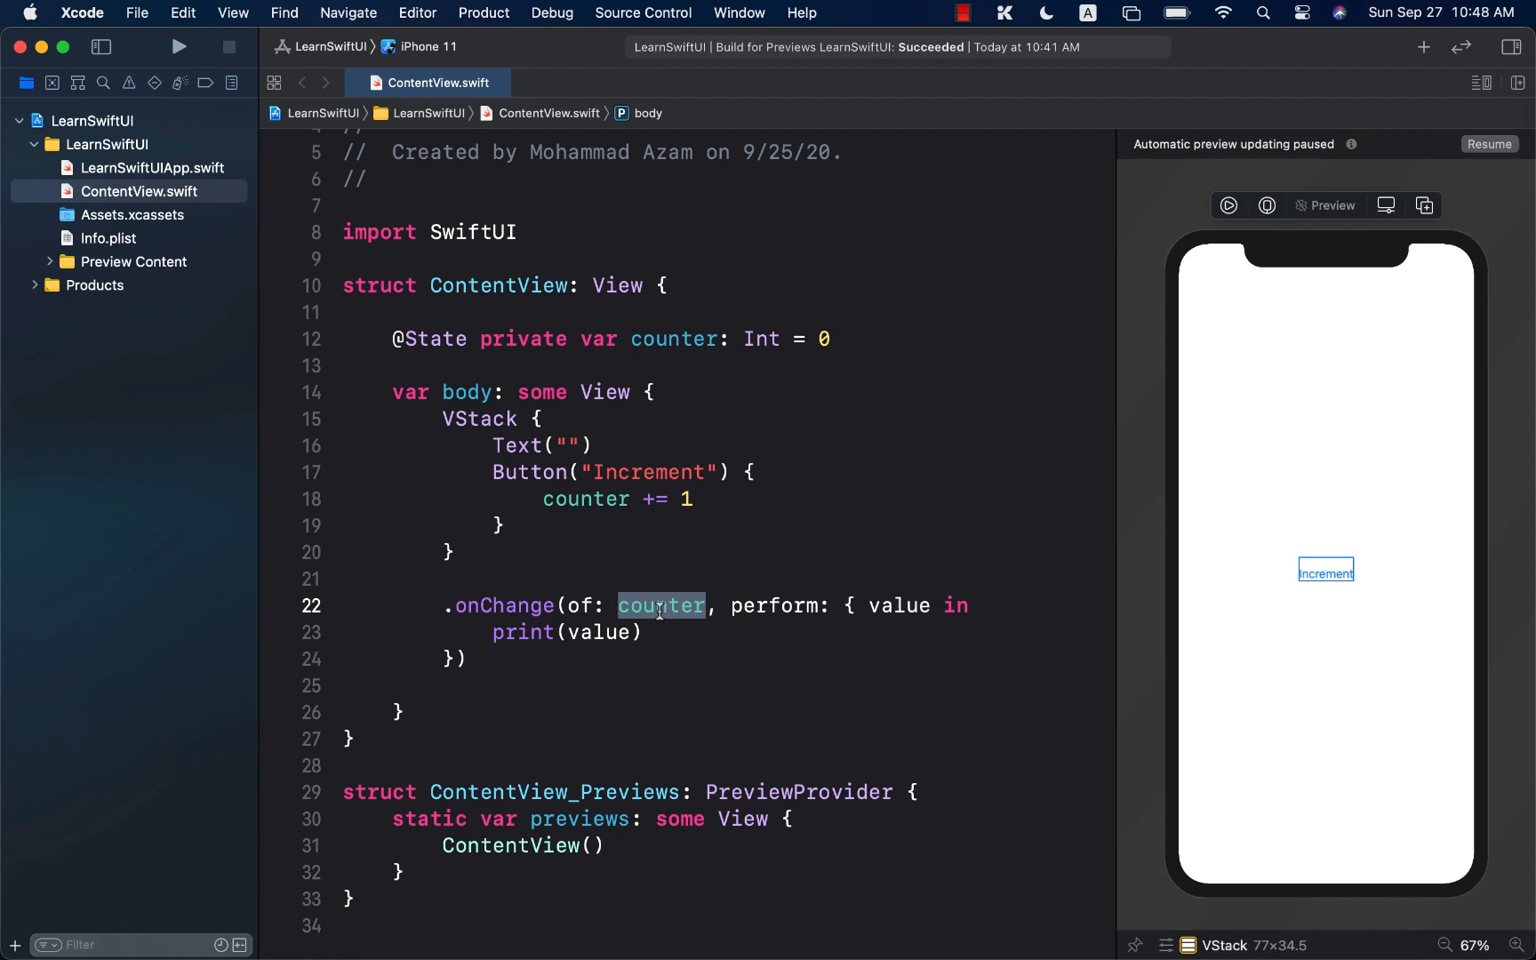
left_click(564, 632)
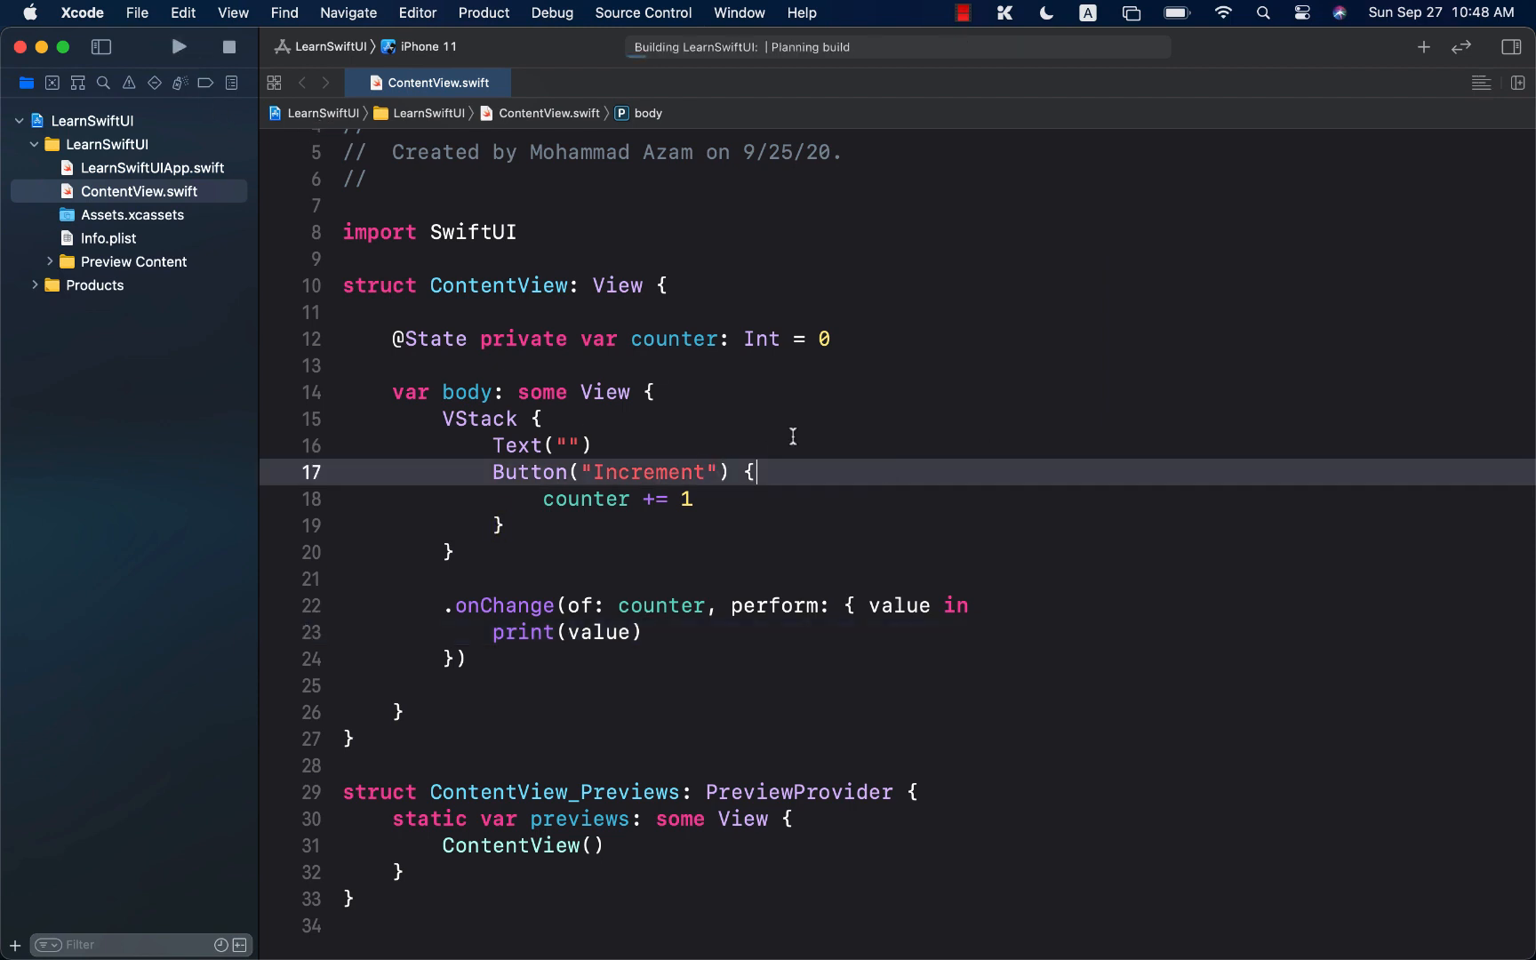
Step: Run the app, tap Increment repeatedly to print counter values, then stop it
left_click(644, 632)
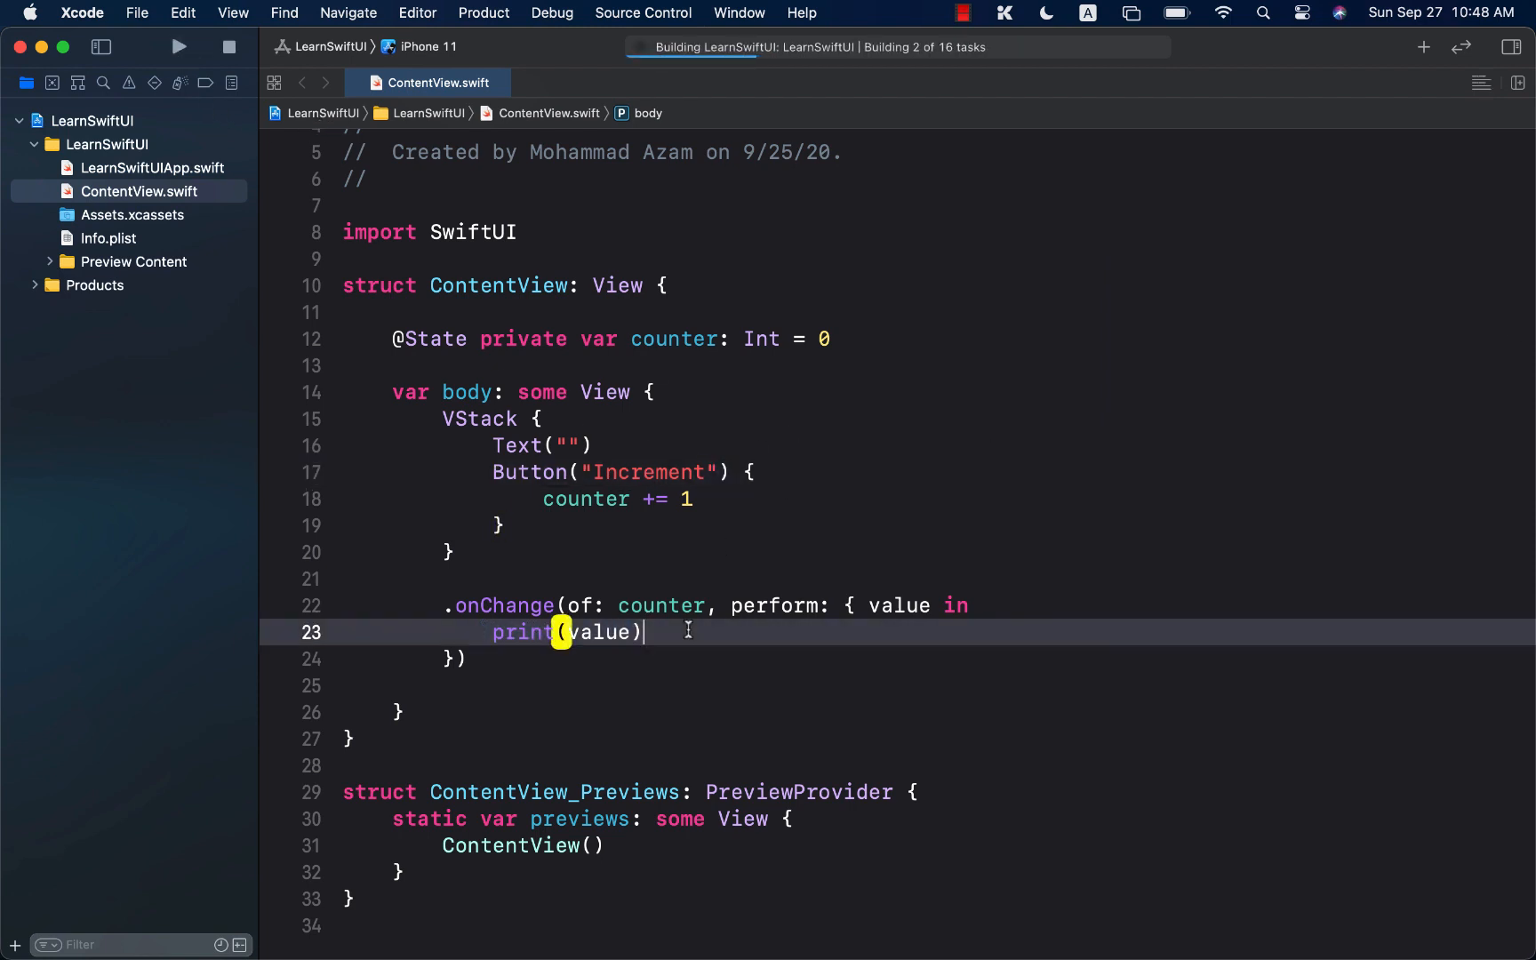
left_click(179, 47)
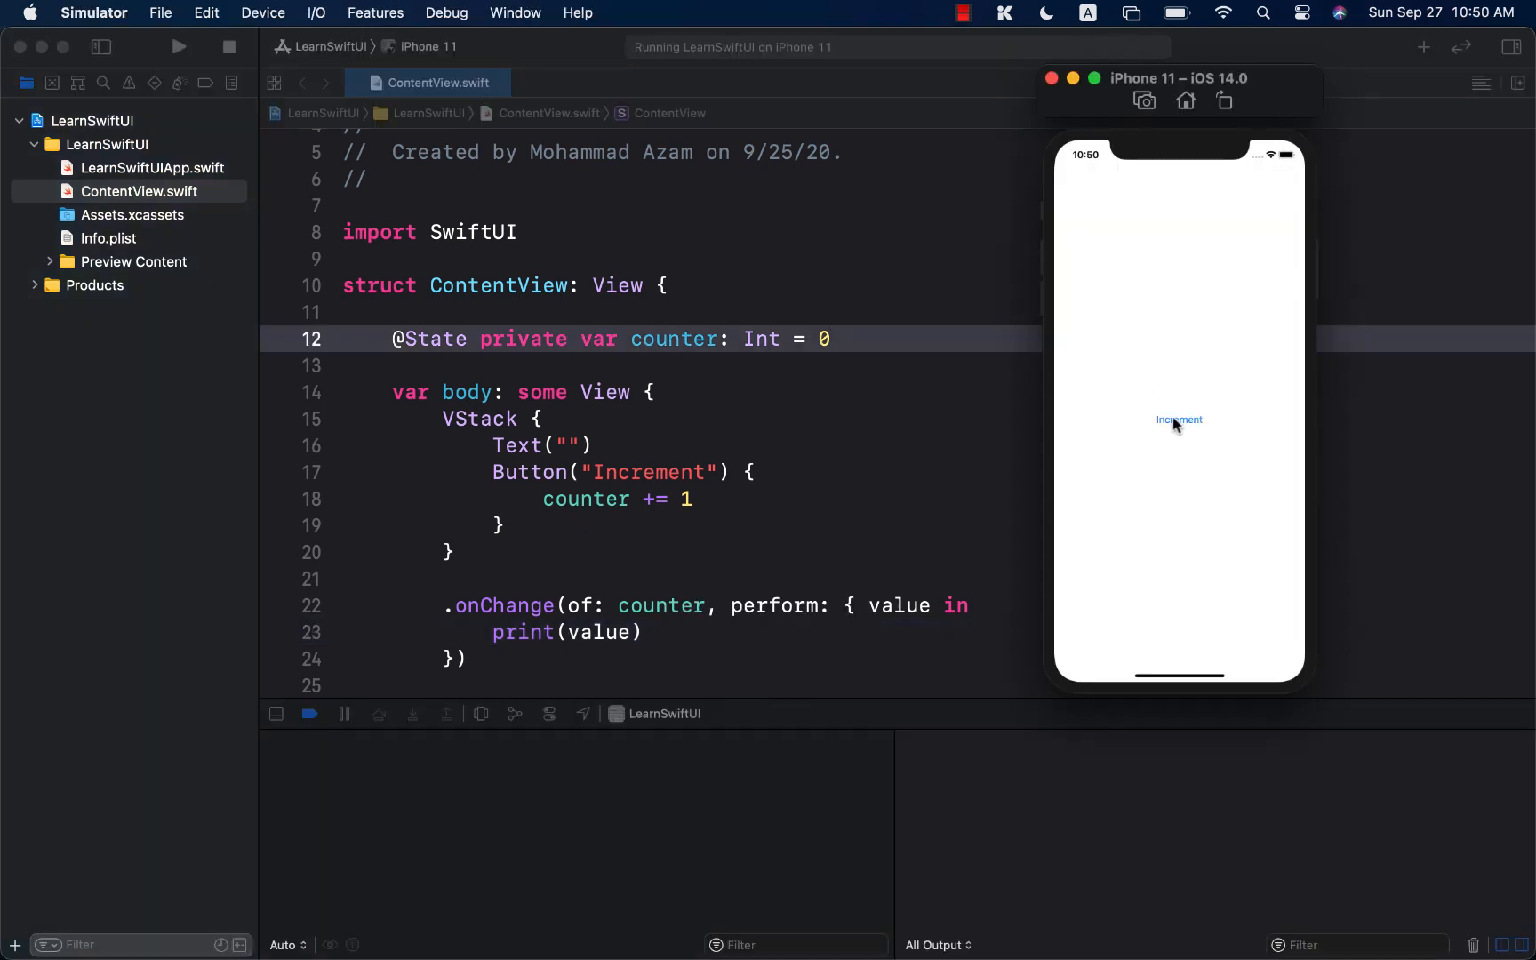
left_click(1179, 419)
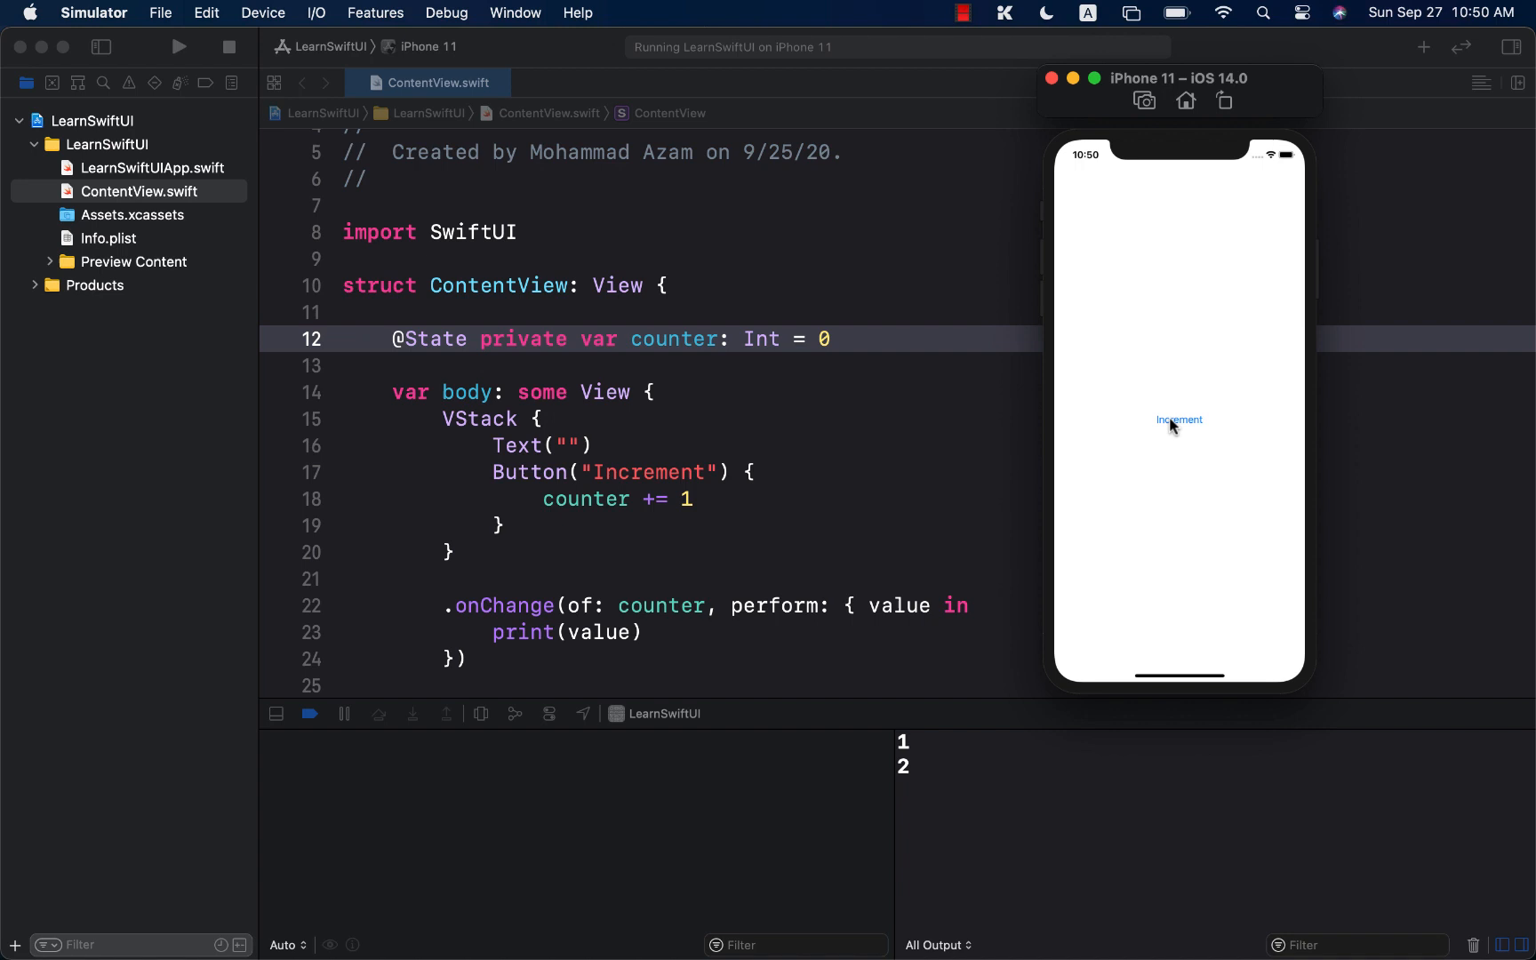
left_click(1178, 419)
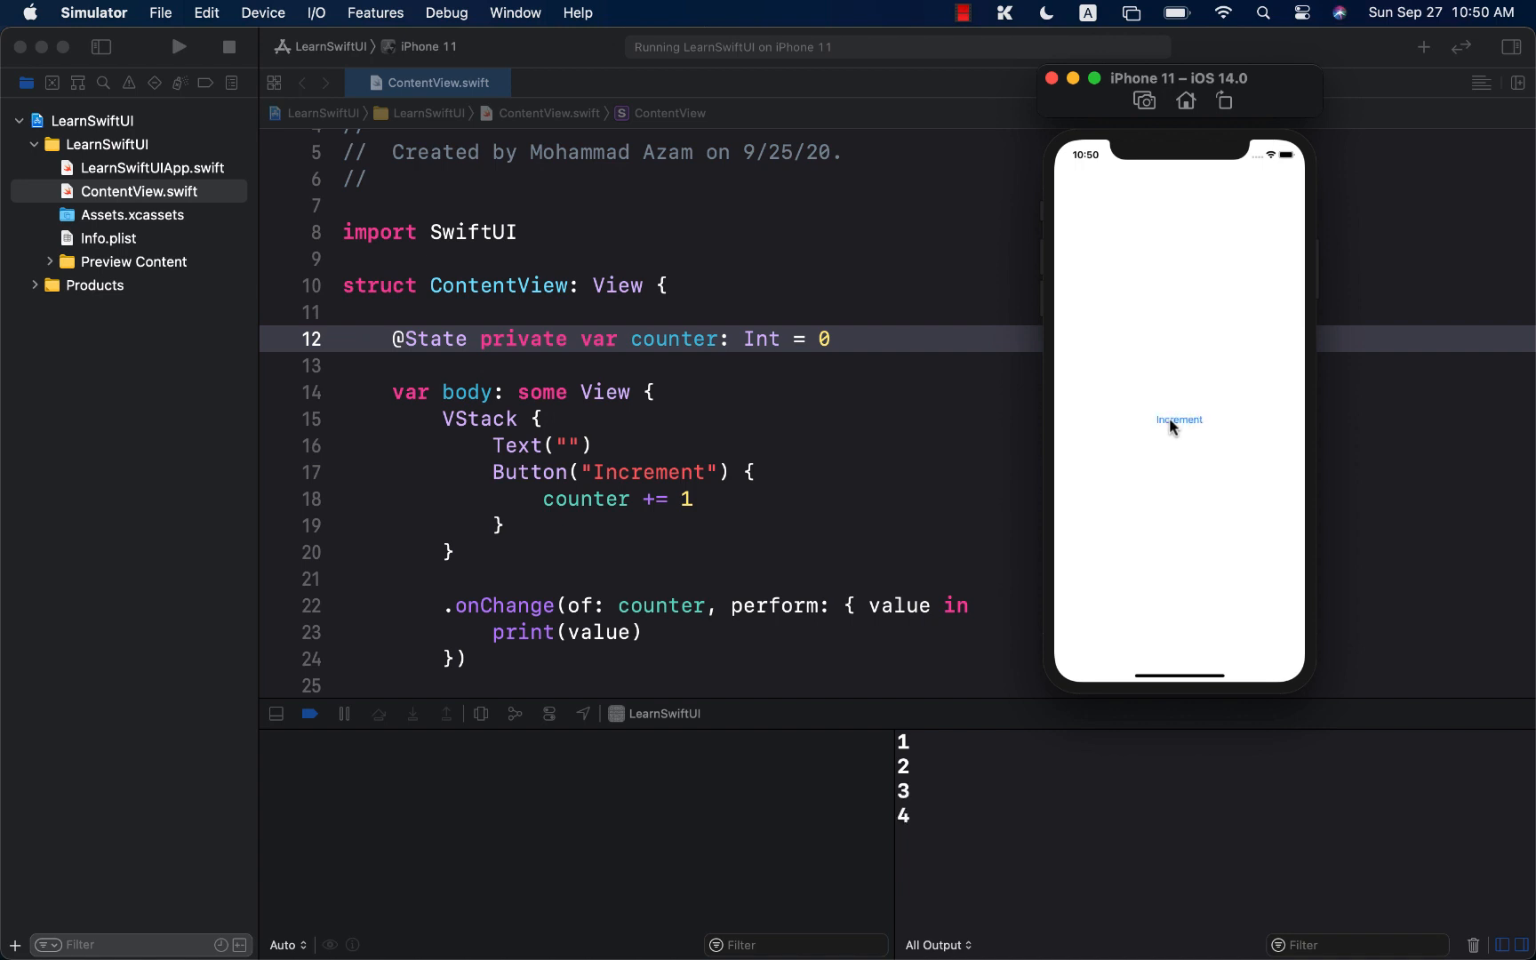
left_click(1178, 419)
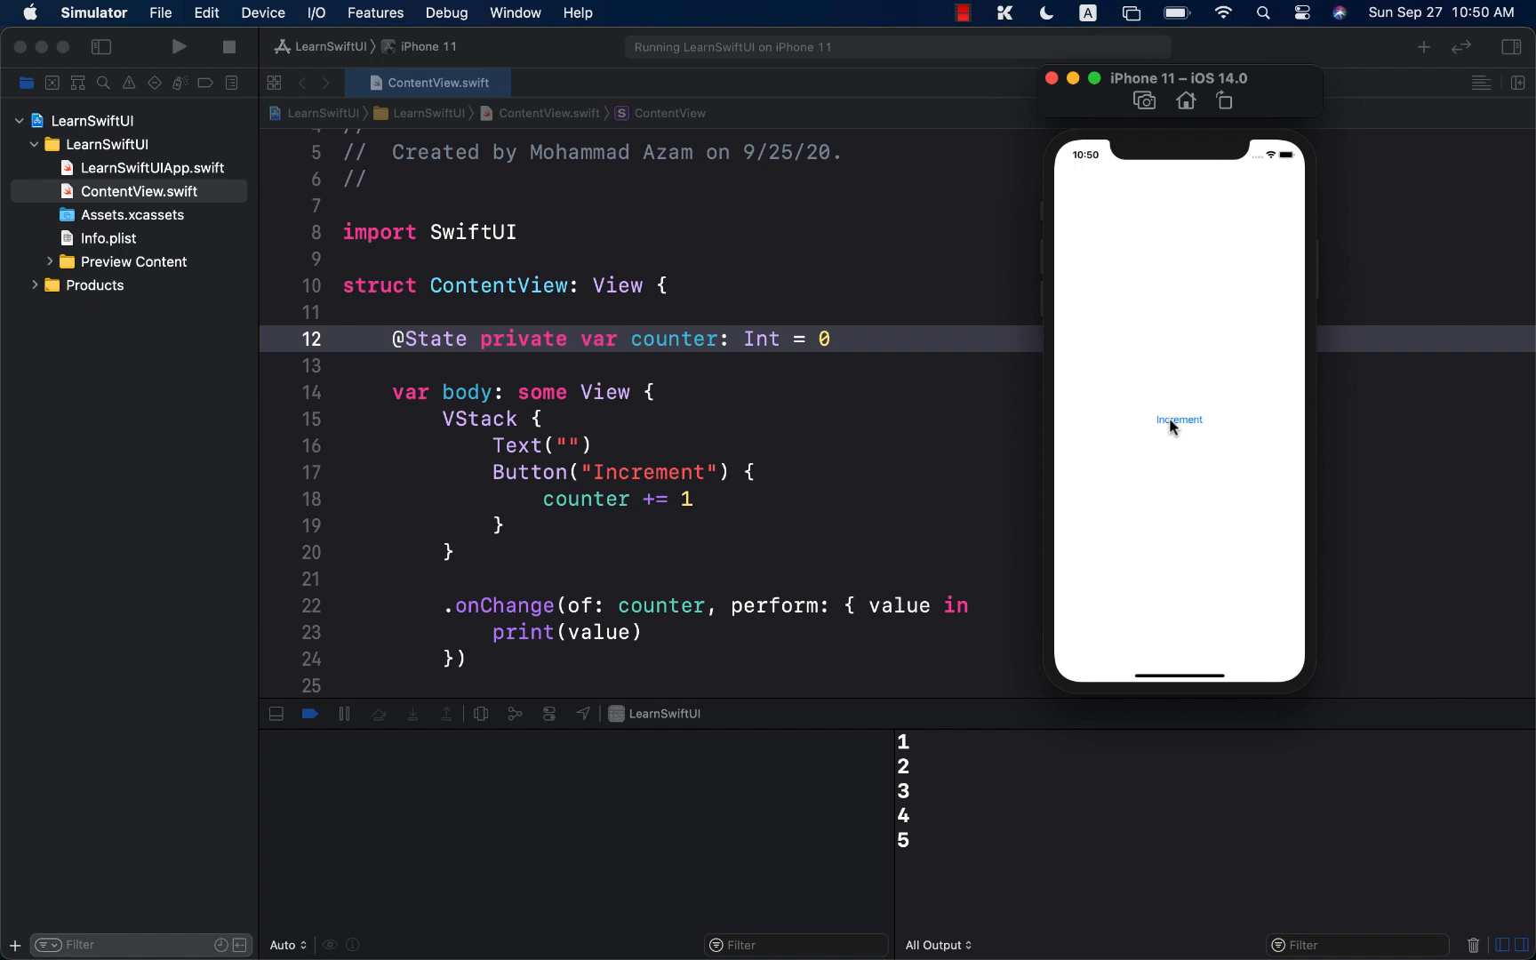
left_click(1179, 420)
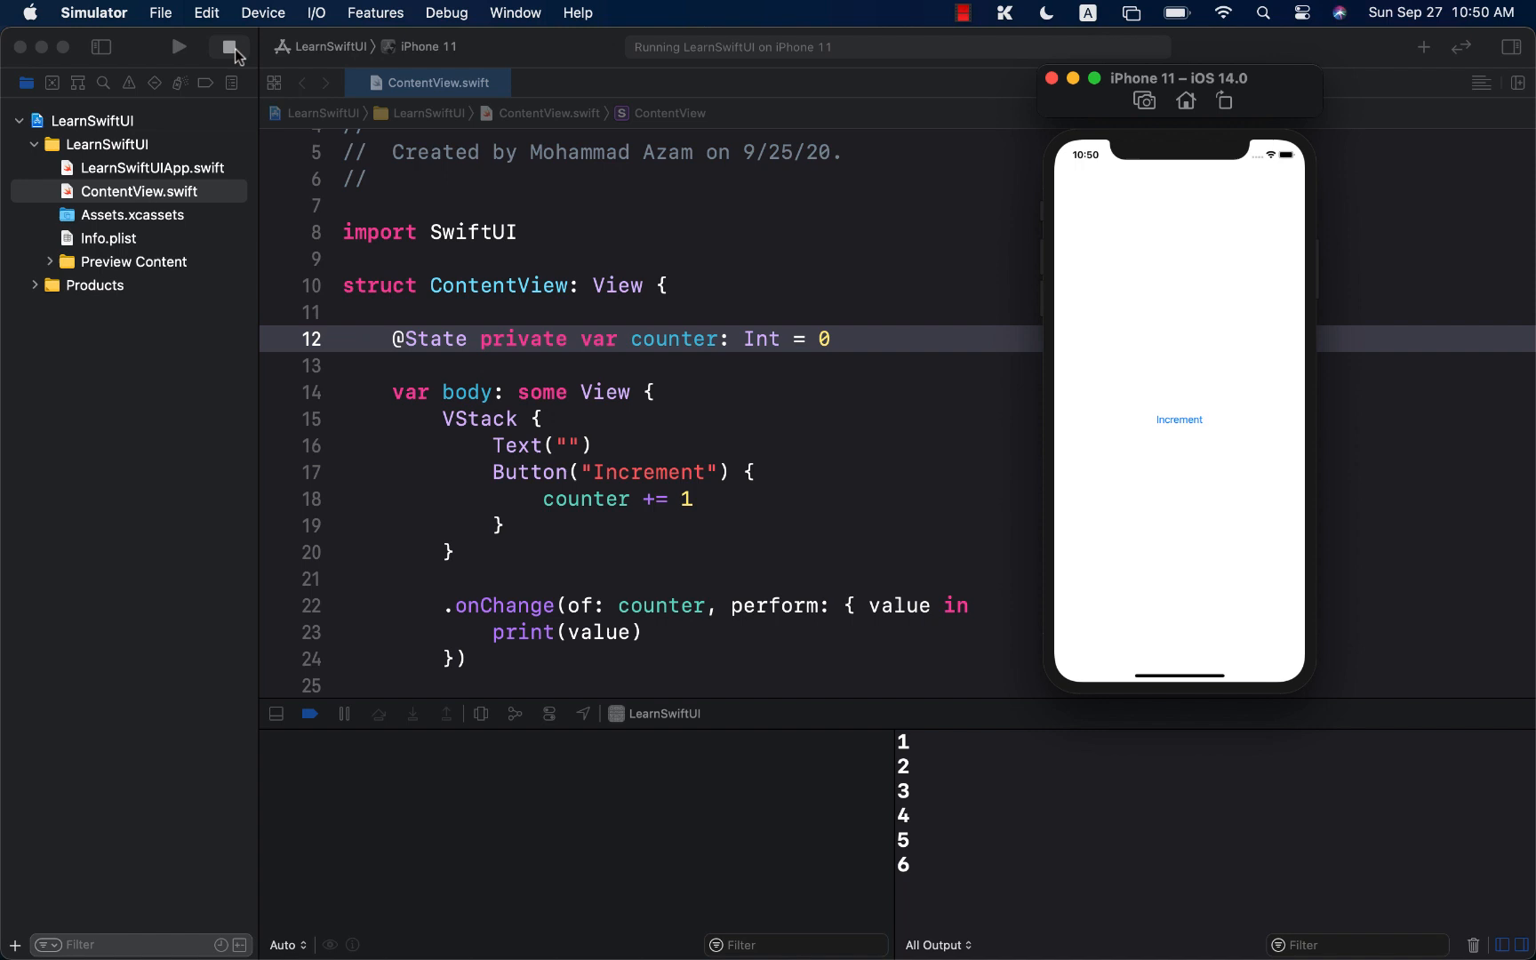
left_click(229, 46)
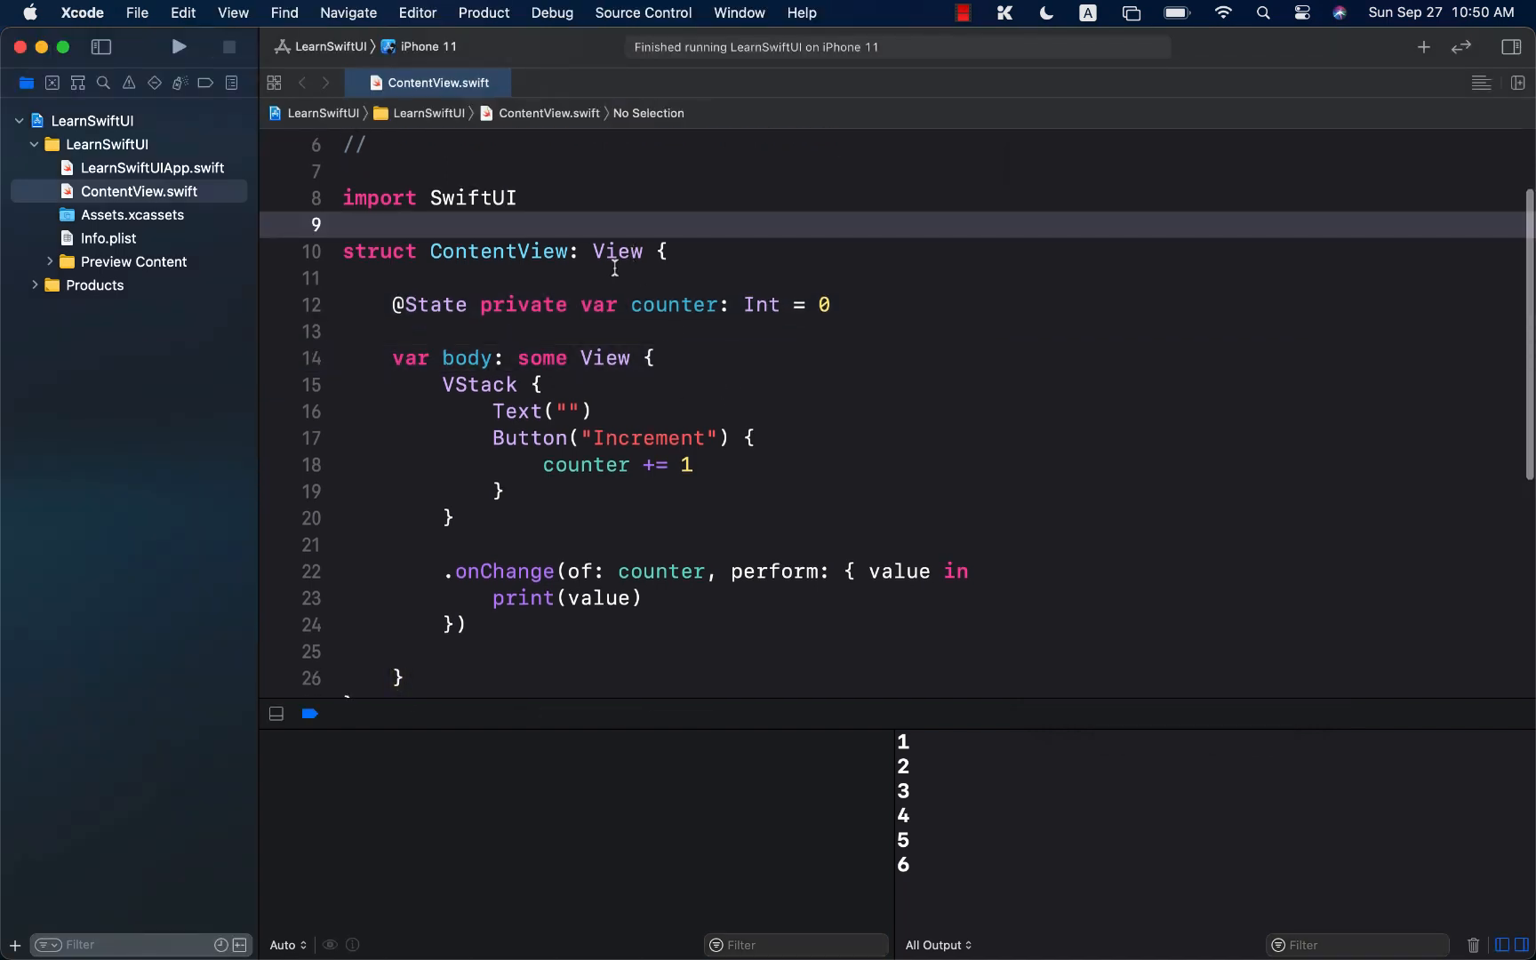
Step: Declare struct ContentViewModel with a name property
type("struct")
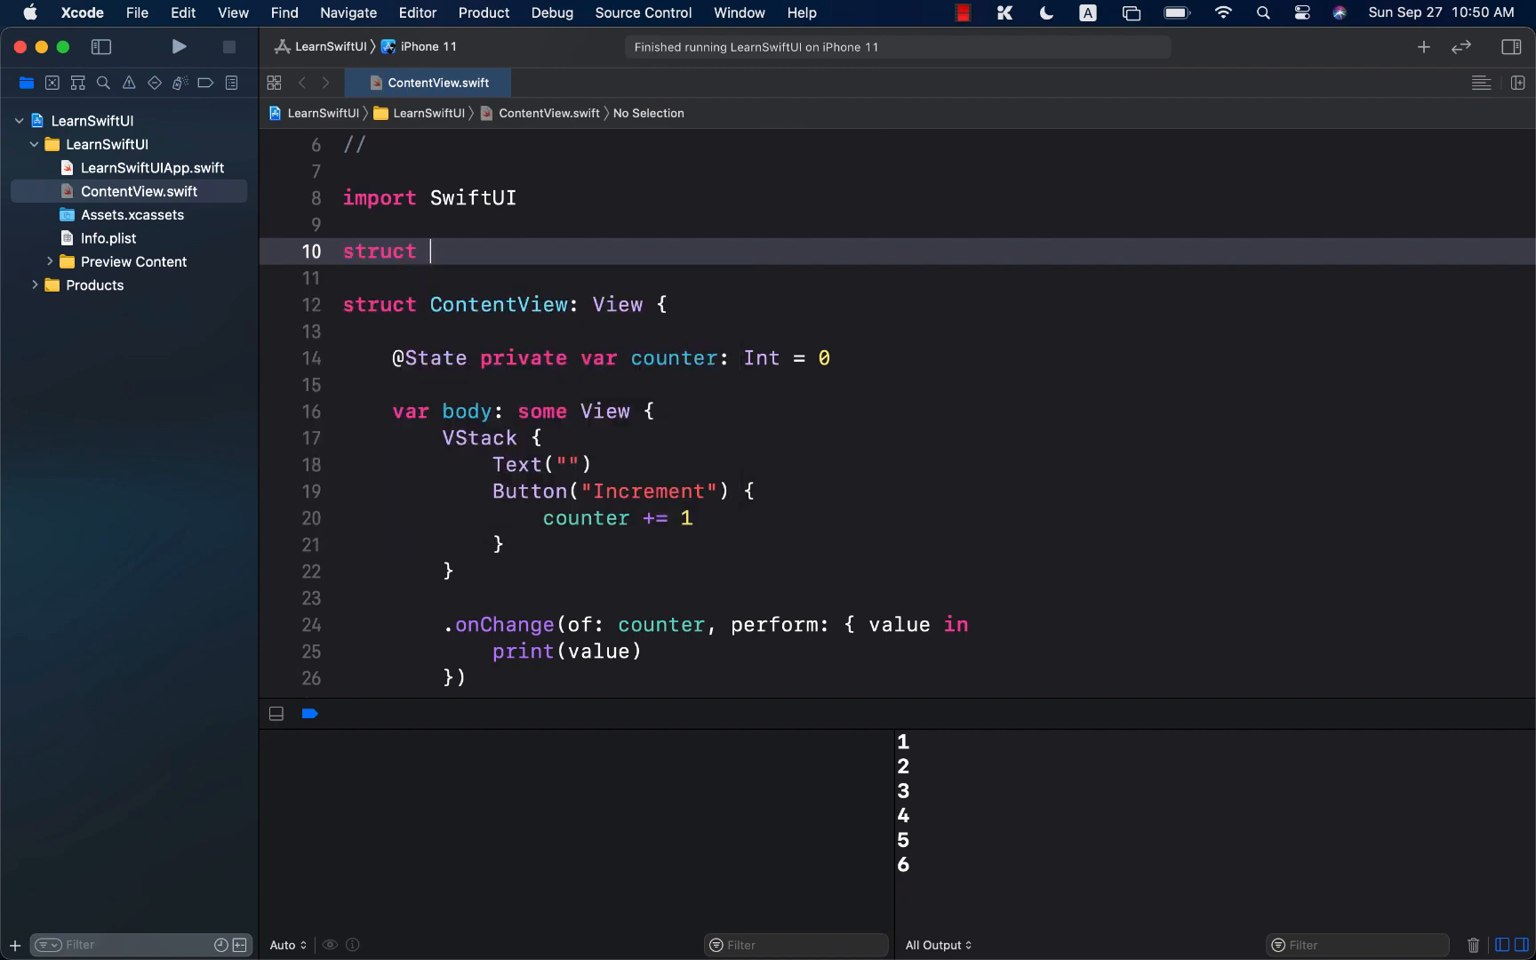
type("ContentViewM")
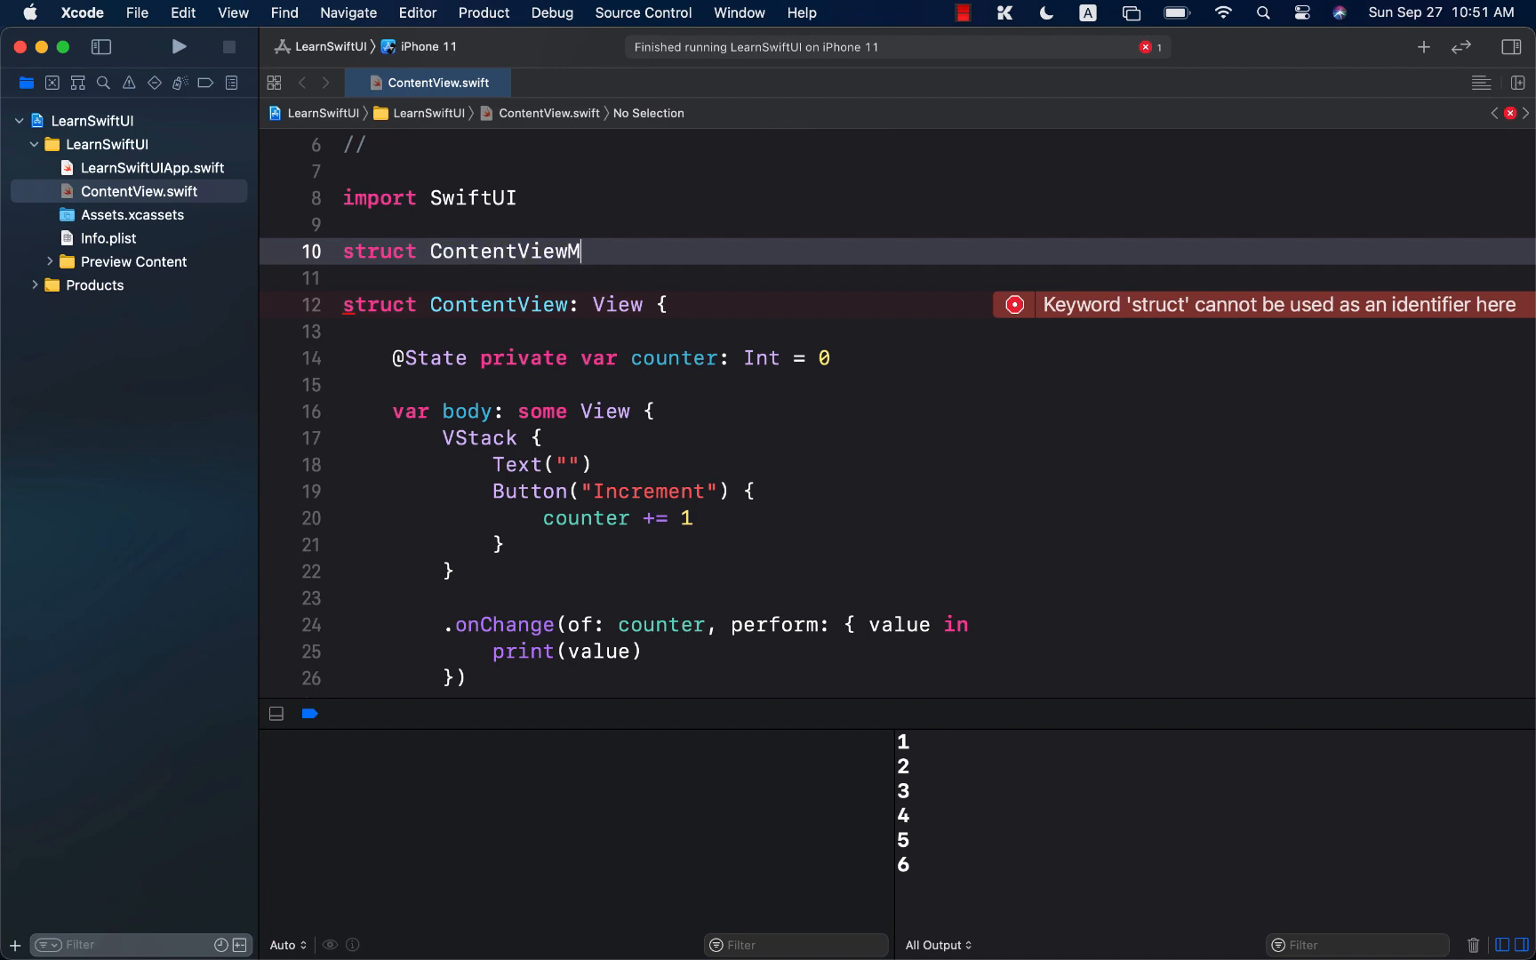
type("odel {")
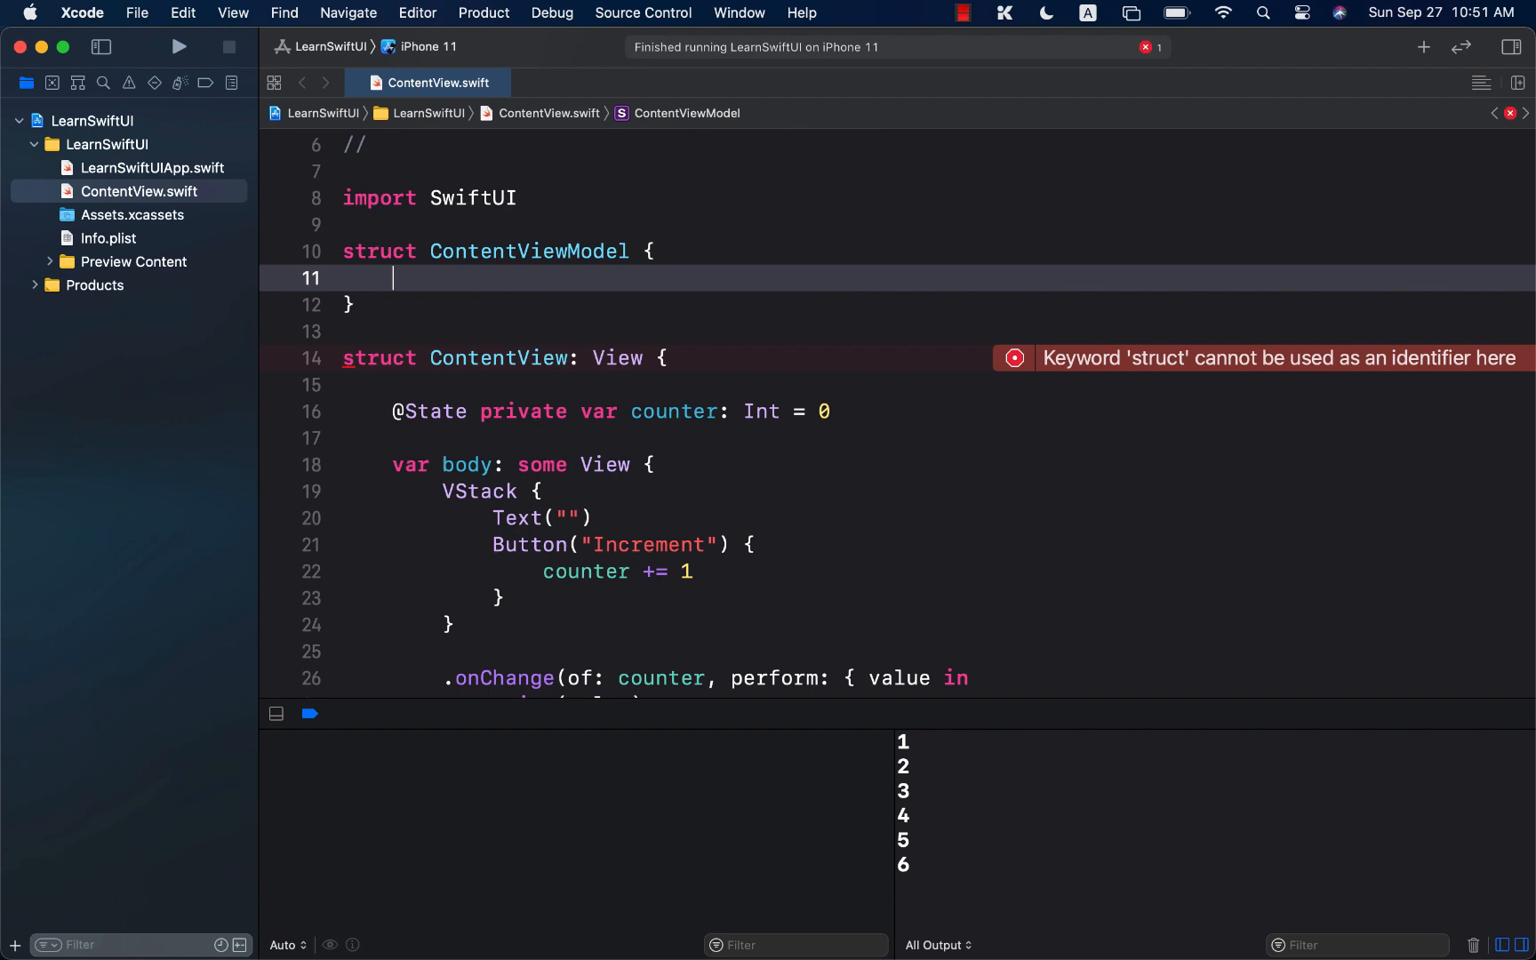
type("var name: String")
type("var age: String")
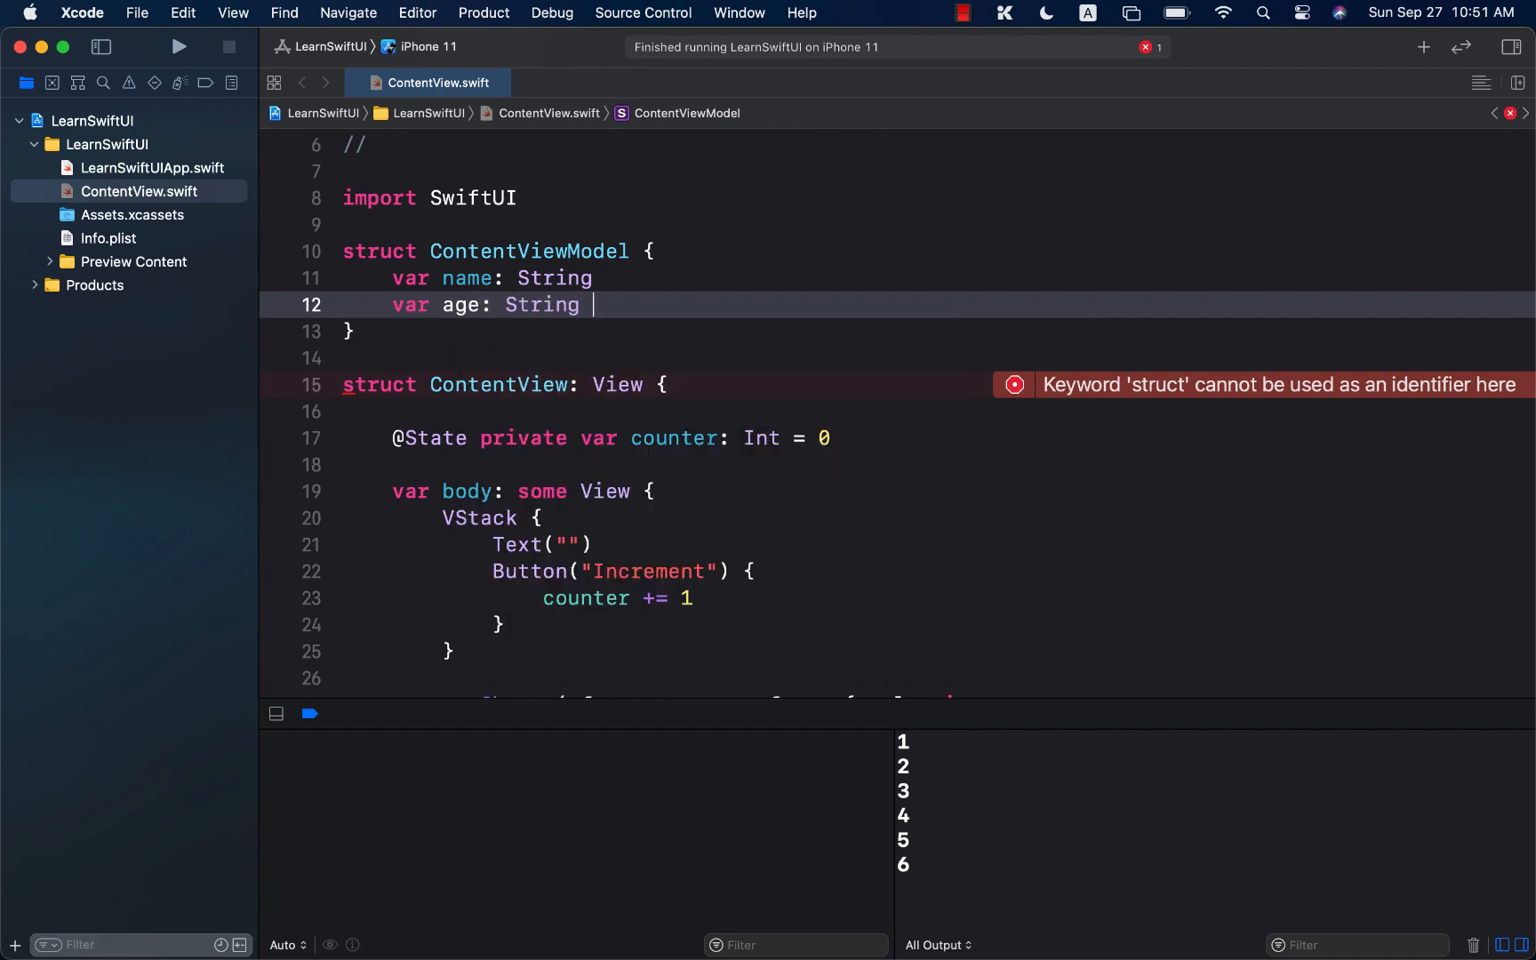
Step: Make age an Int and give defaults: name "" and age 0
key("Backspace")
type("In")
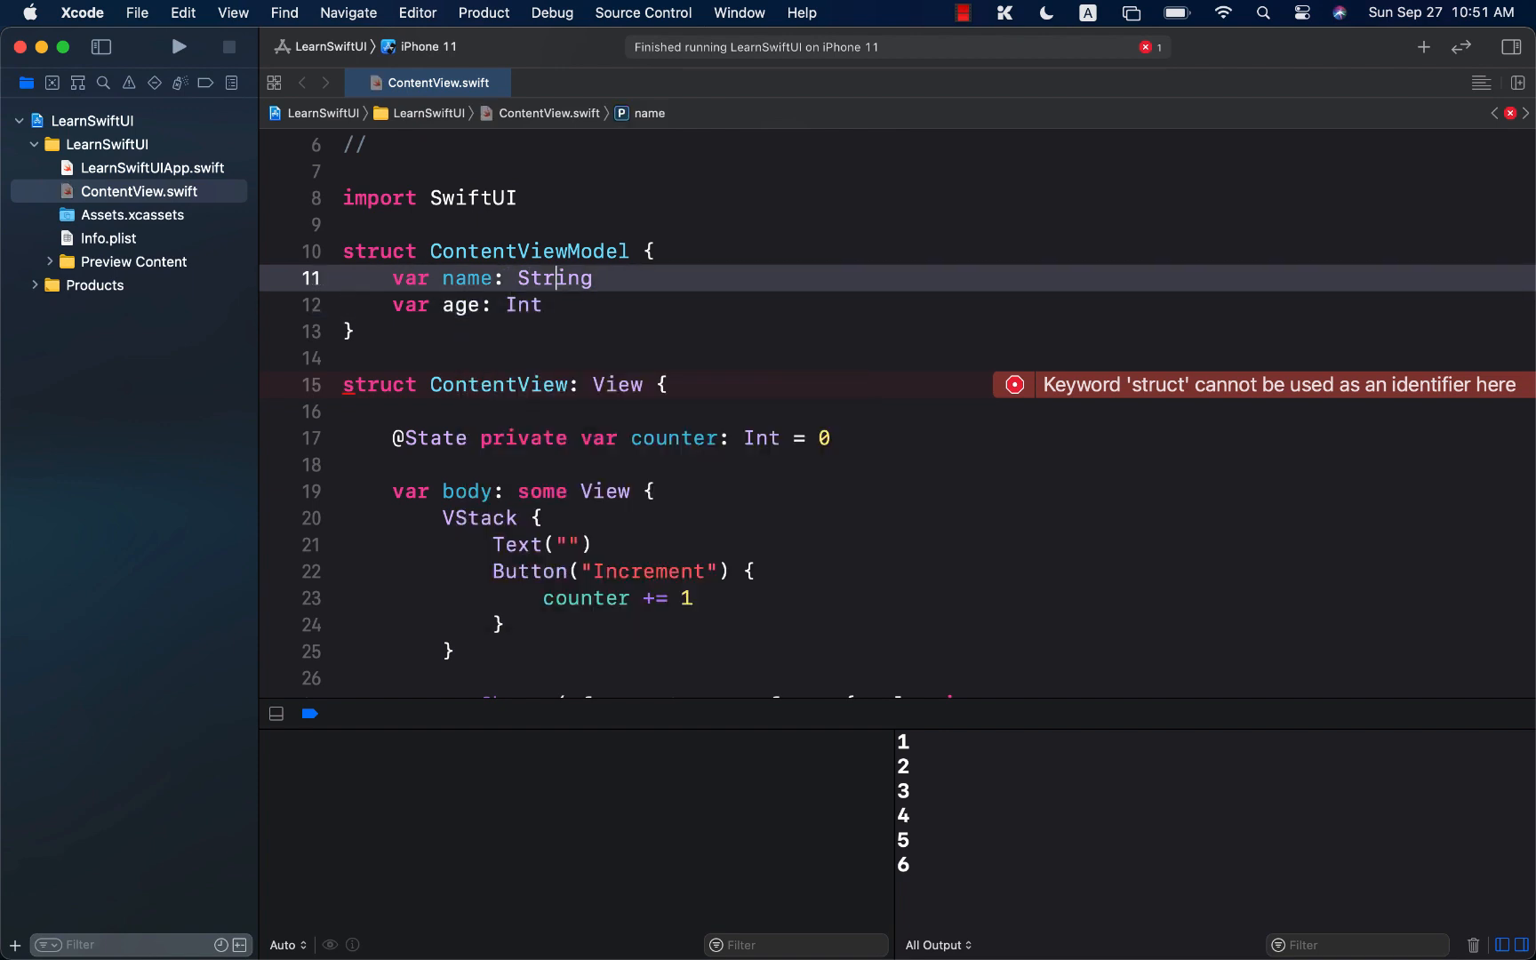
type("= \"\"")
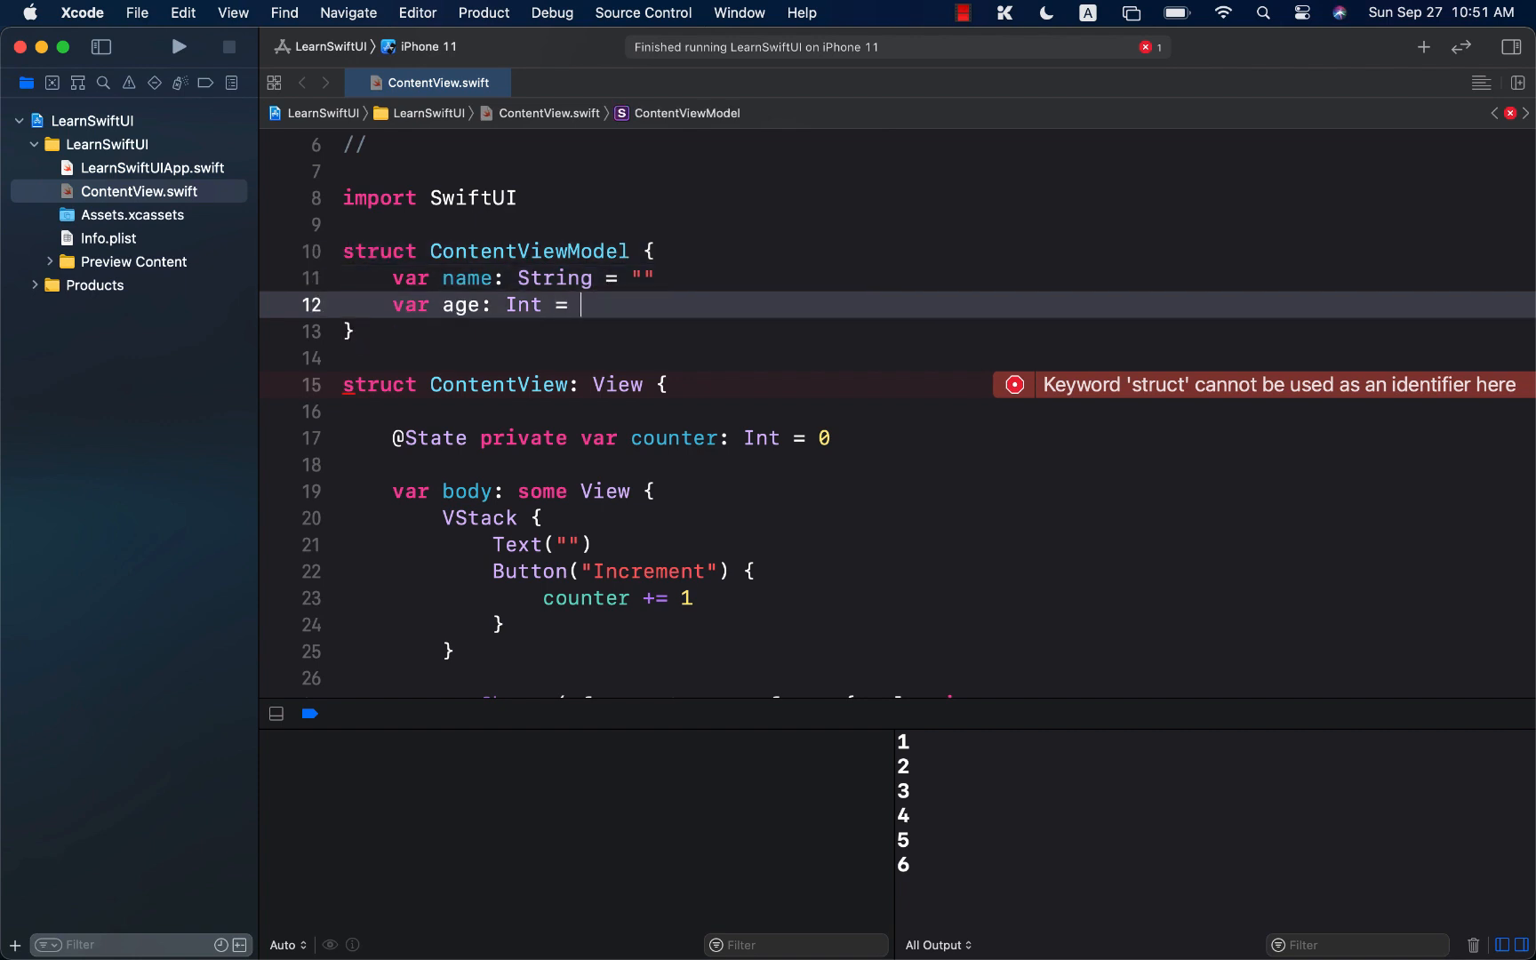
type("0")
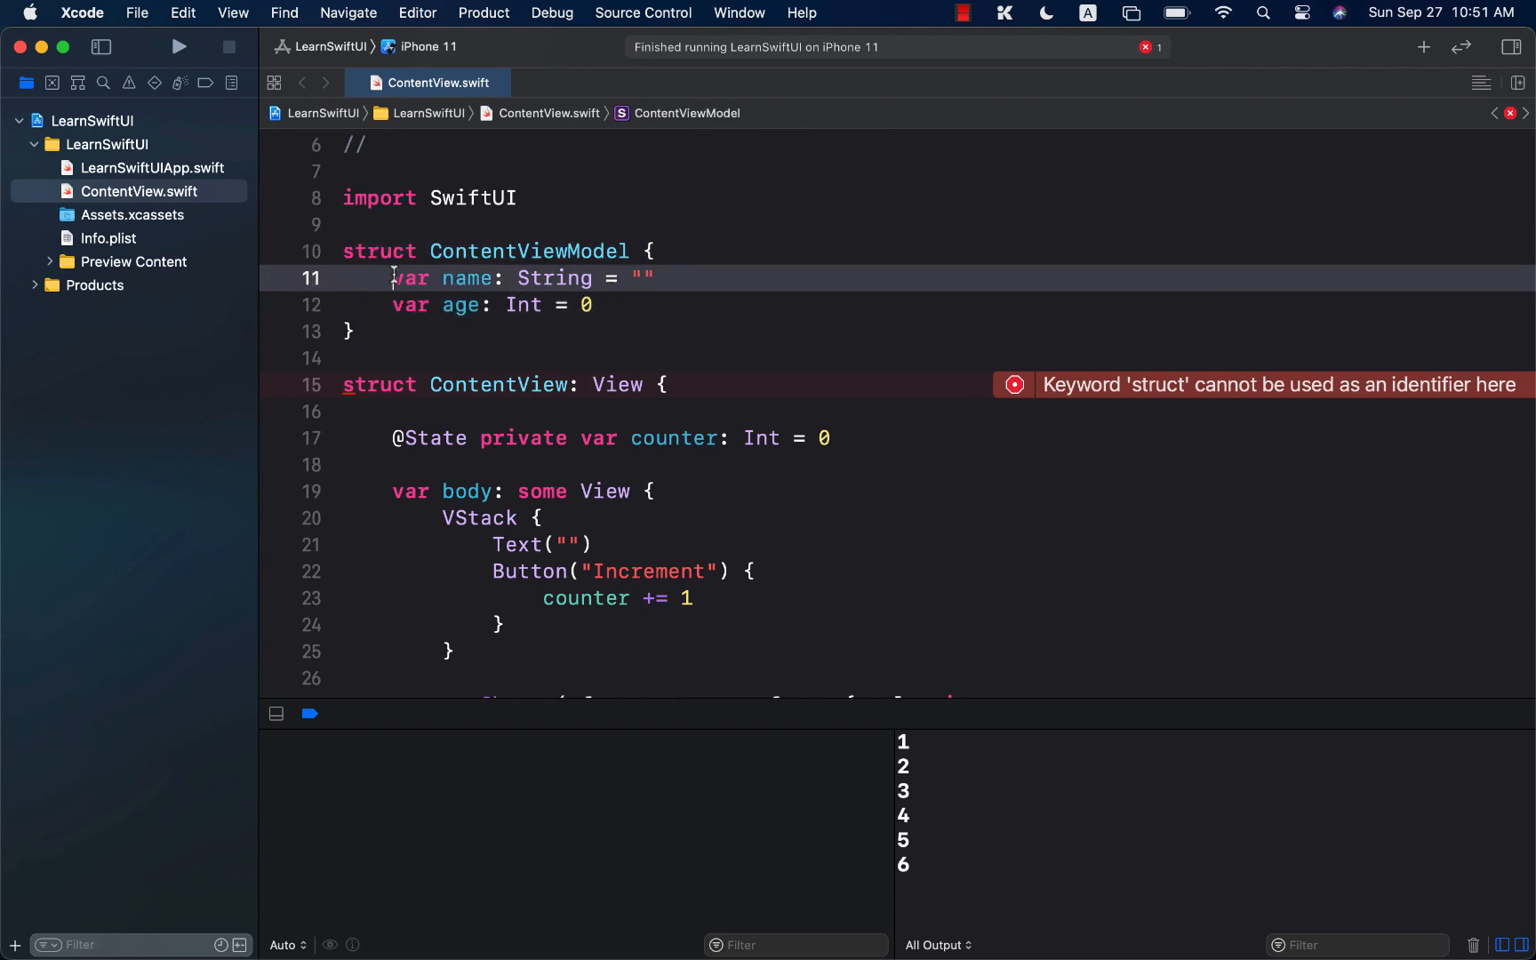
double_click(553, 278)
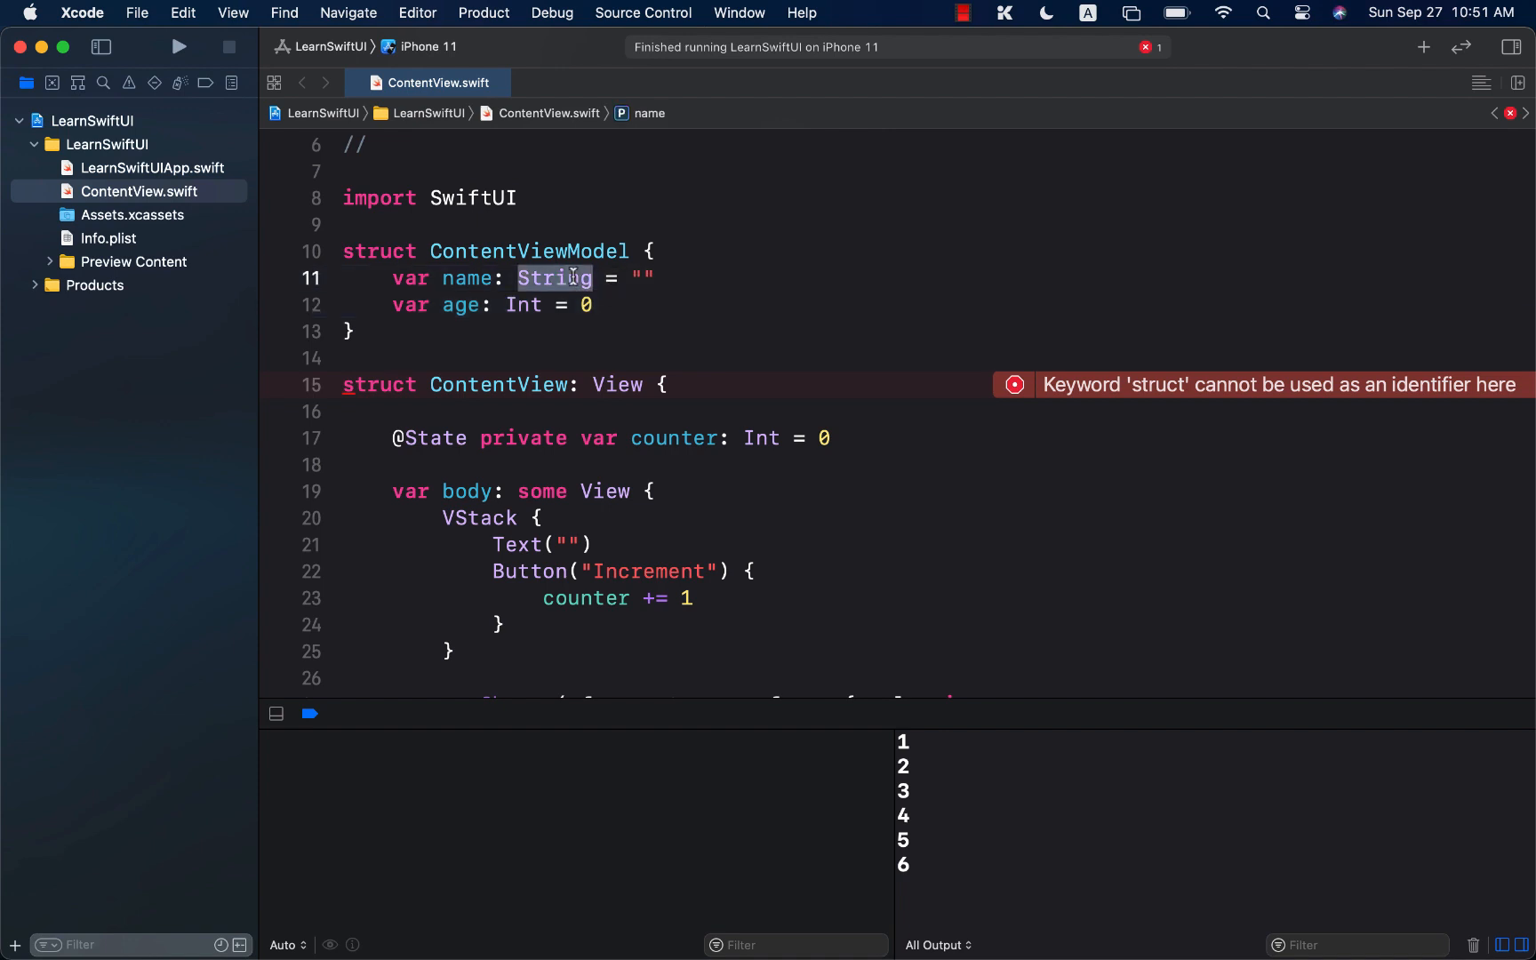
left_click(519, 305)
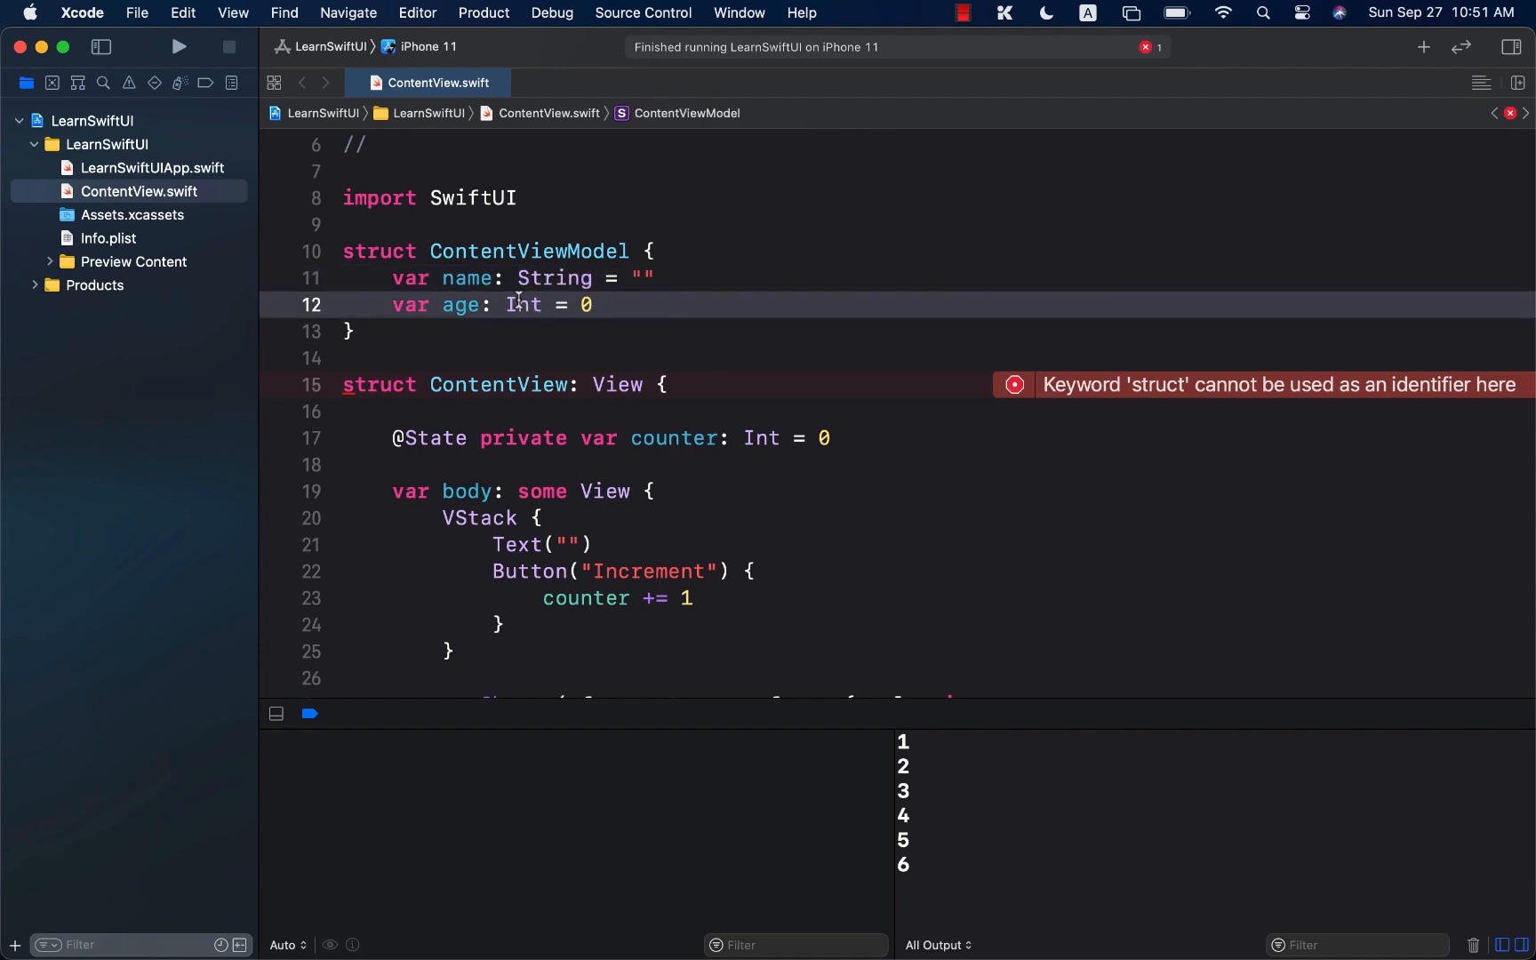
double_click(460, 305)
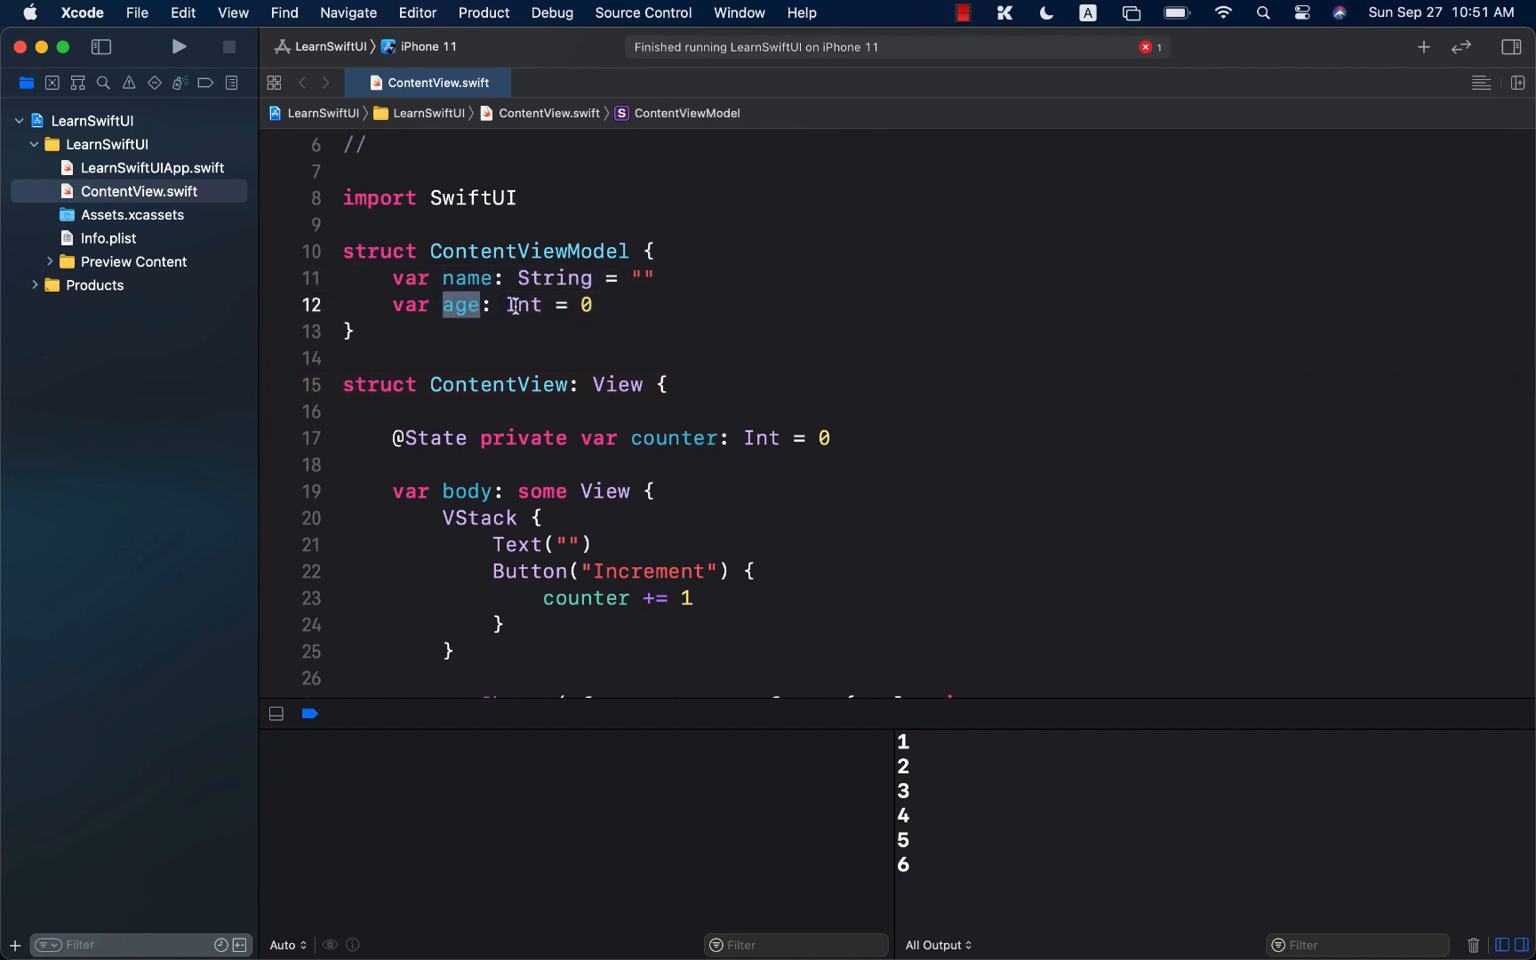
left_click(575, 305)
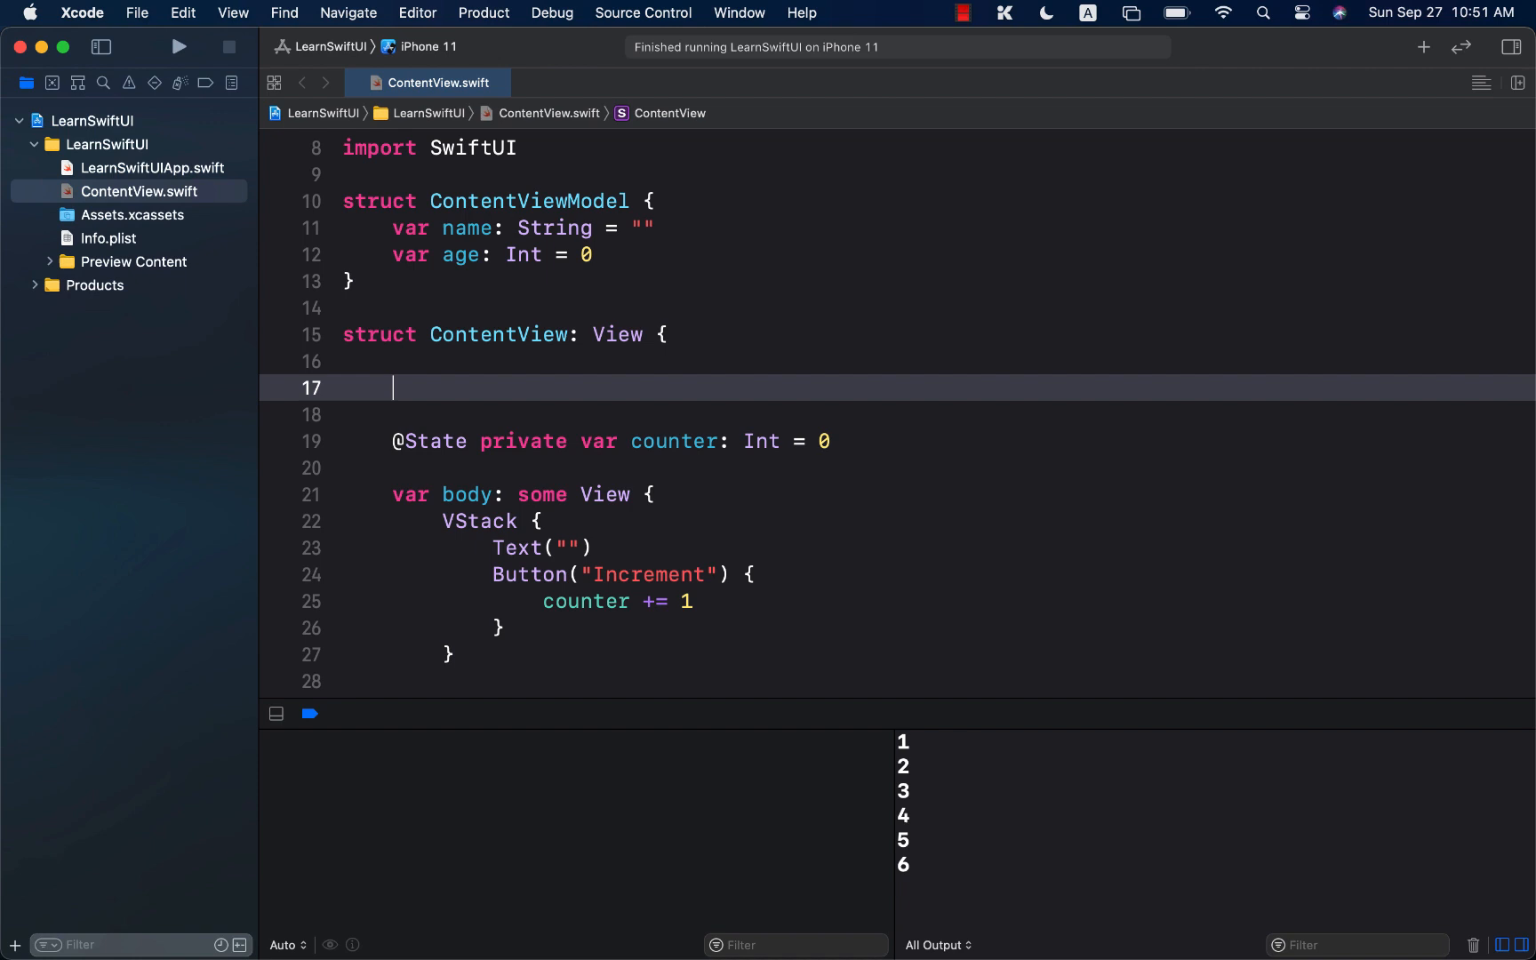
type("@State vm")
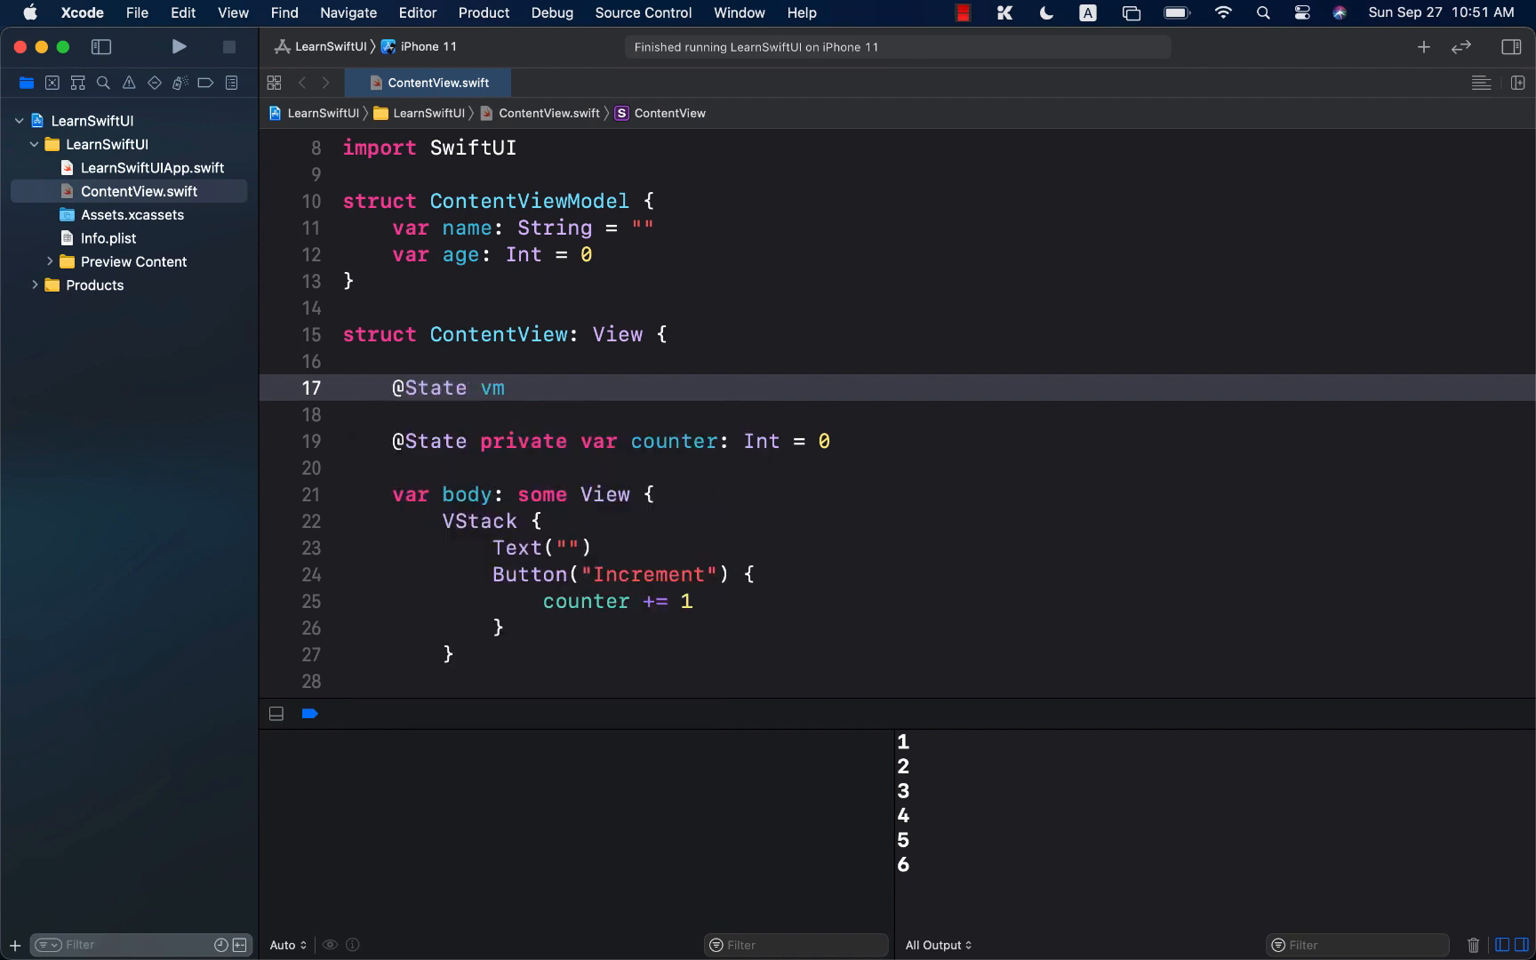
type("priv")
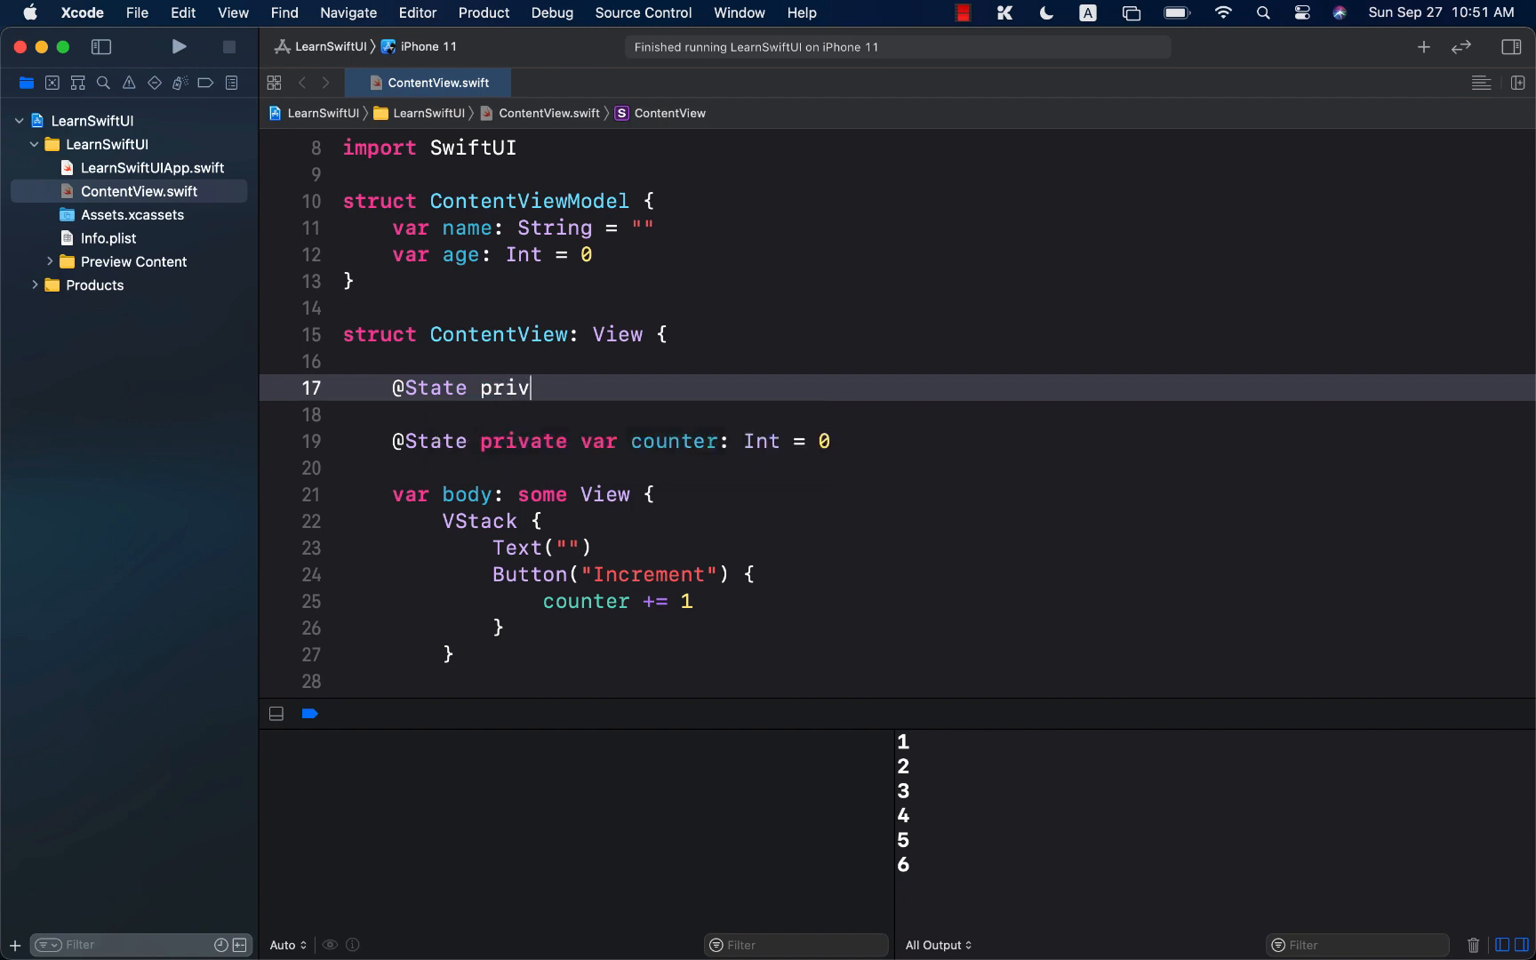
type("ate var v")
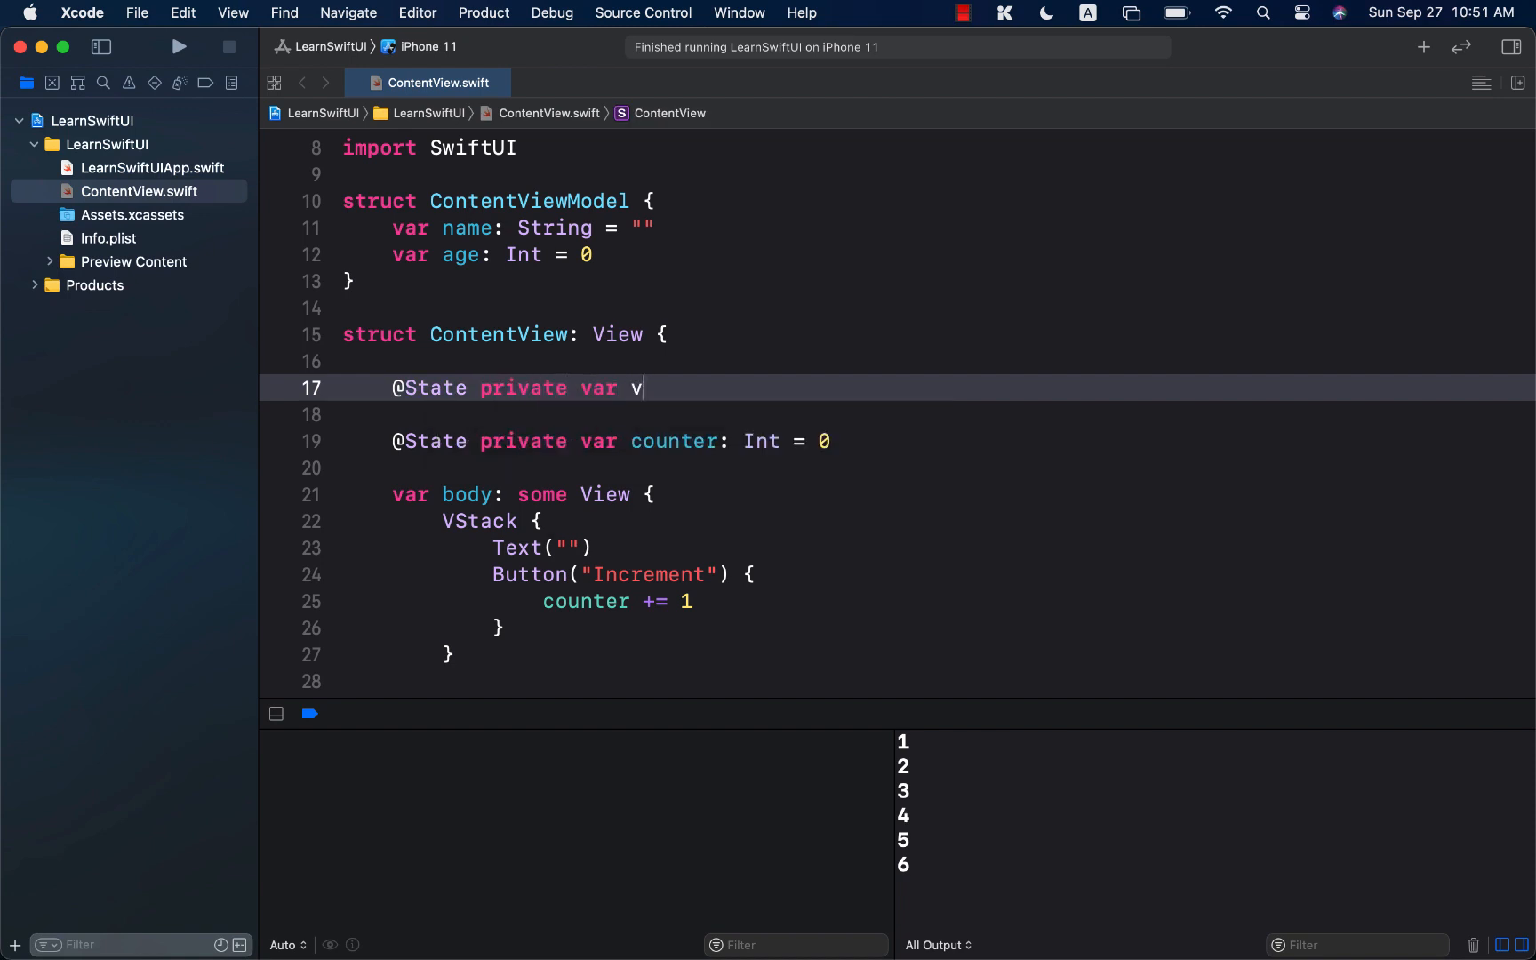
type("m = Cont")
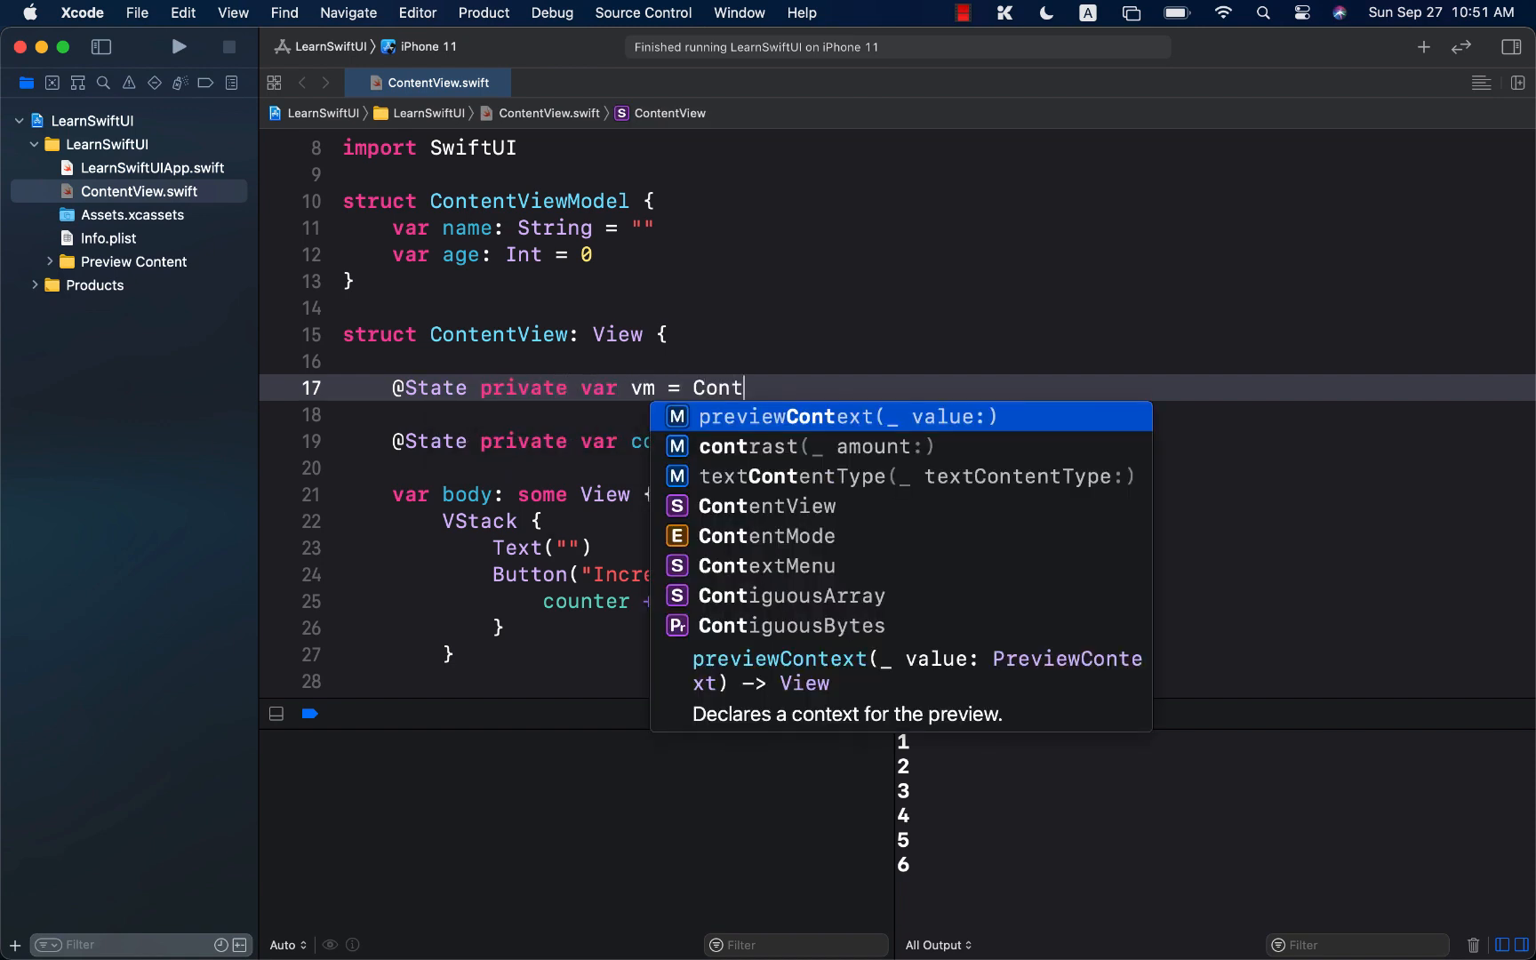
type("tentViewModel(")
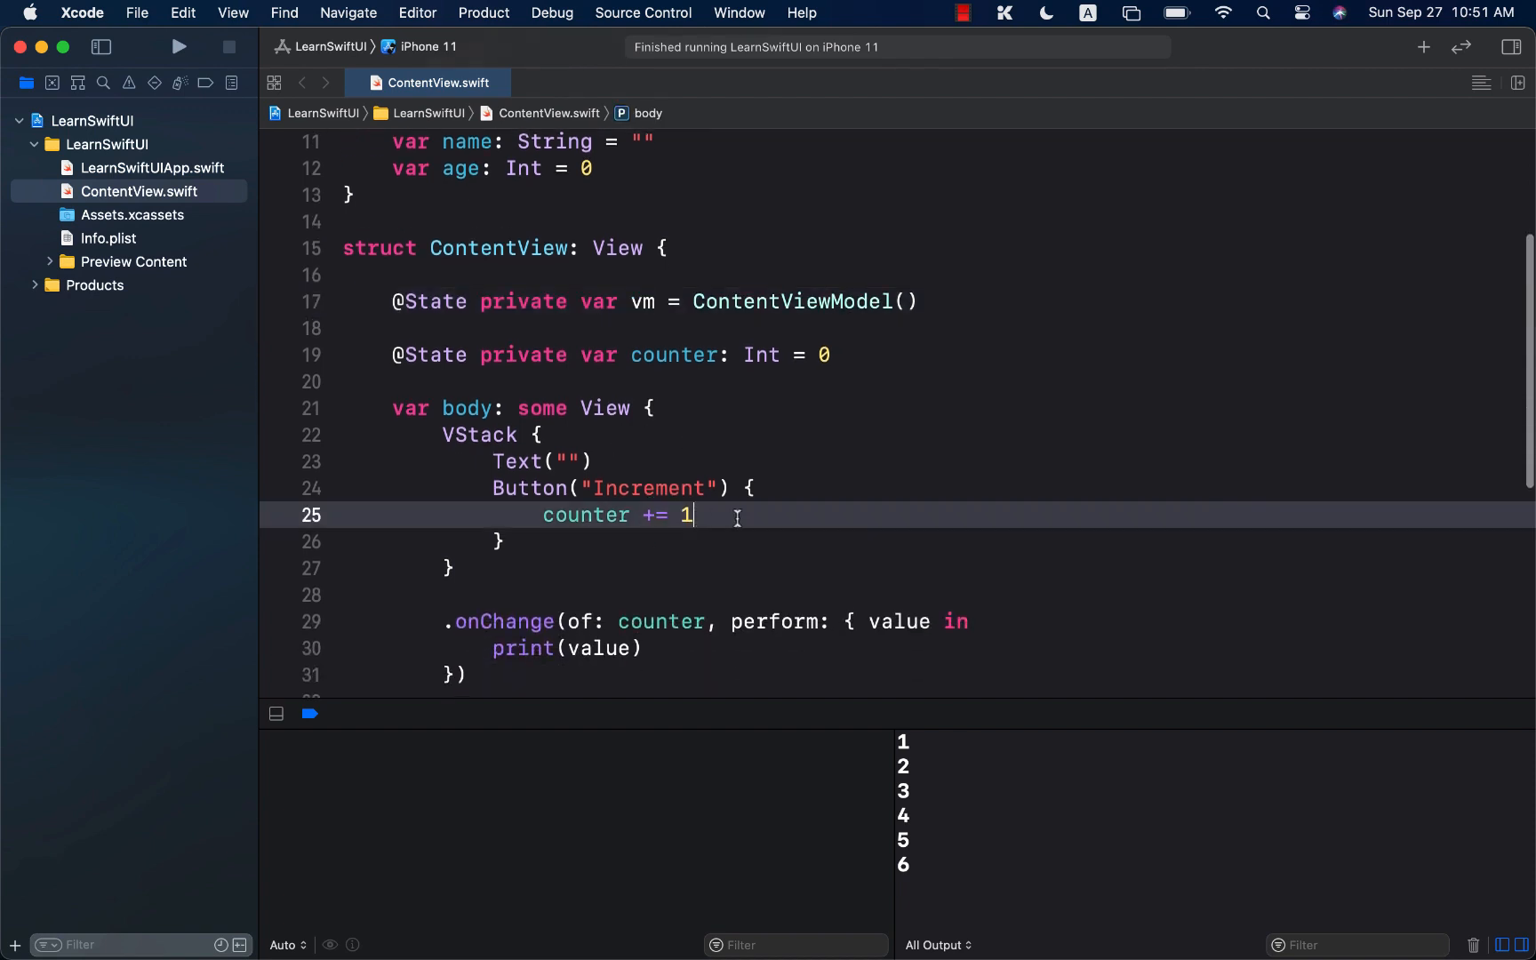
Step: Set vm.age = 56 inside the Increment button's action
type("v")
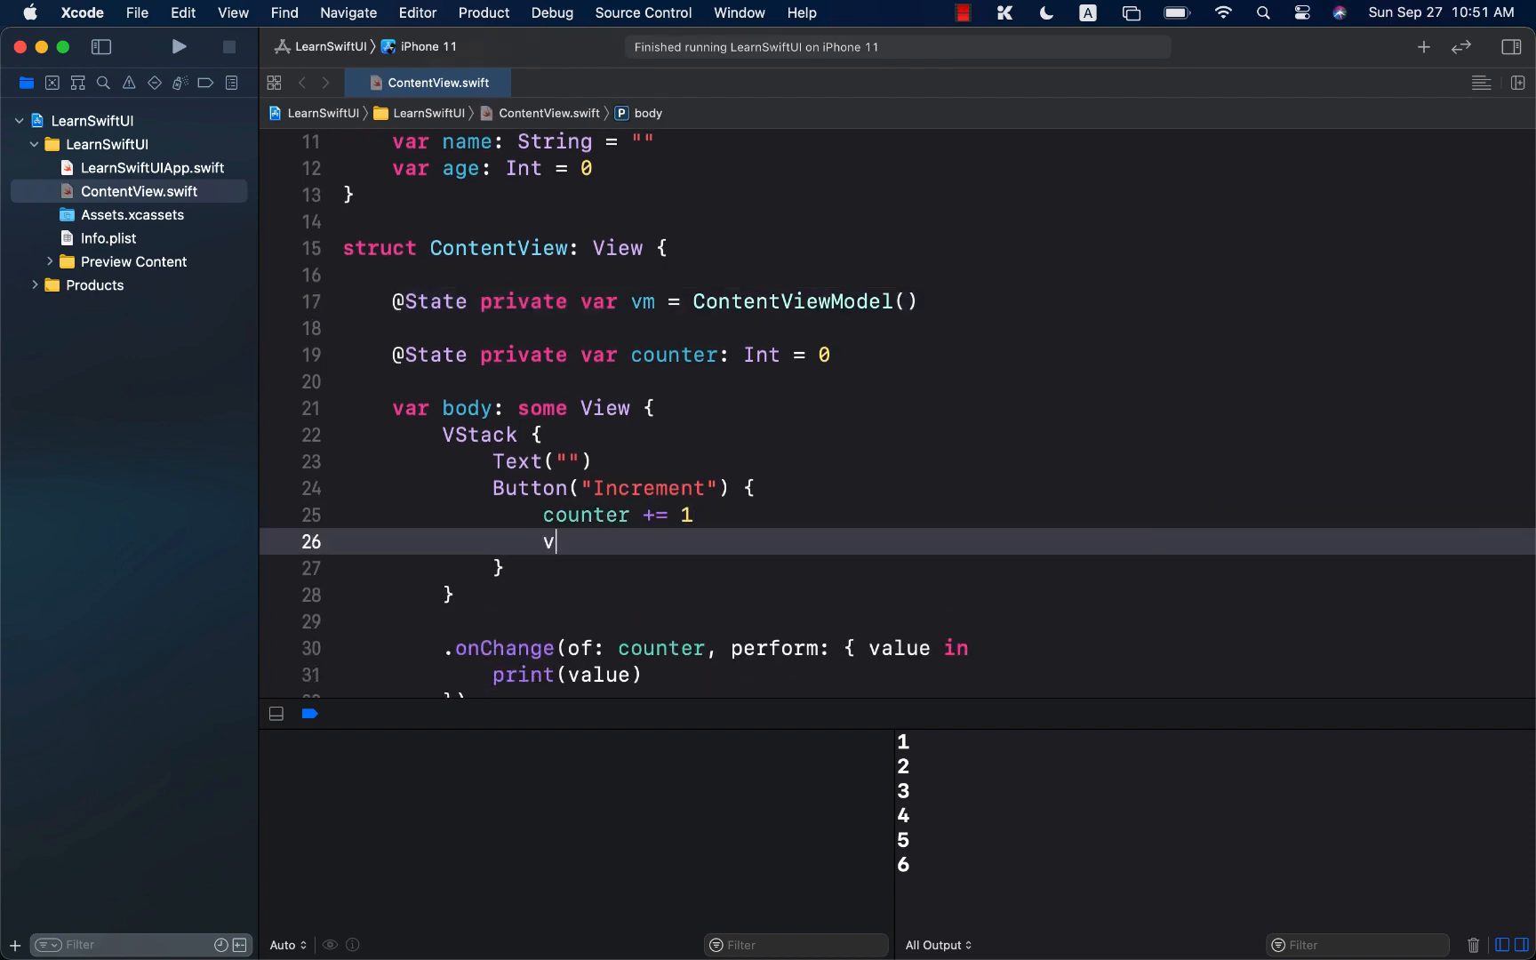
type("m.age =")
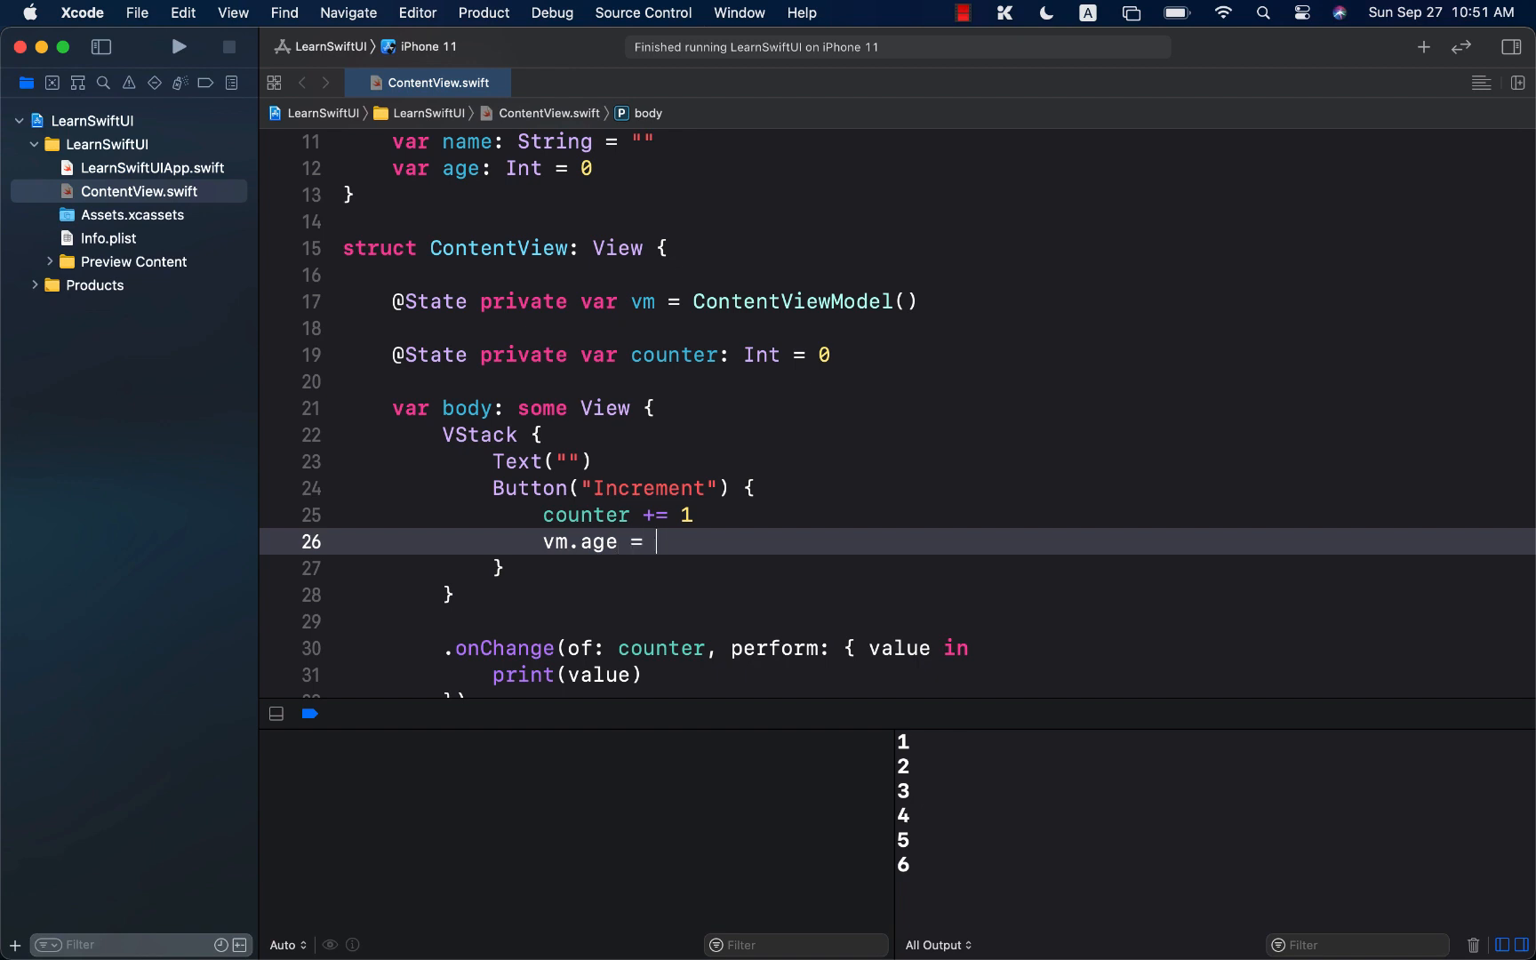
type("+=")
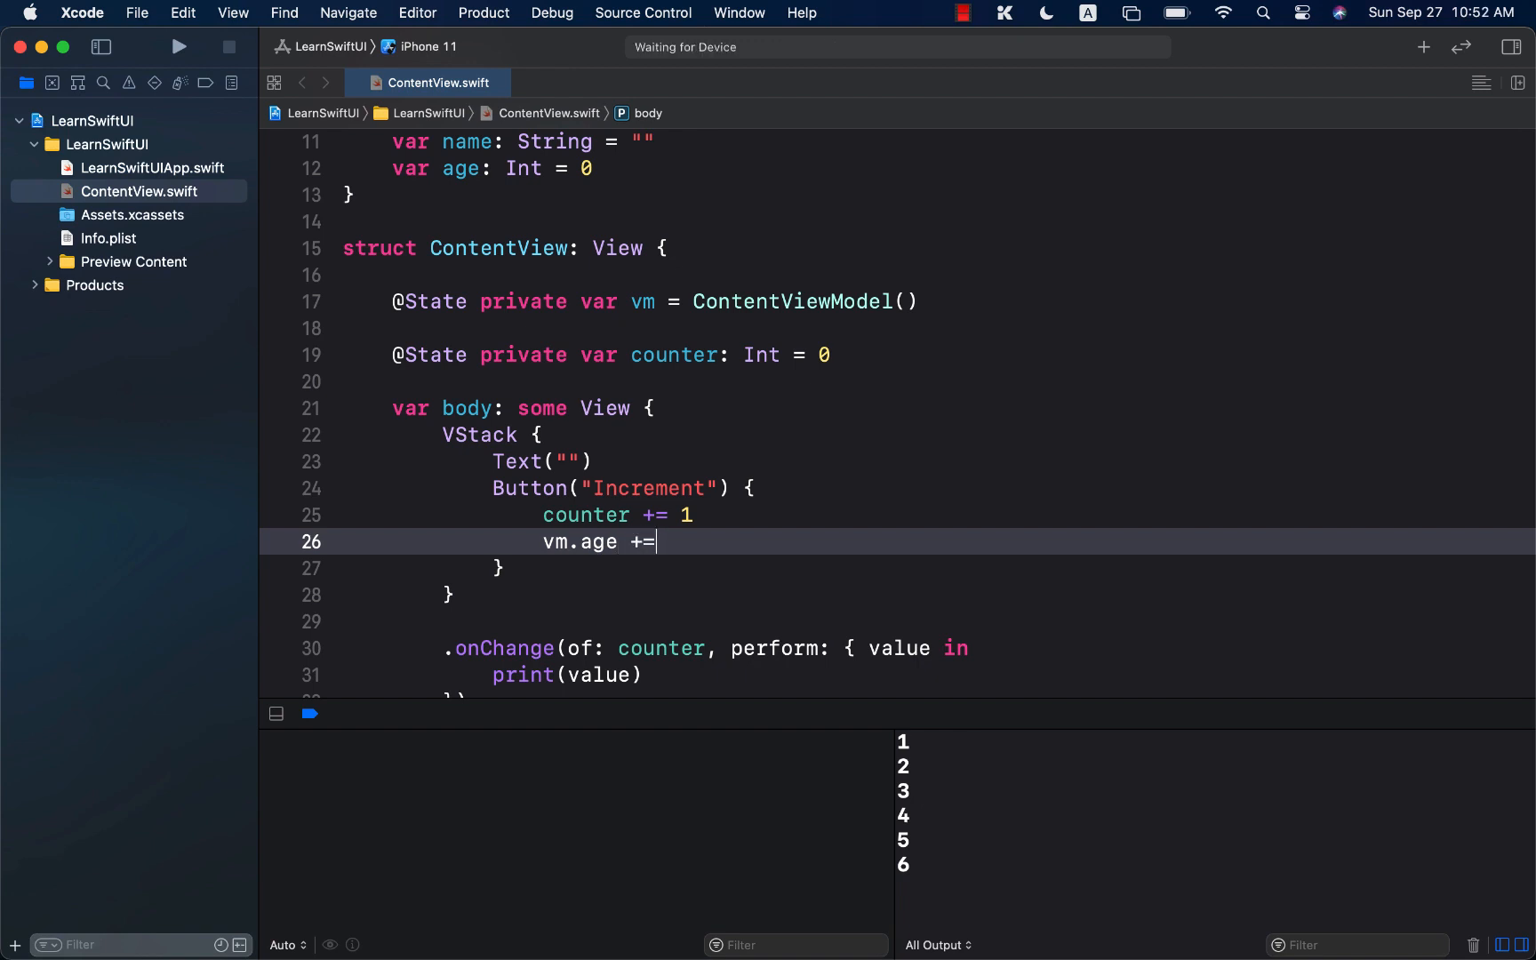
key("Backspace")
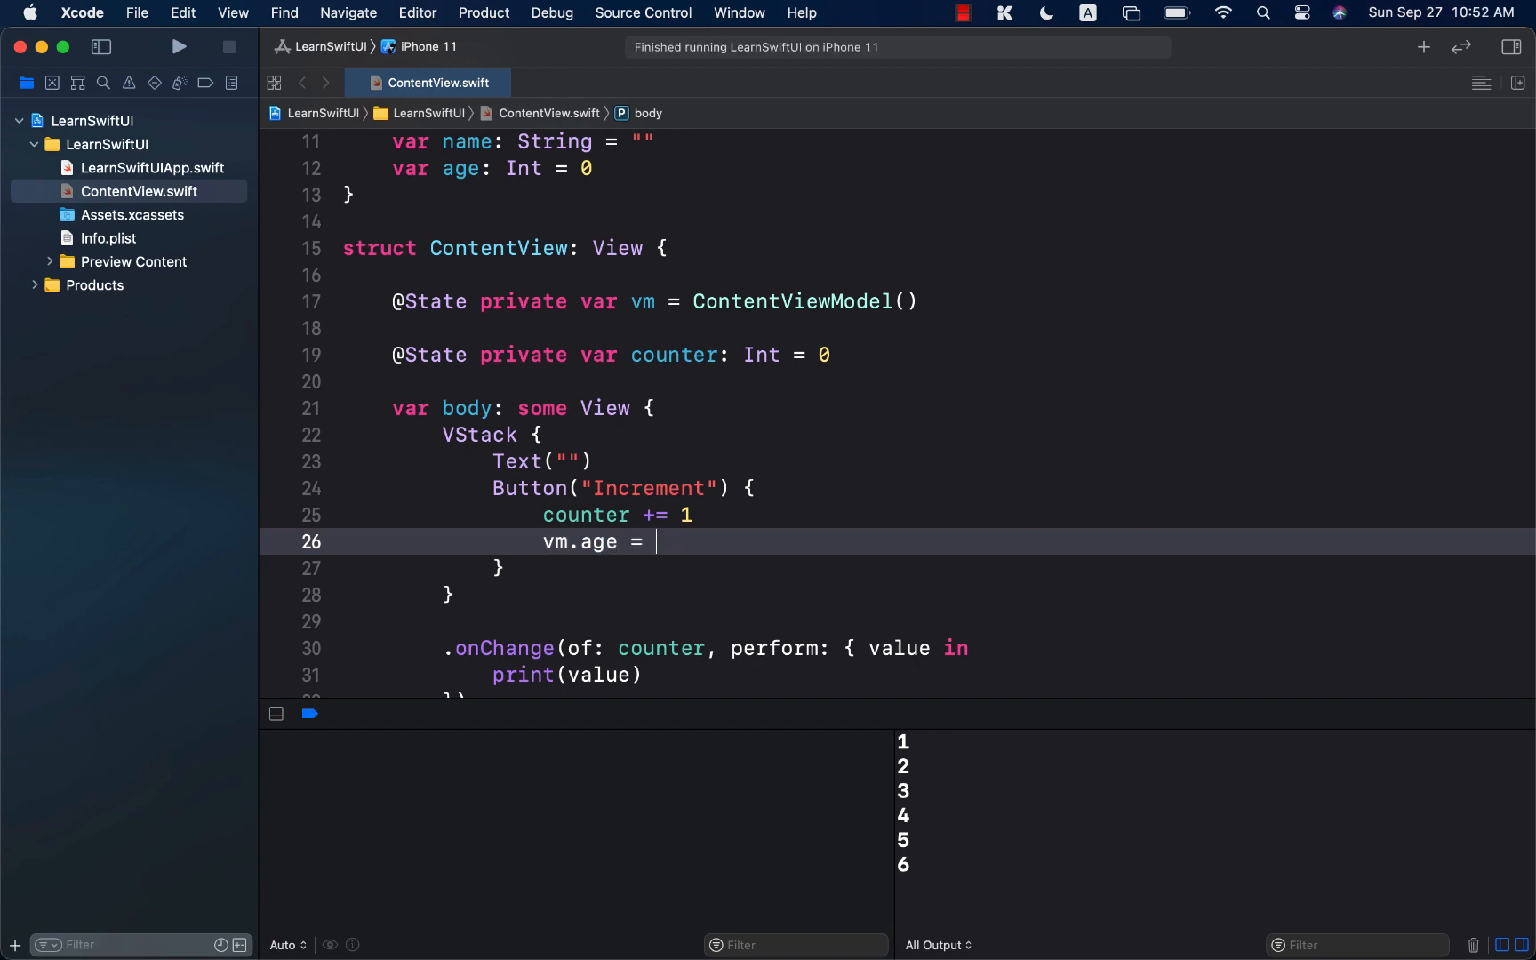
type("56")
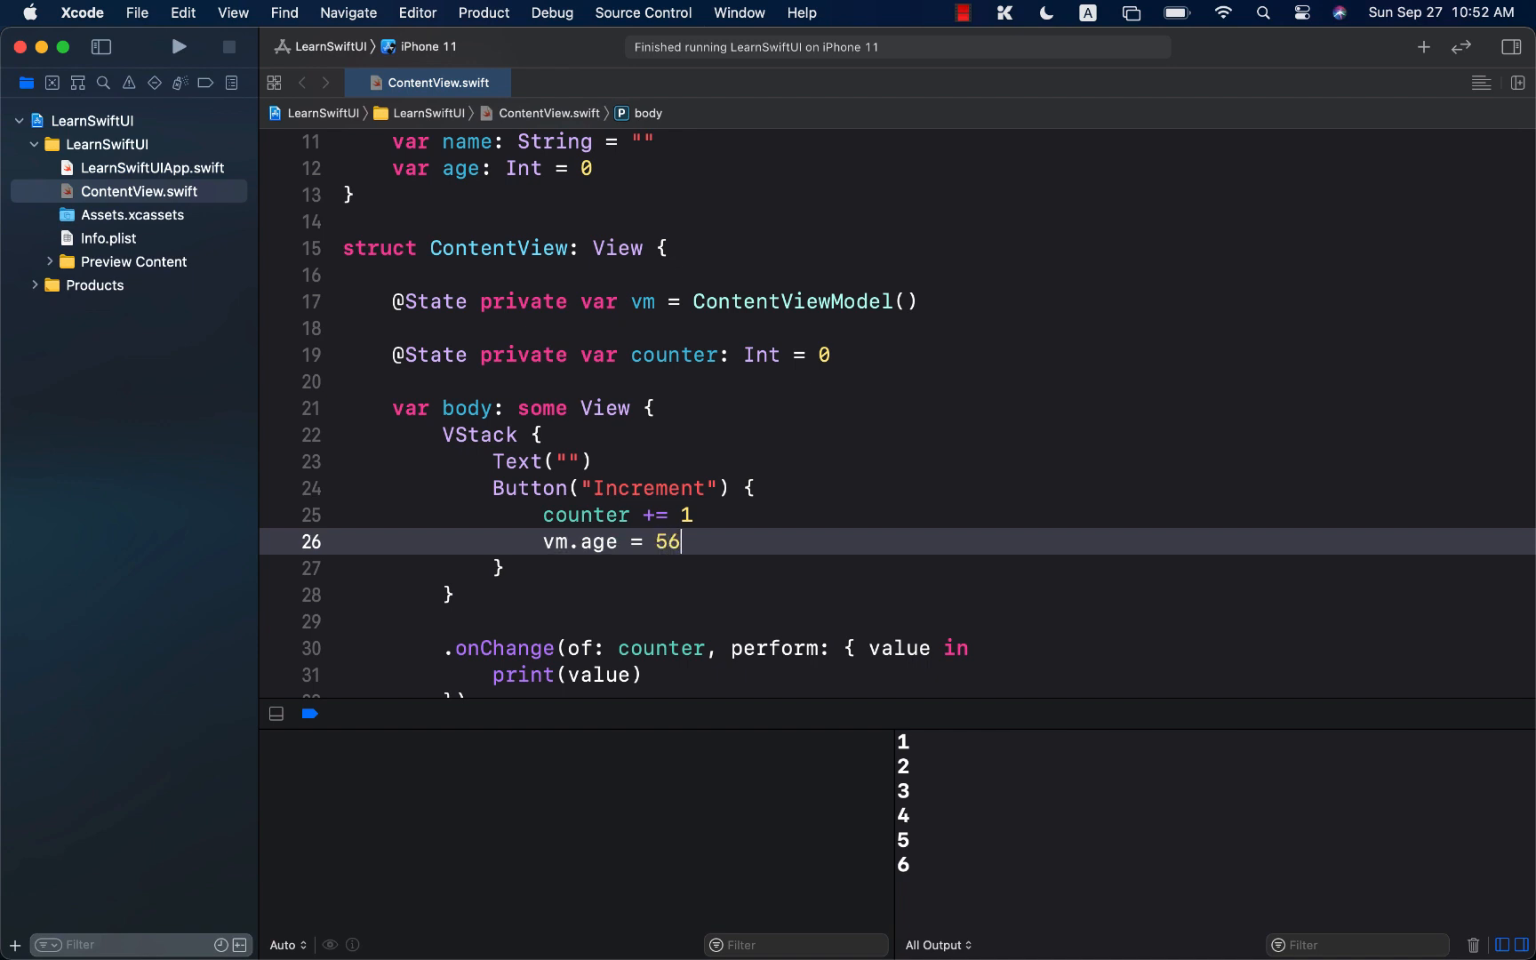
scroll("down", 3)
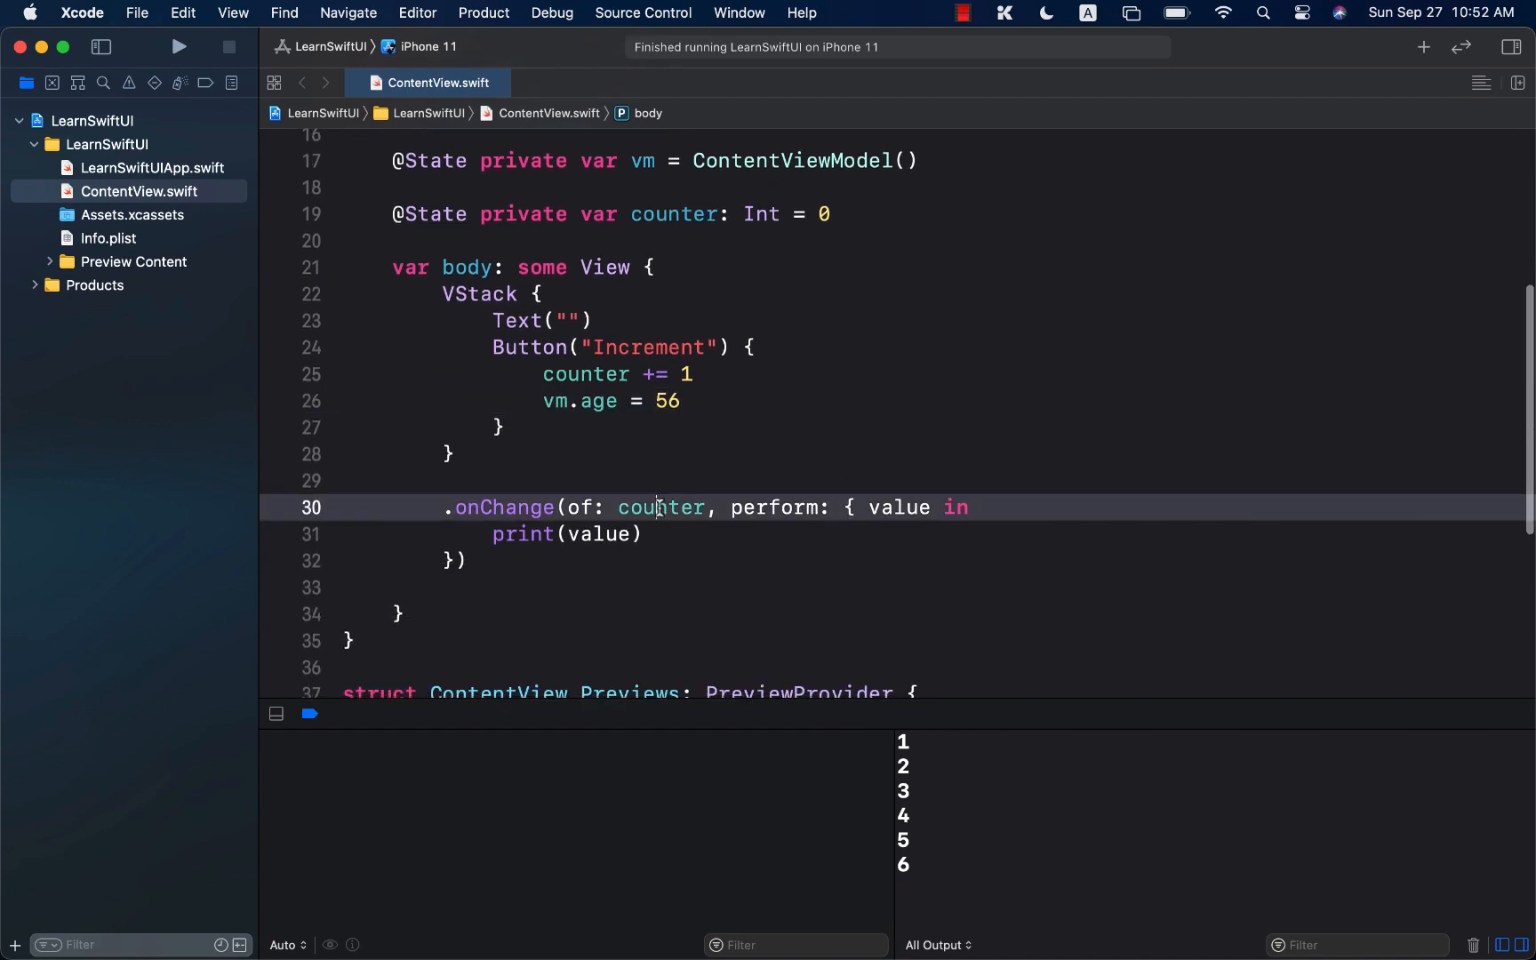
Step: Change onChange to observe vm and build, revealing the Equatable error
double_click(660, 512)
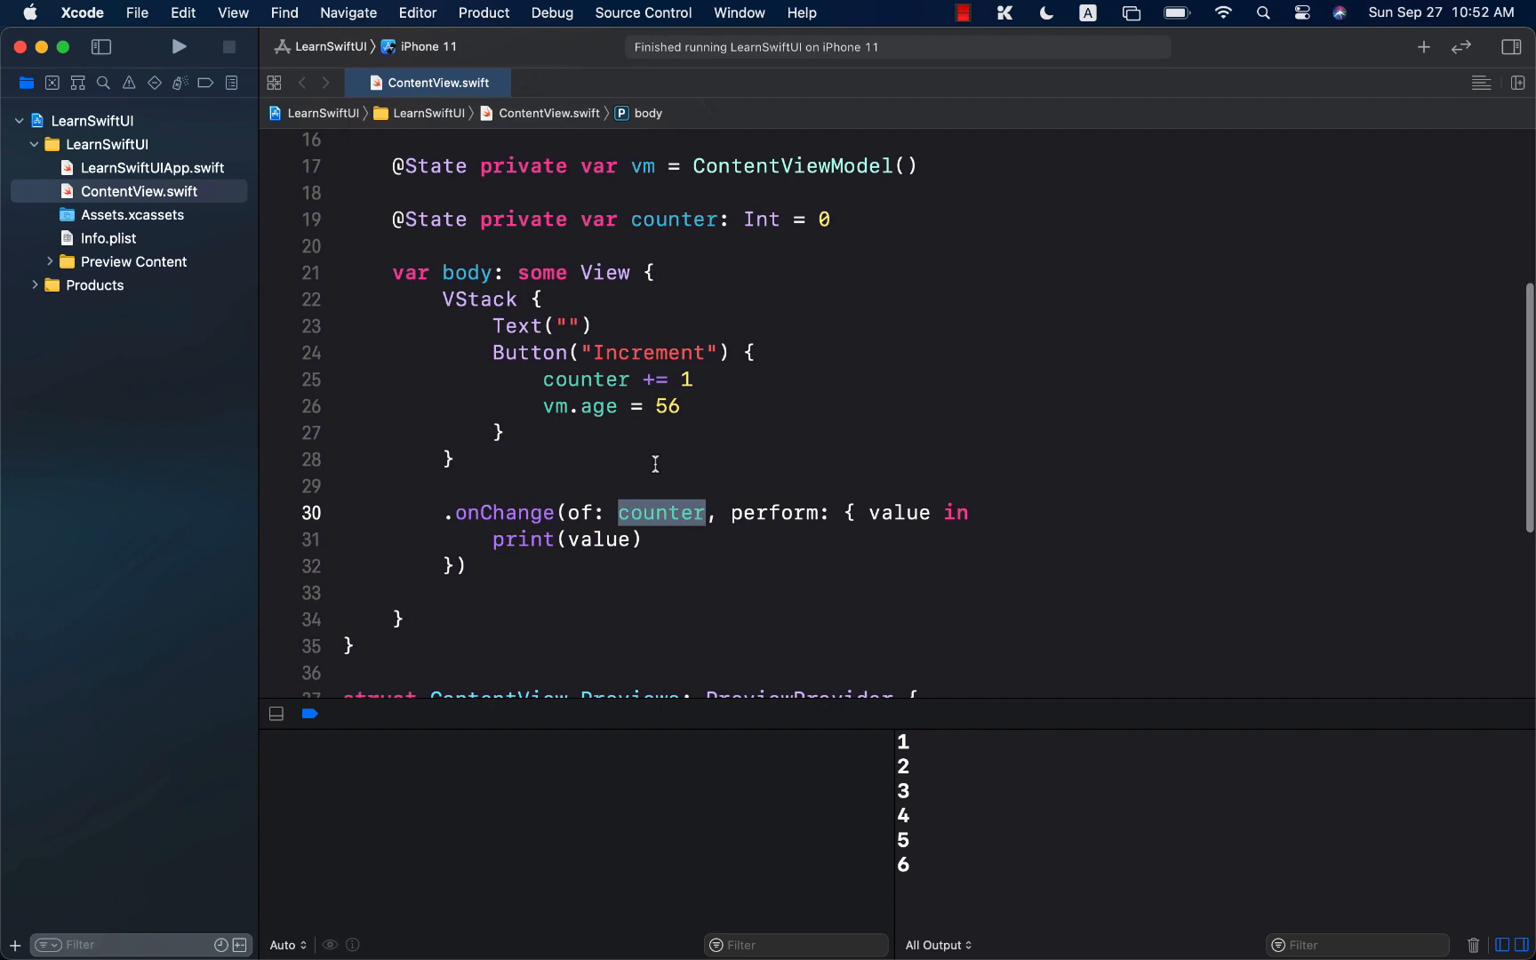
type("vm")
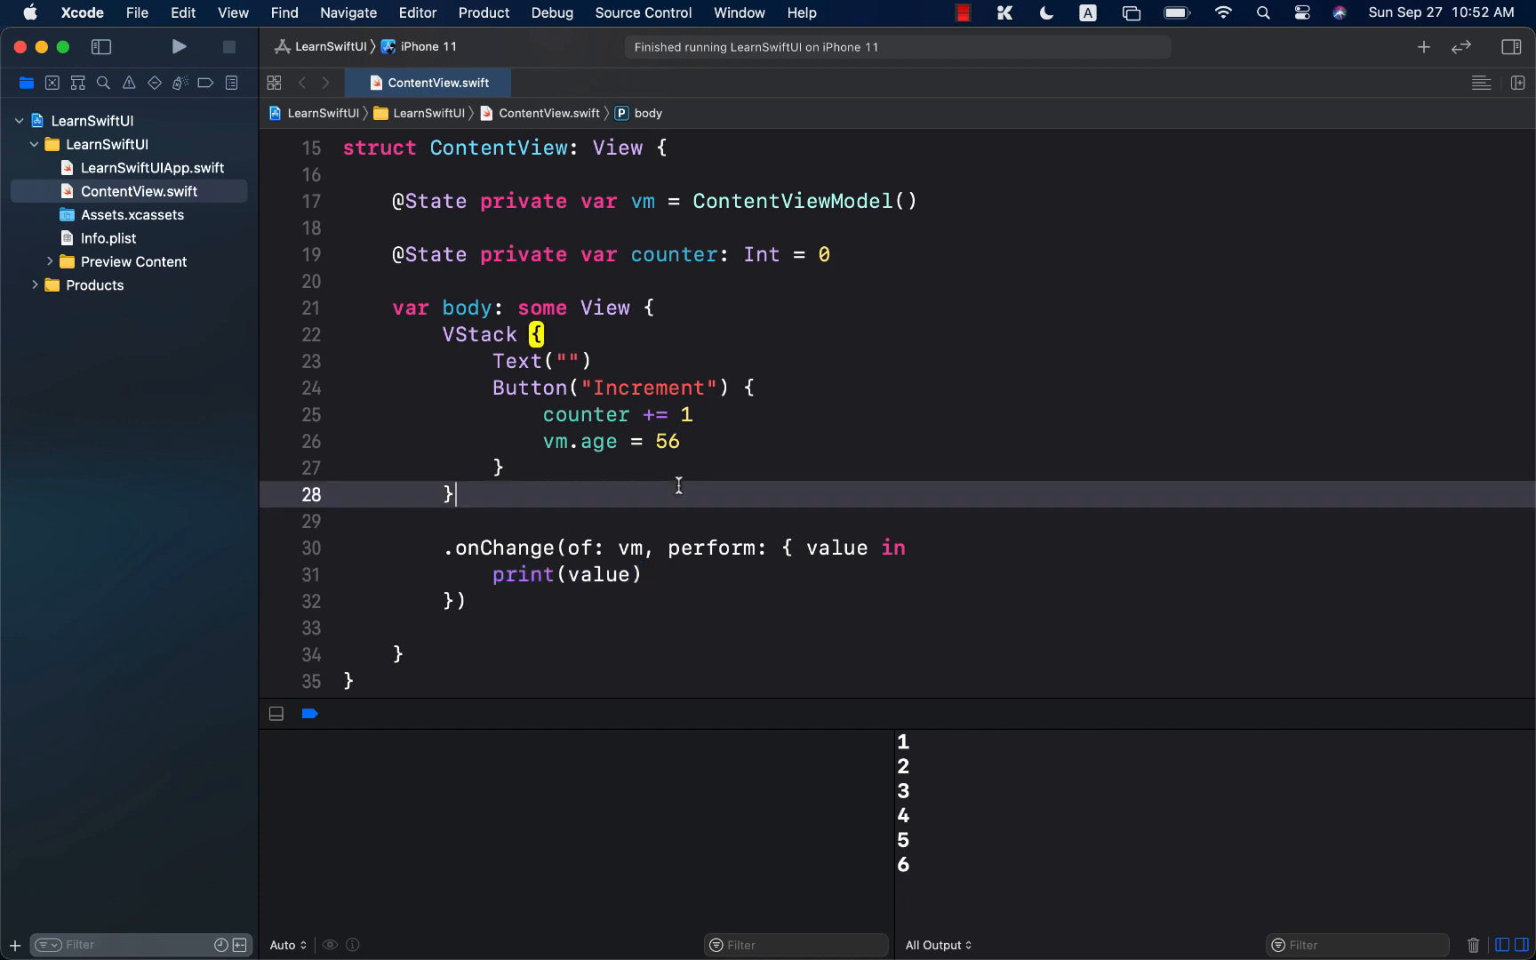
left_click(179, 46)
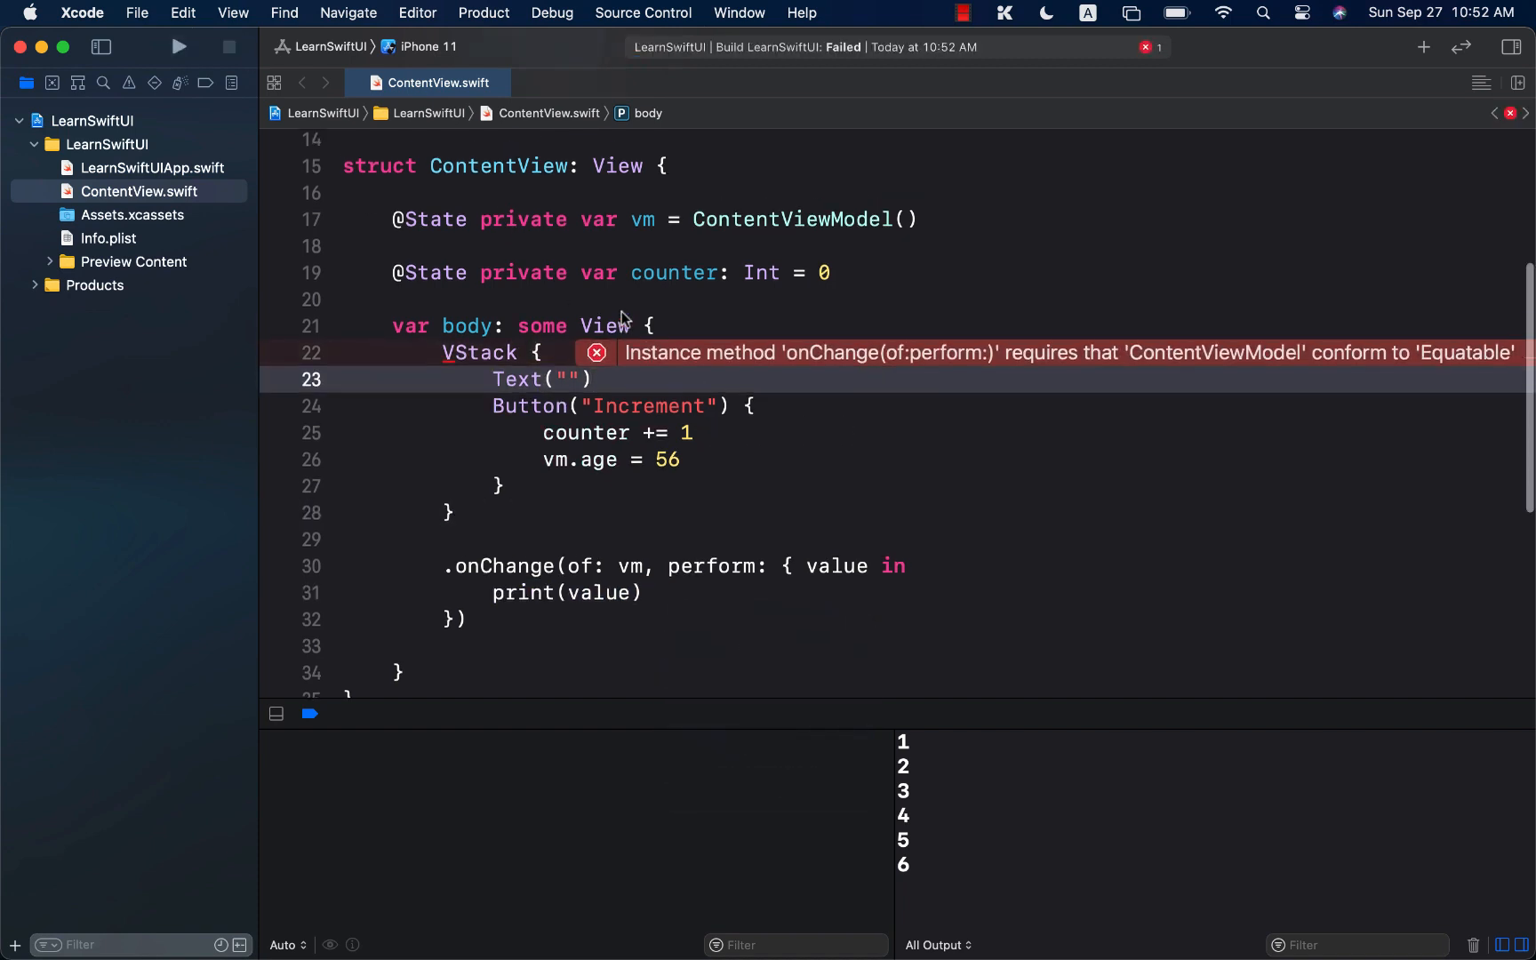
Step: Add : Equatable to ContentViewModel and run the app again
scroll("up", 3)
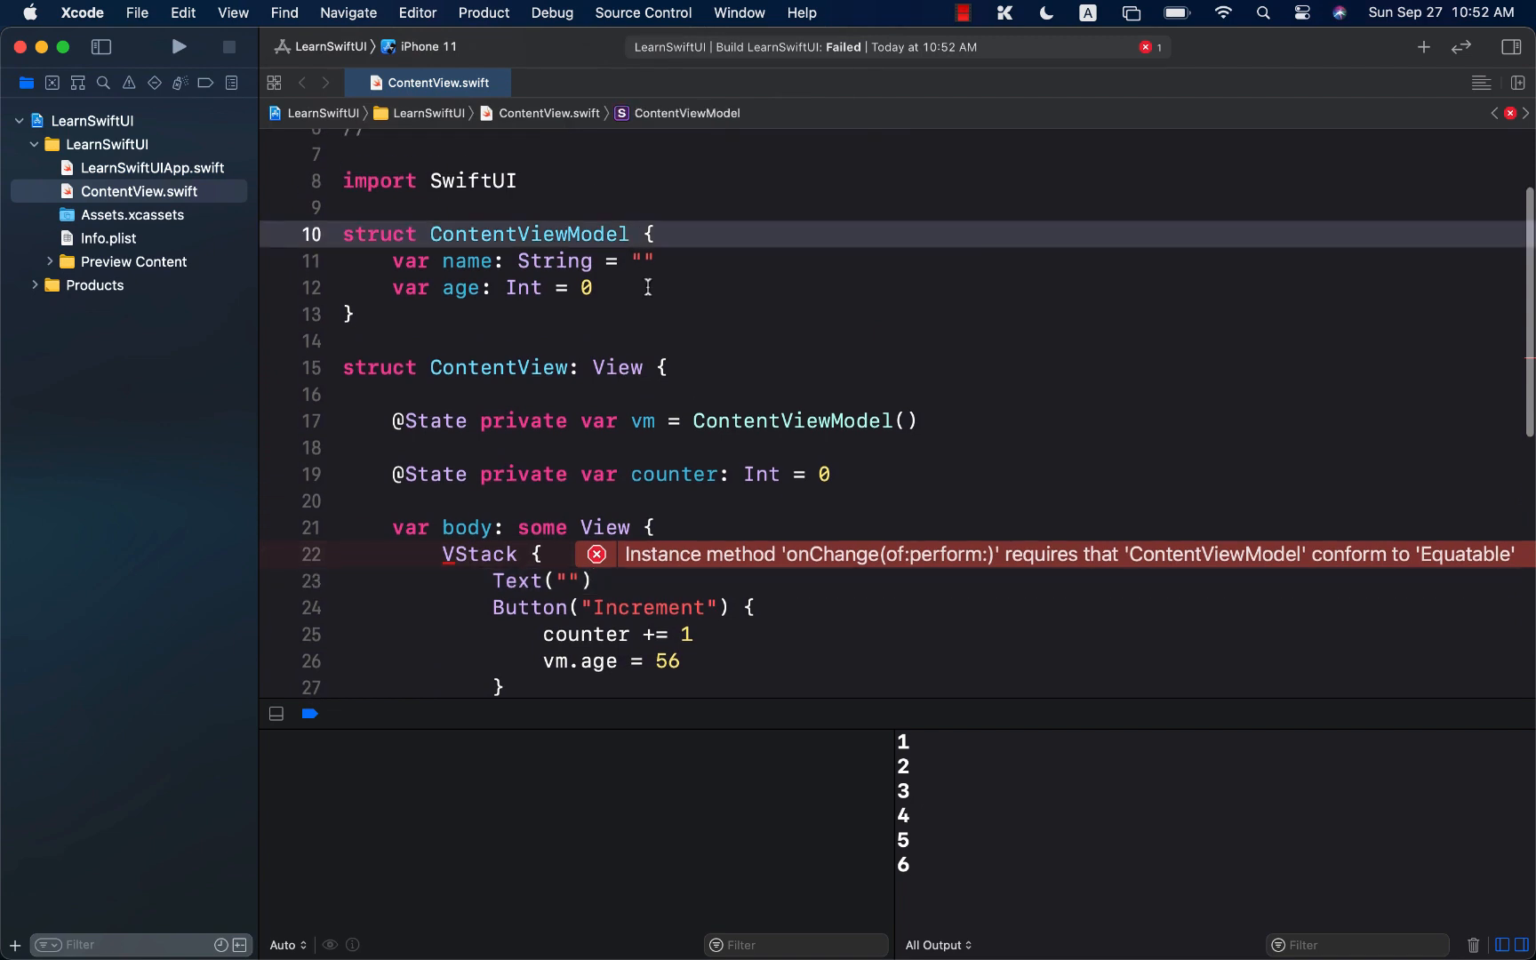
type(": Equatable")
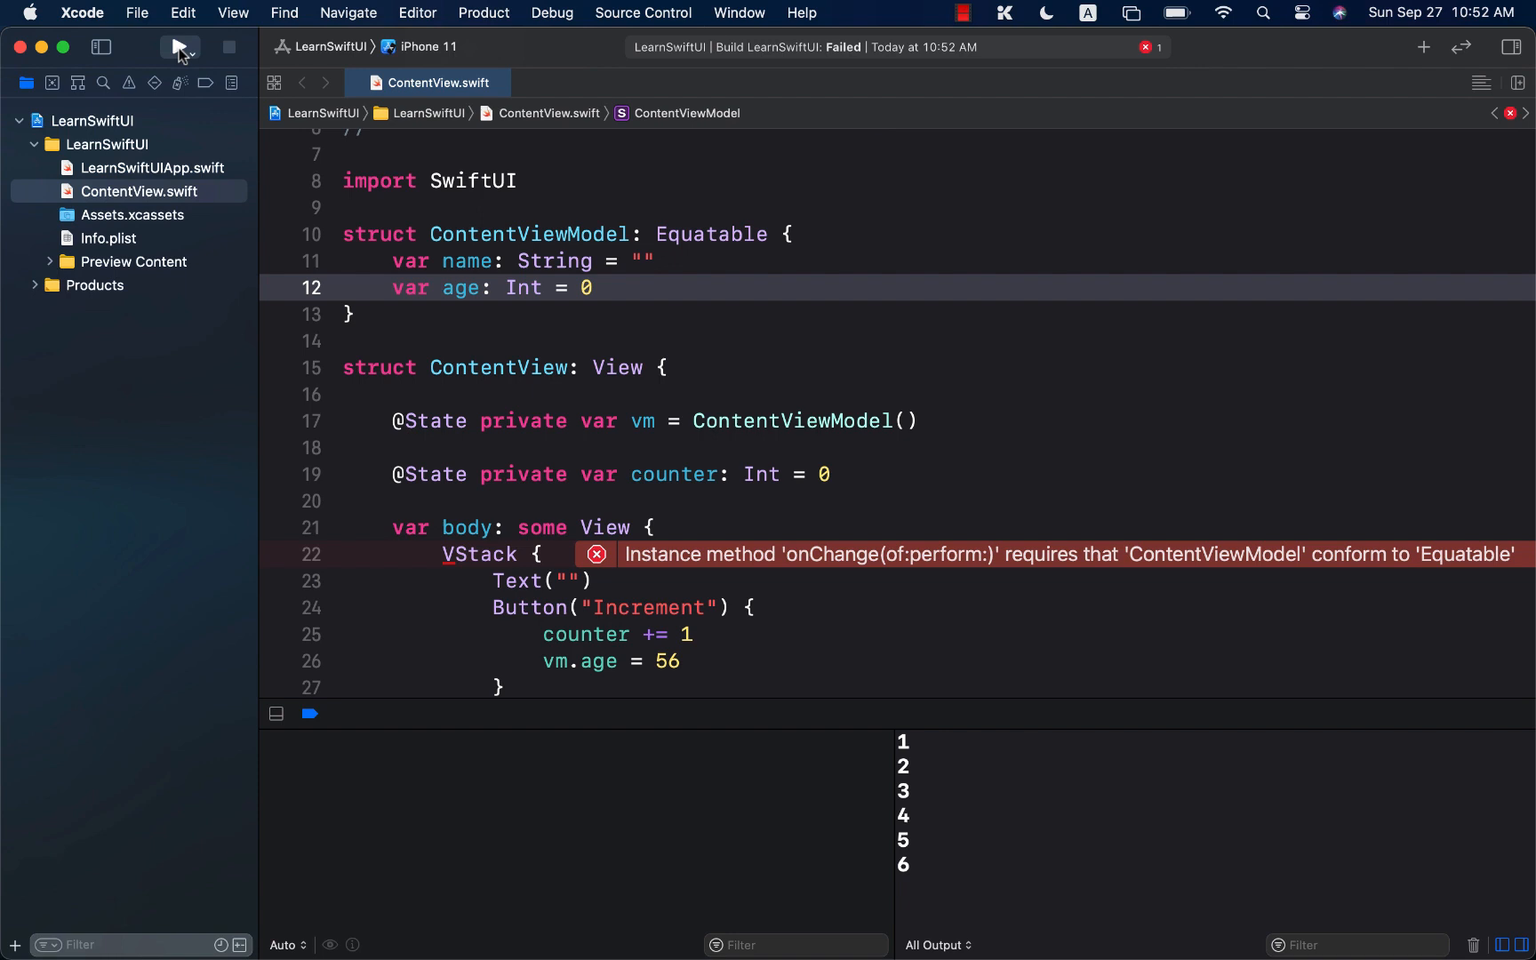
left_click(177, 47)
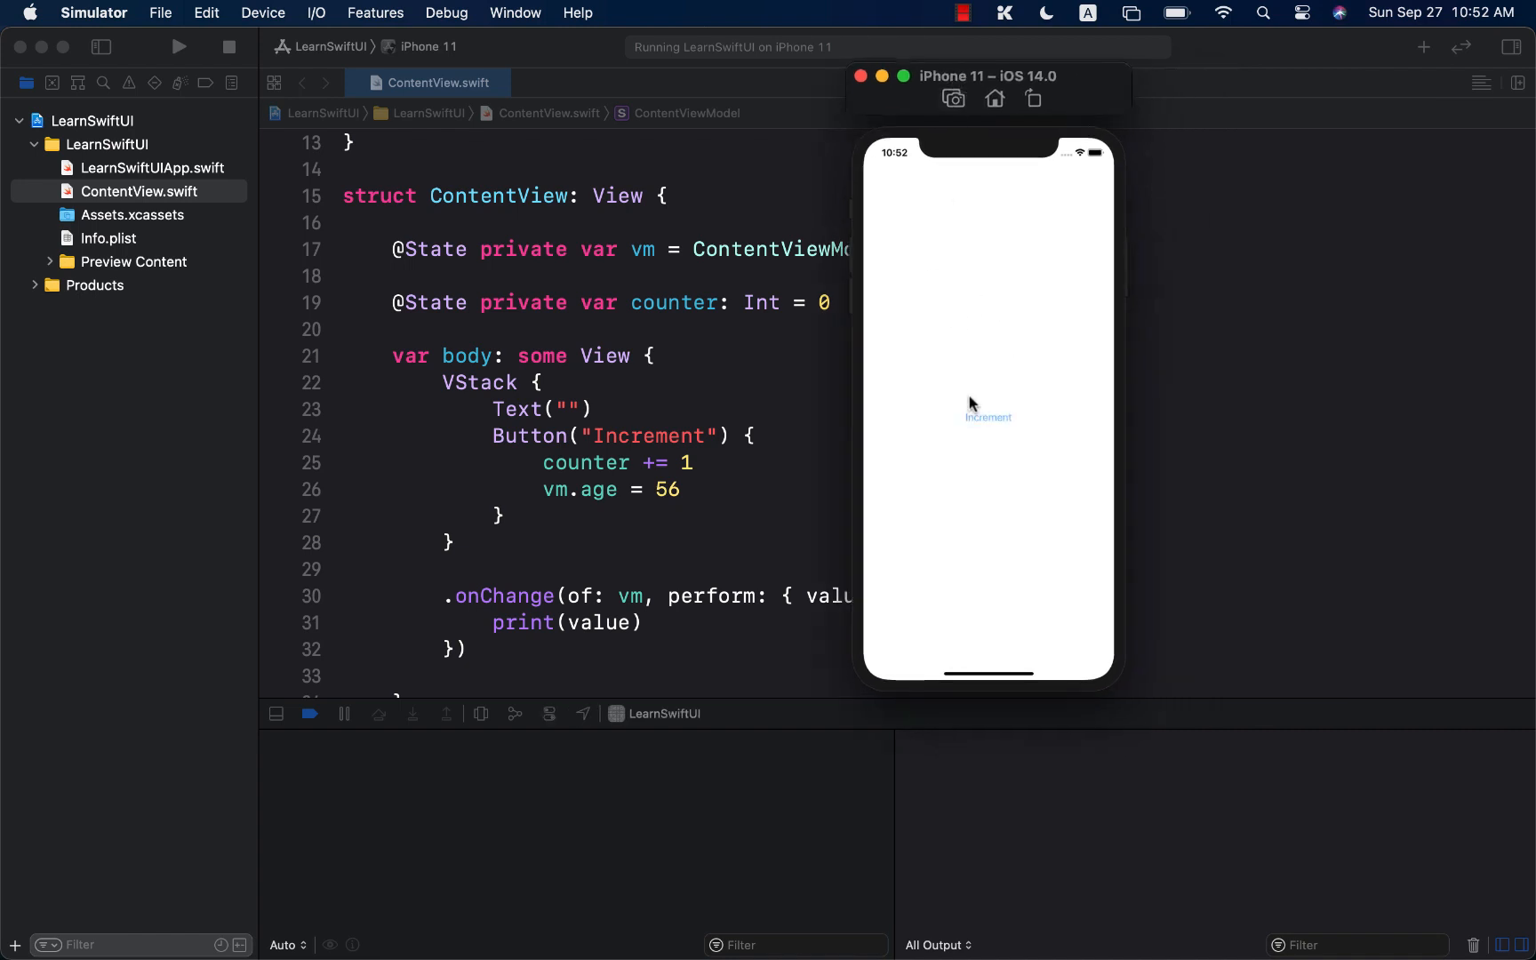
Step: Tap Increment to print ContentViewModel(name: "", age: 56) in the console
left_click(988, 417)
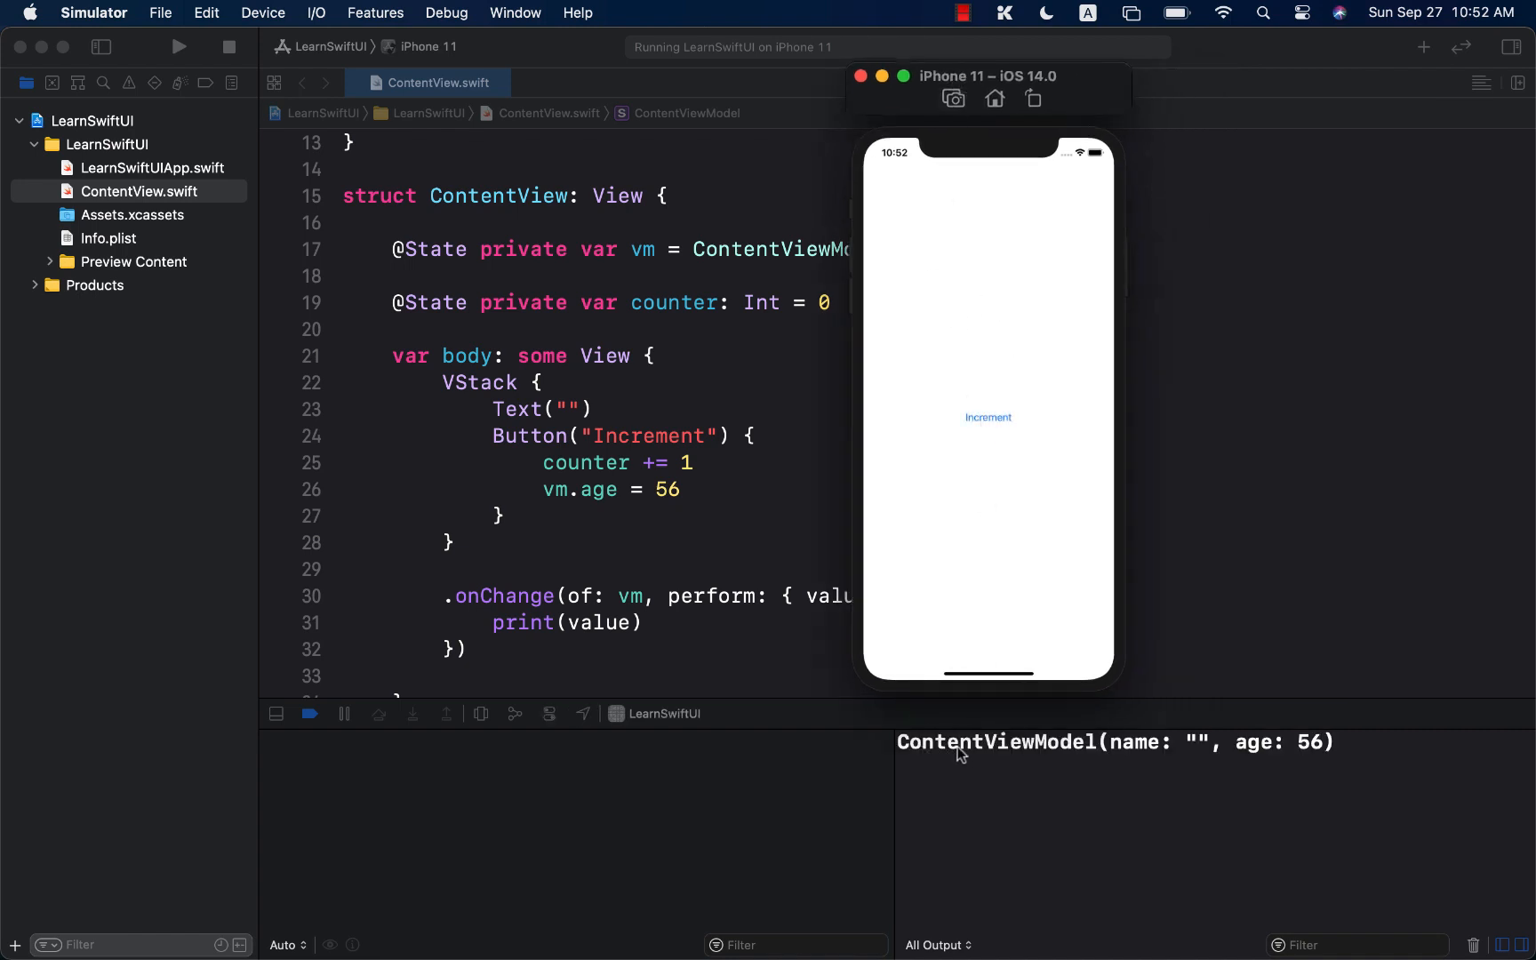
mouse_move(406, 176)
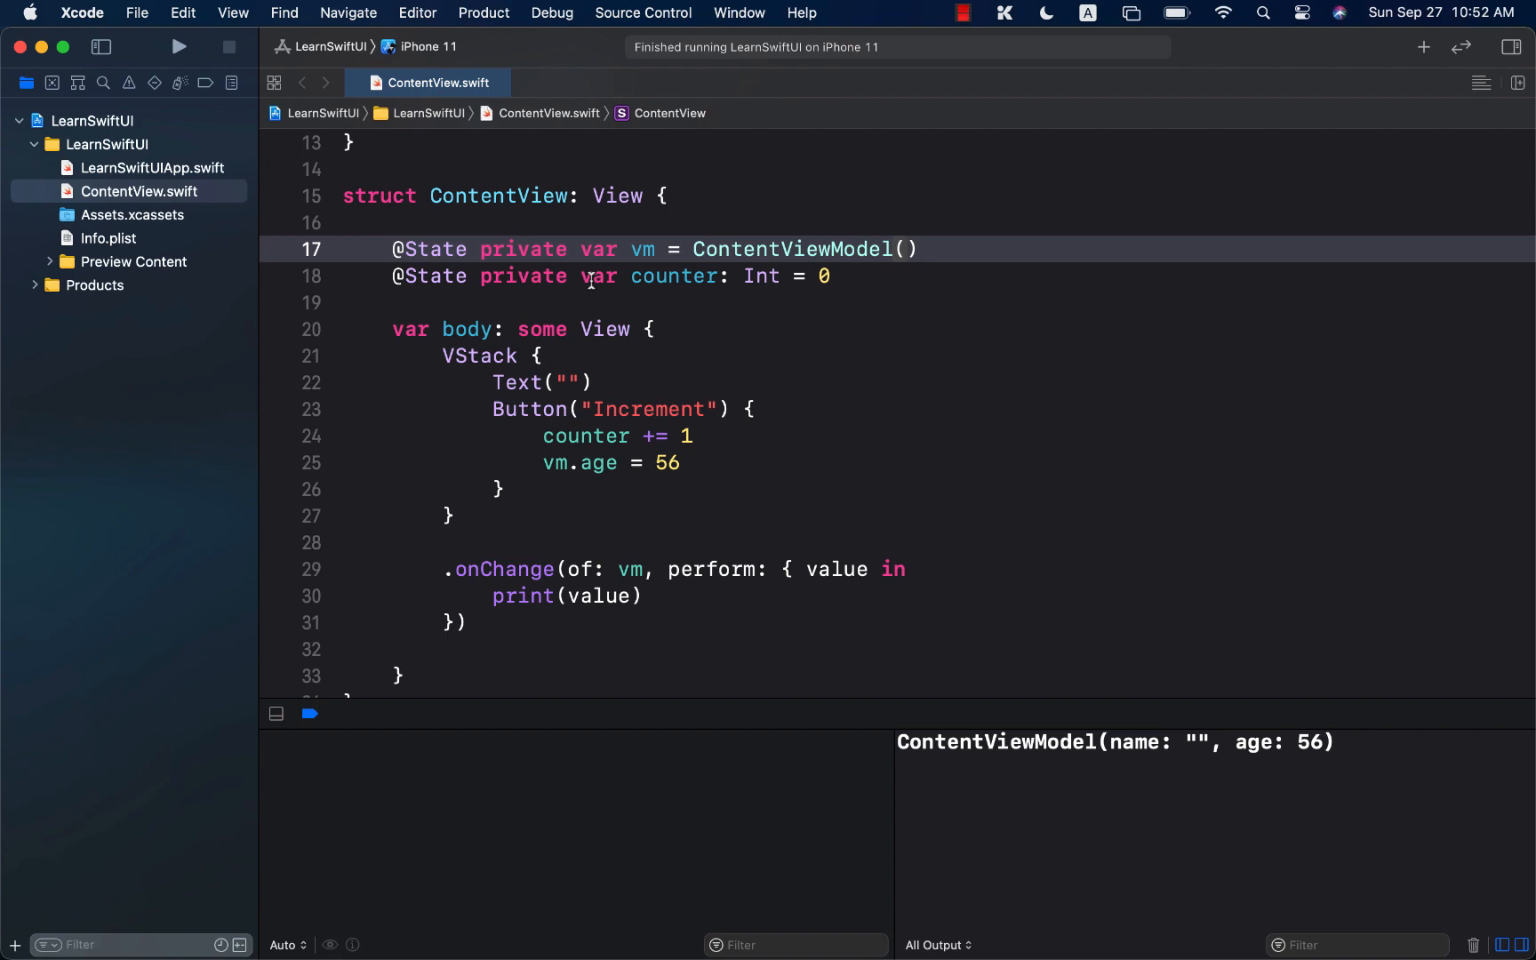
left_click(646, 382)
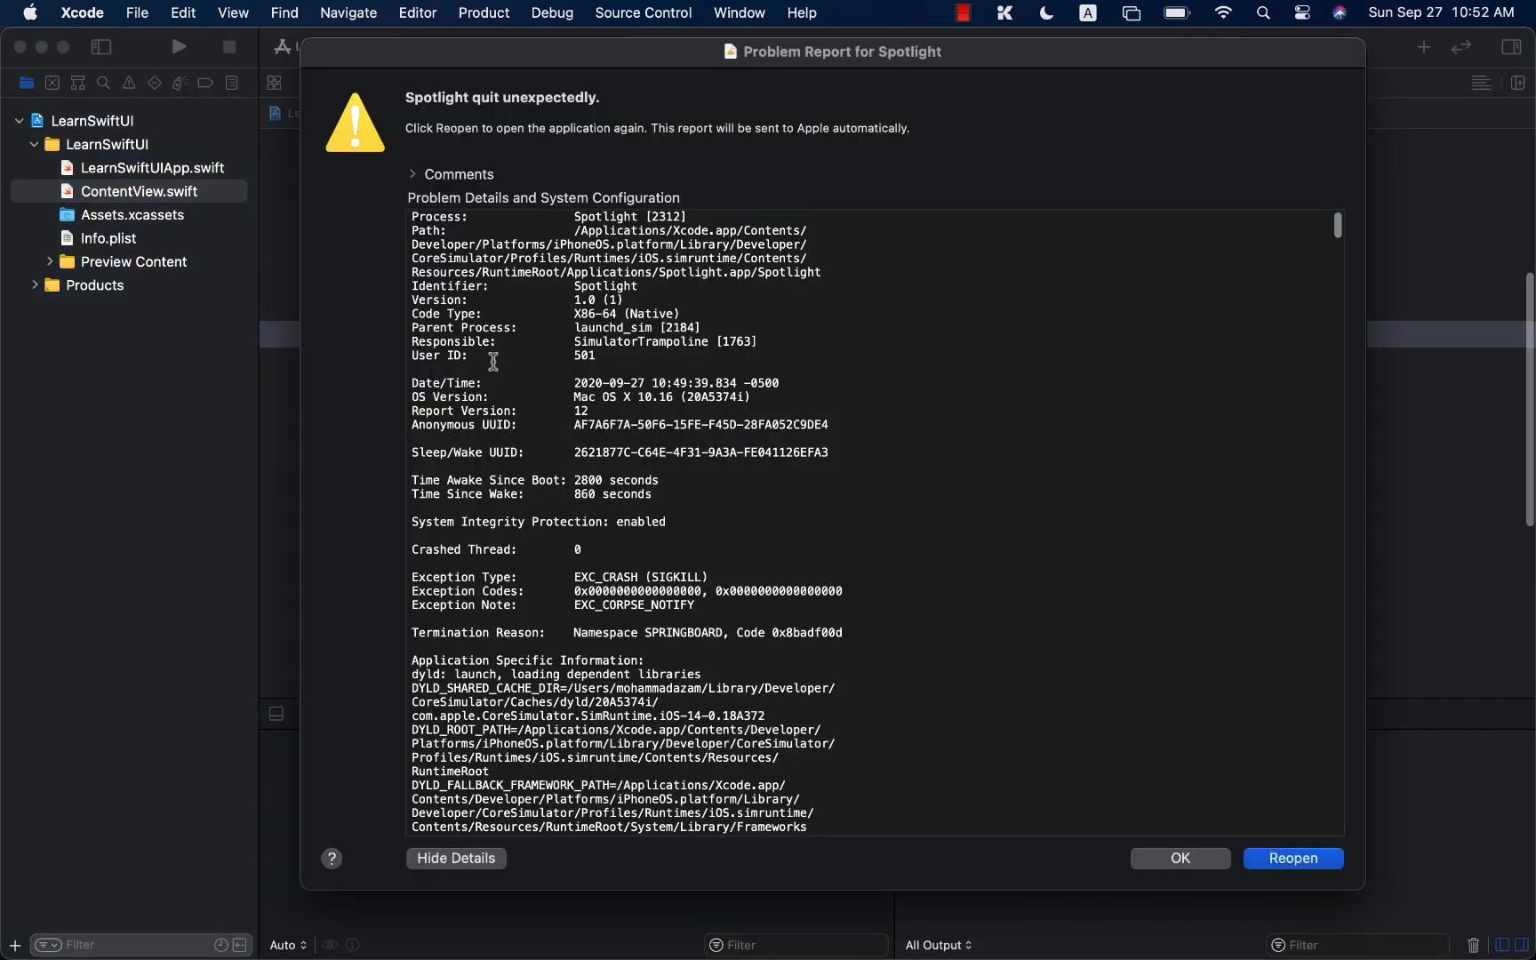
Step: Dismiss the Spotlight crash report and return to the onChange code
left_click(1178, 858)
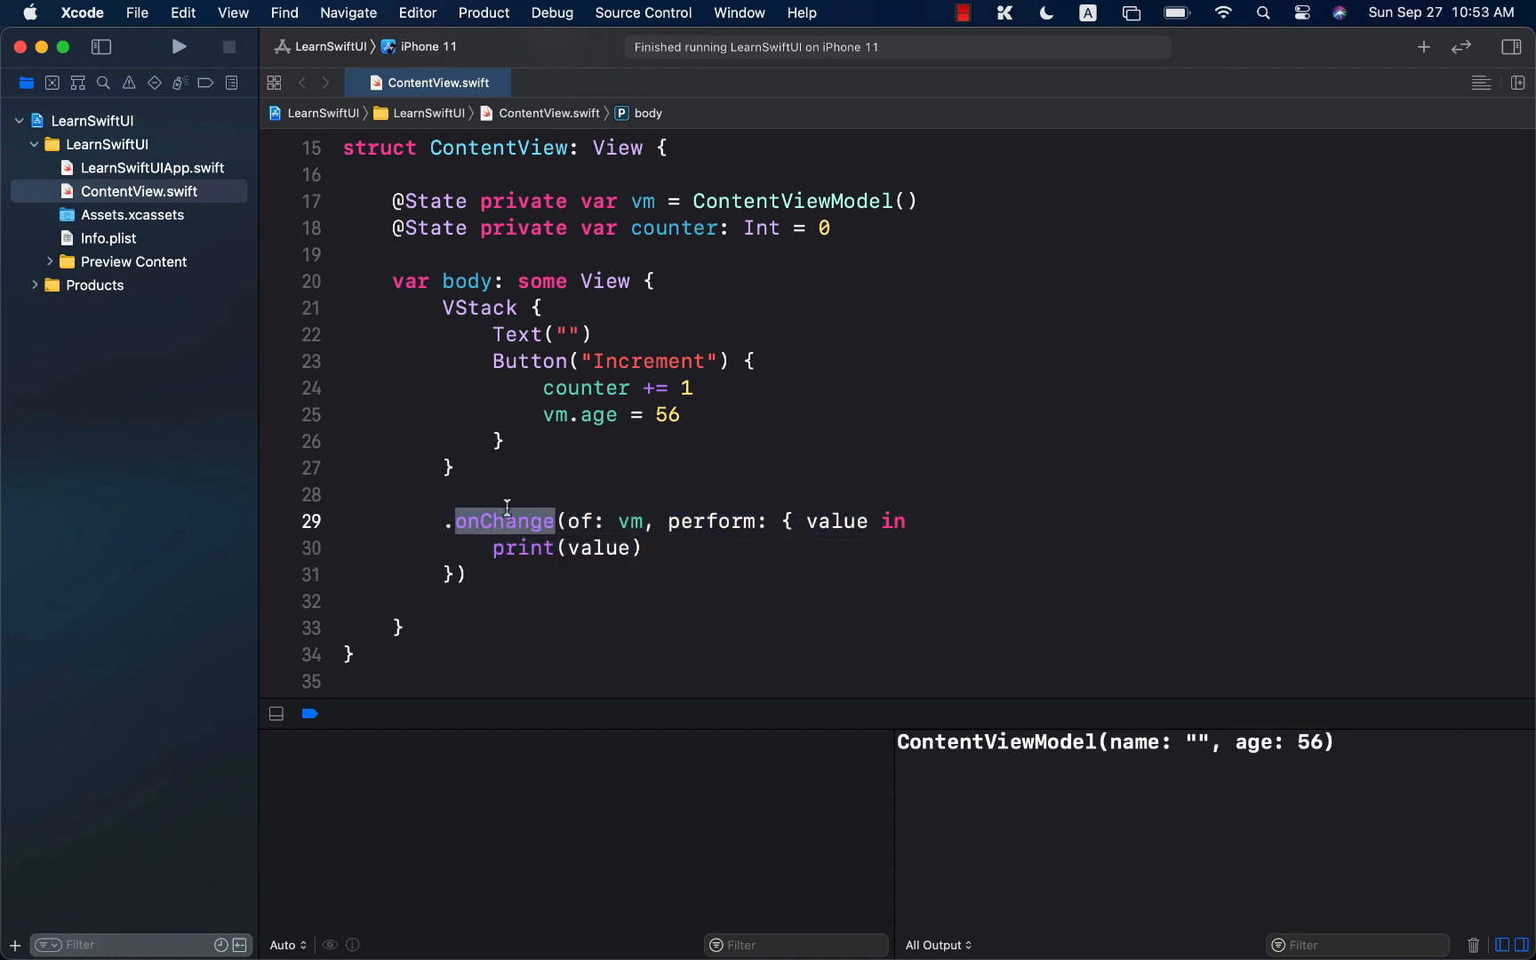
left_click(453, 467)
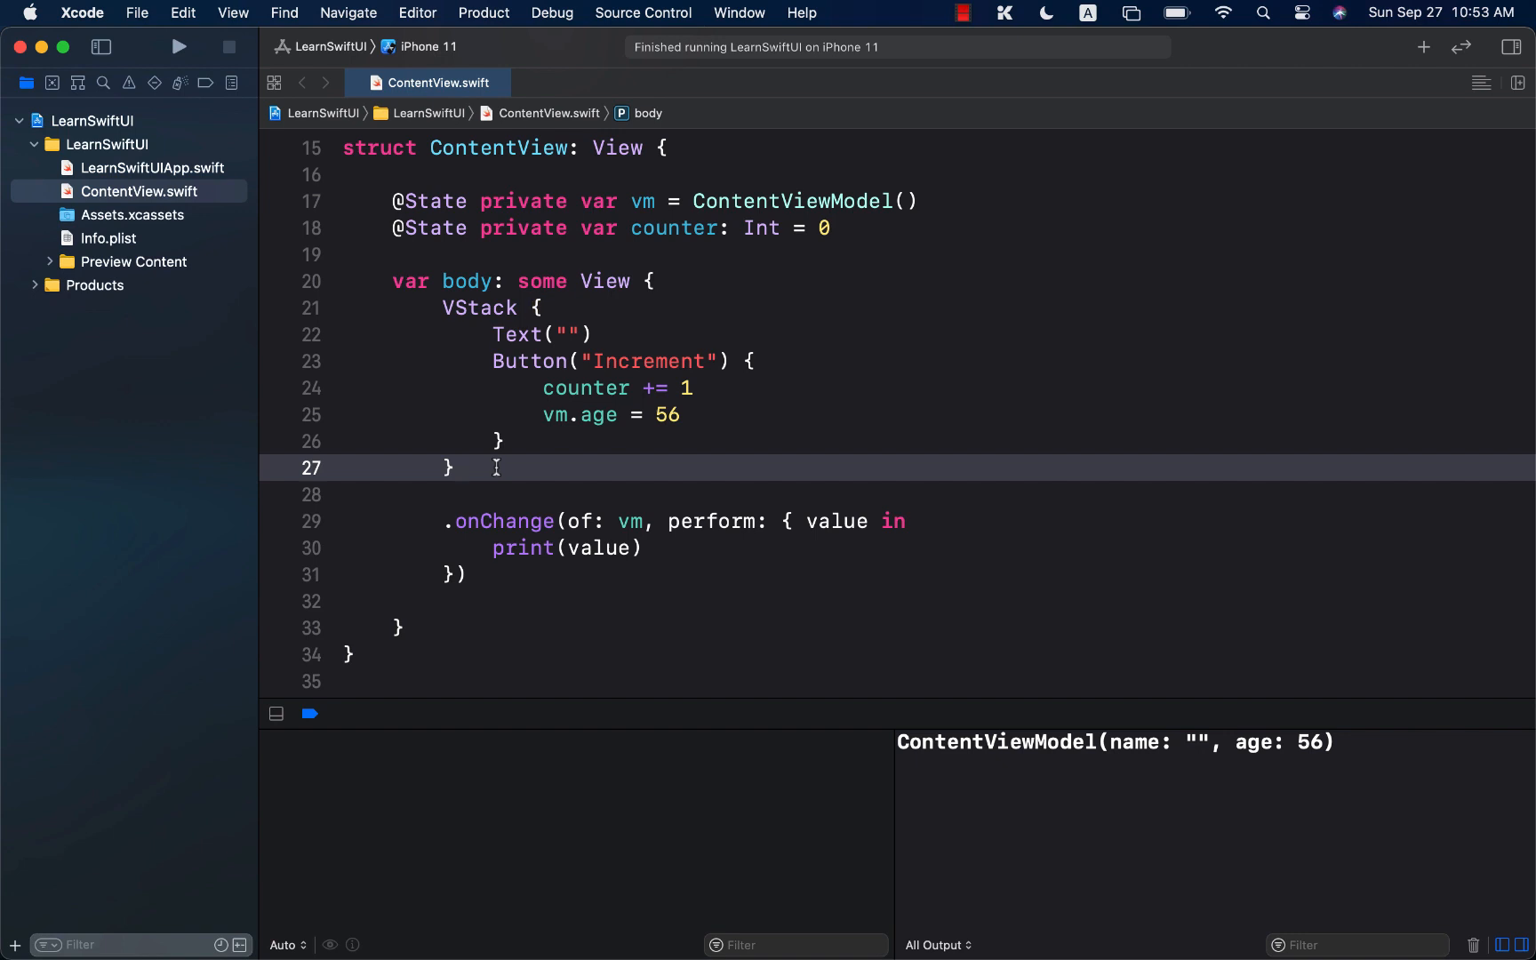
mouse_move(599, 505)
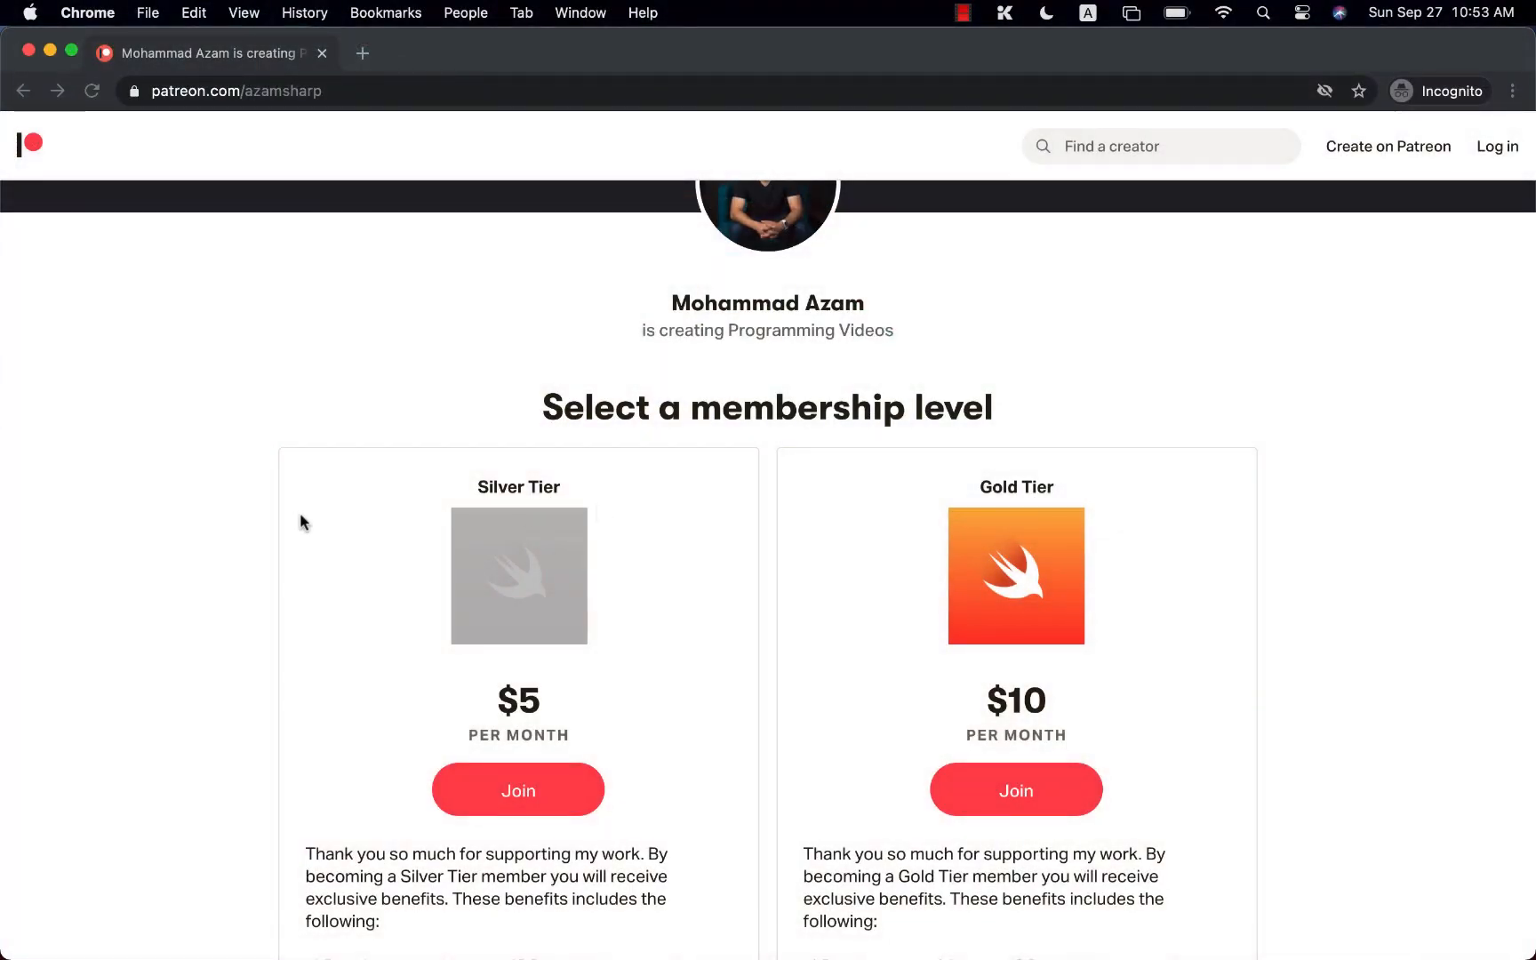
mouse_move(262, 550)
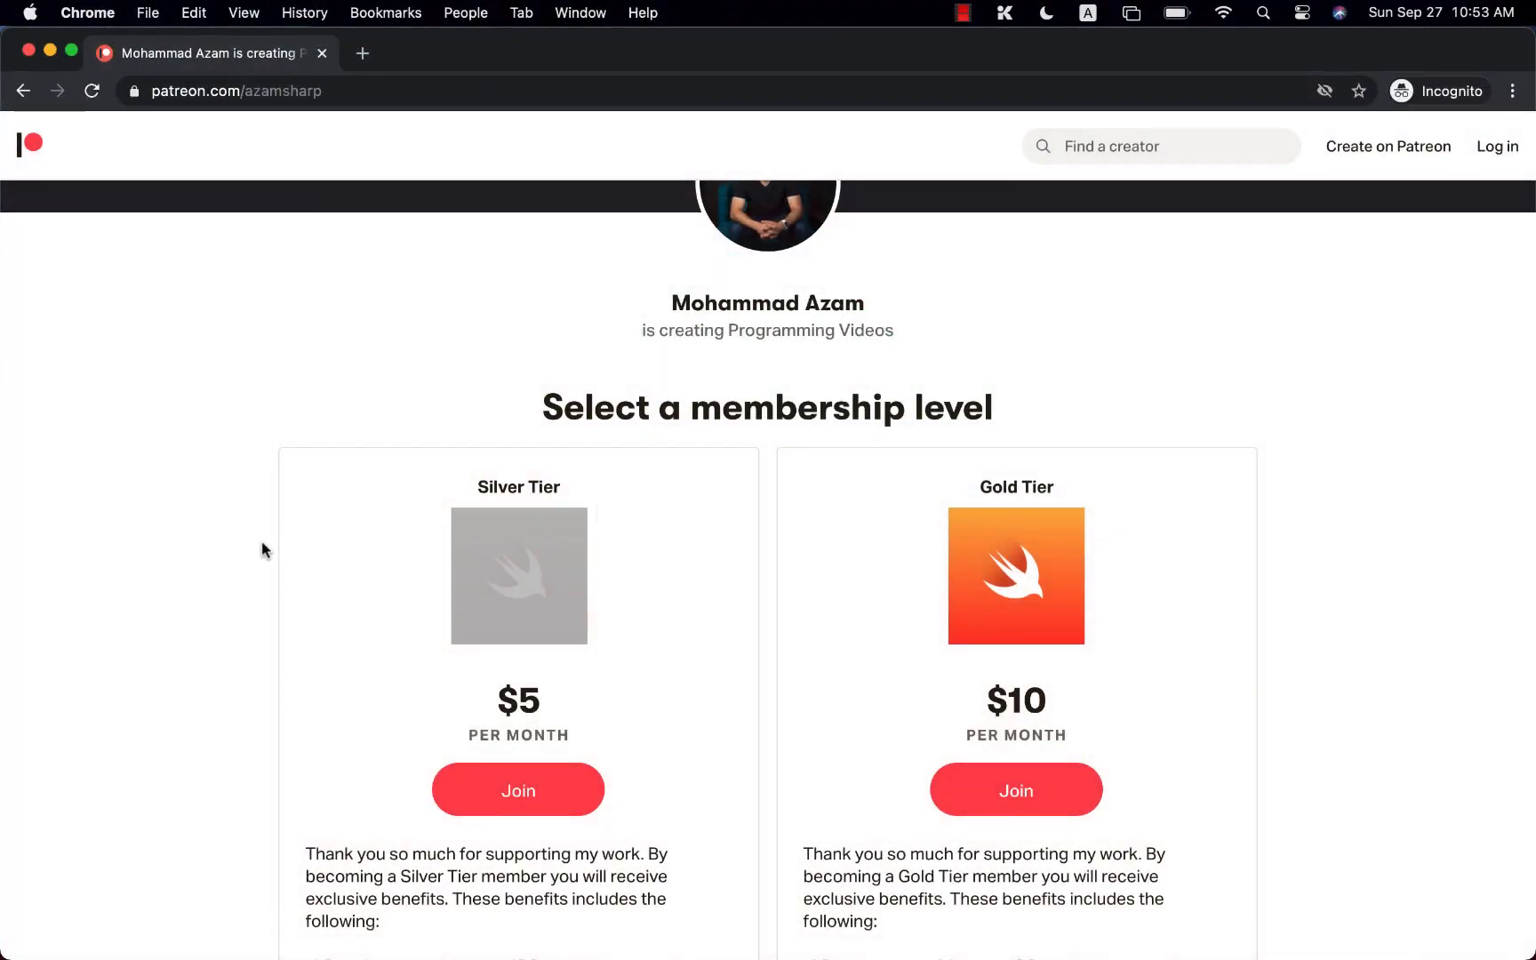
mouse_move(234, 585)
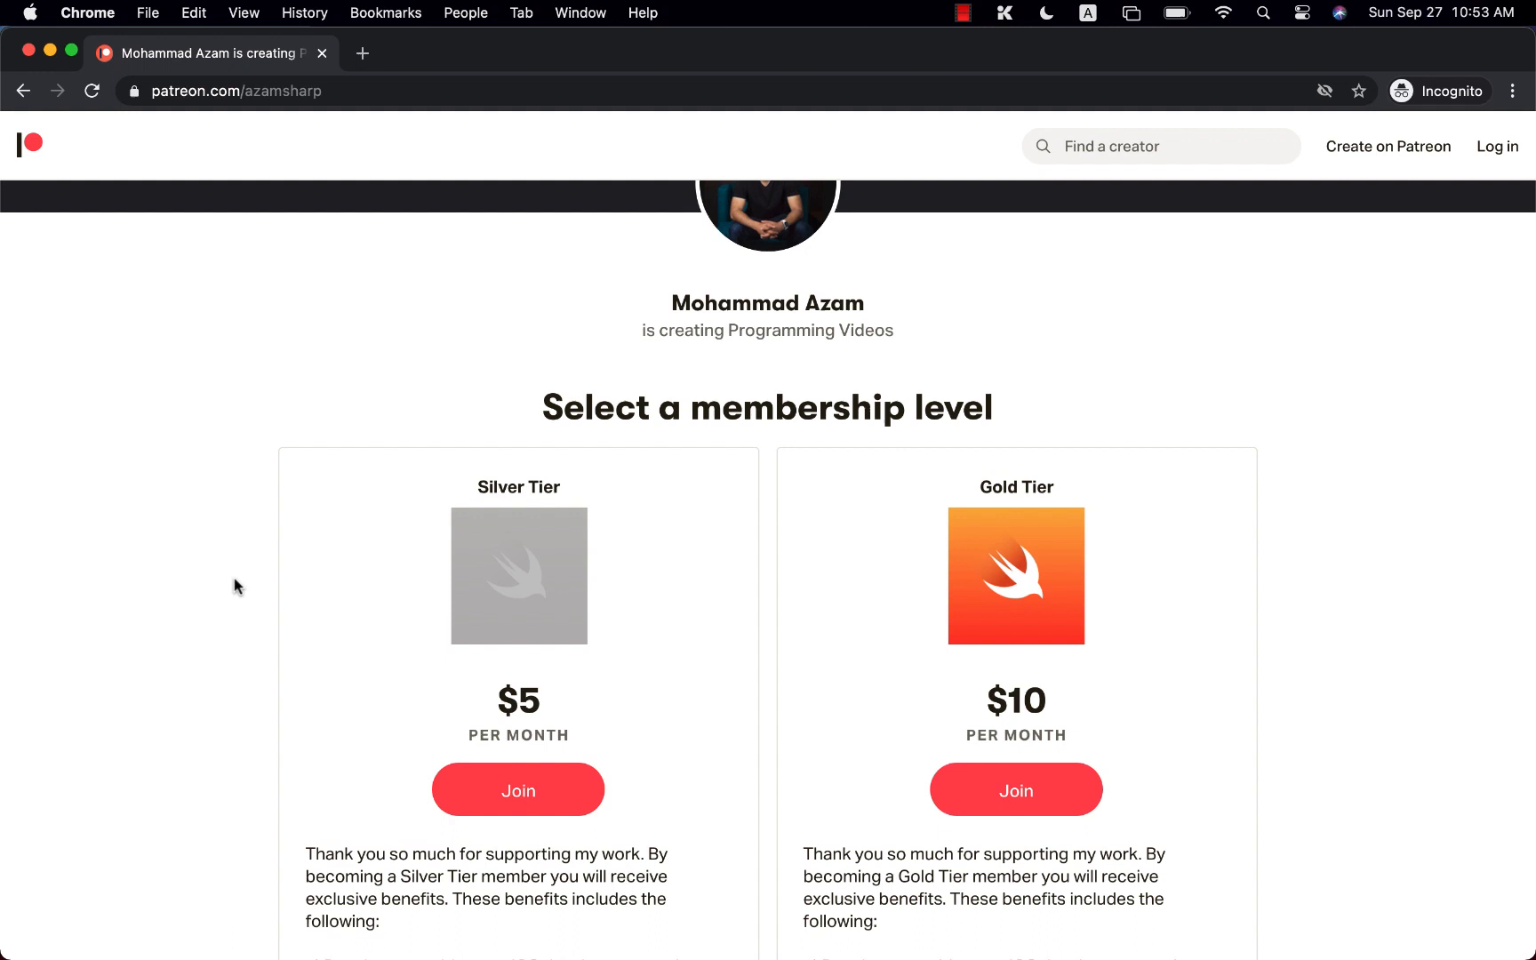
scroll("down", 3)
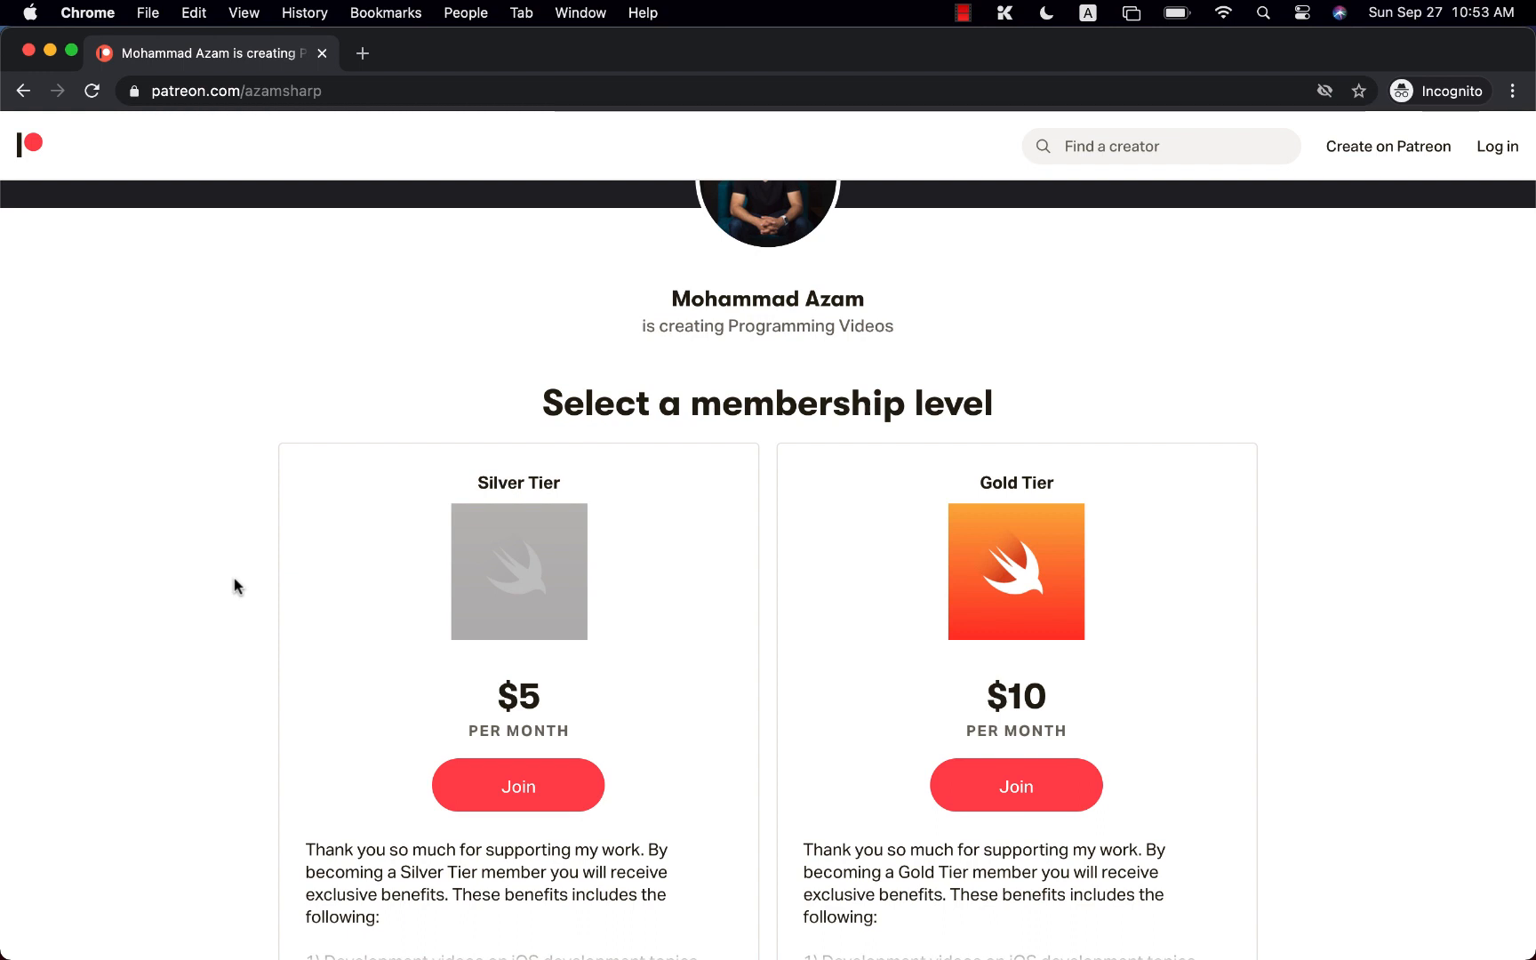
scroll("down", 3)
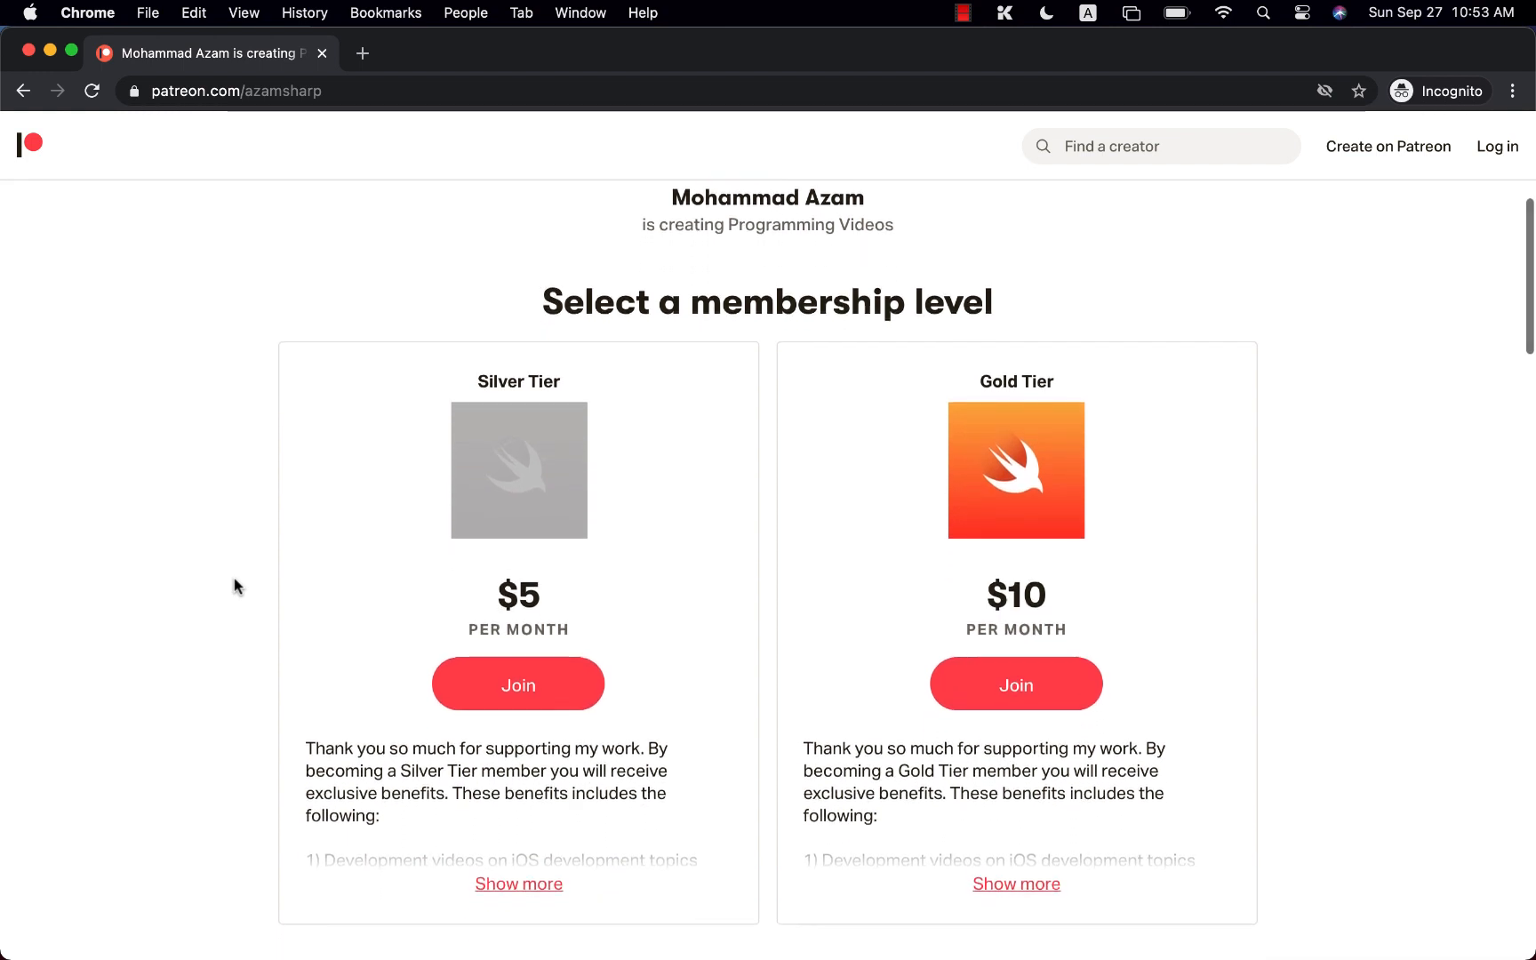
scroll("down", 3)
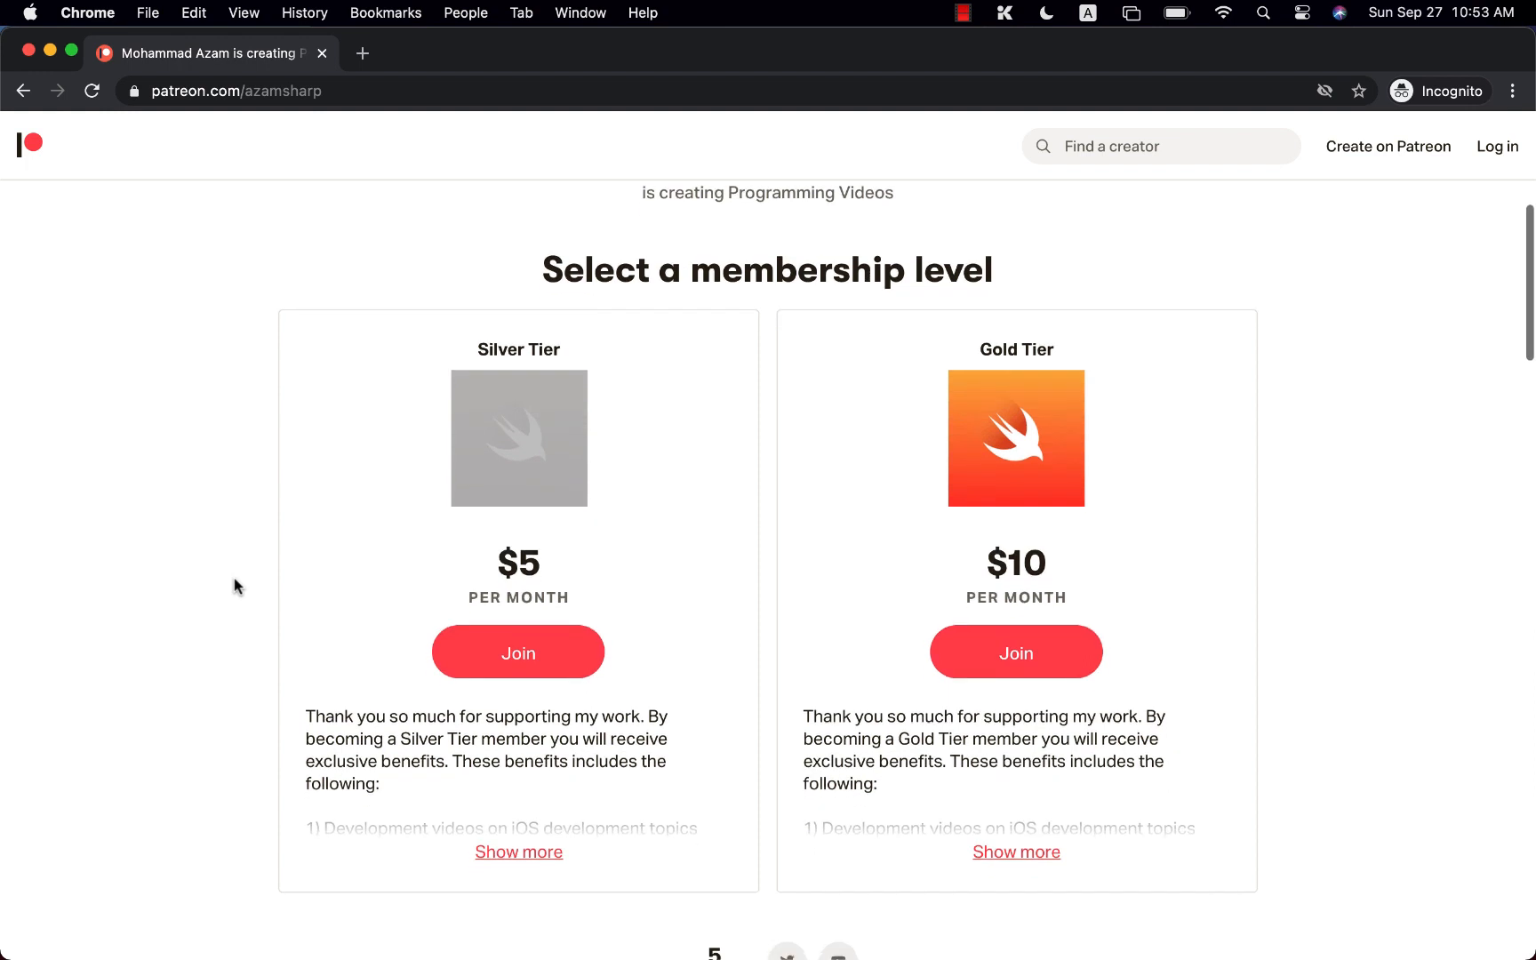
left_click(518, 852)
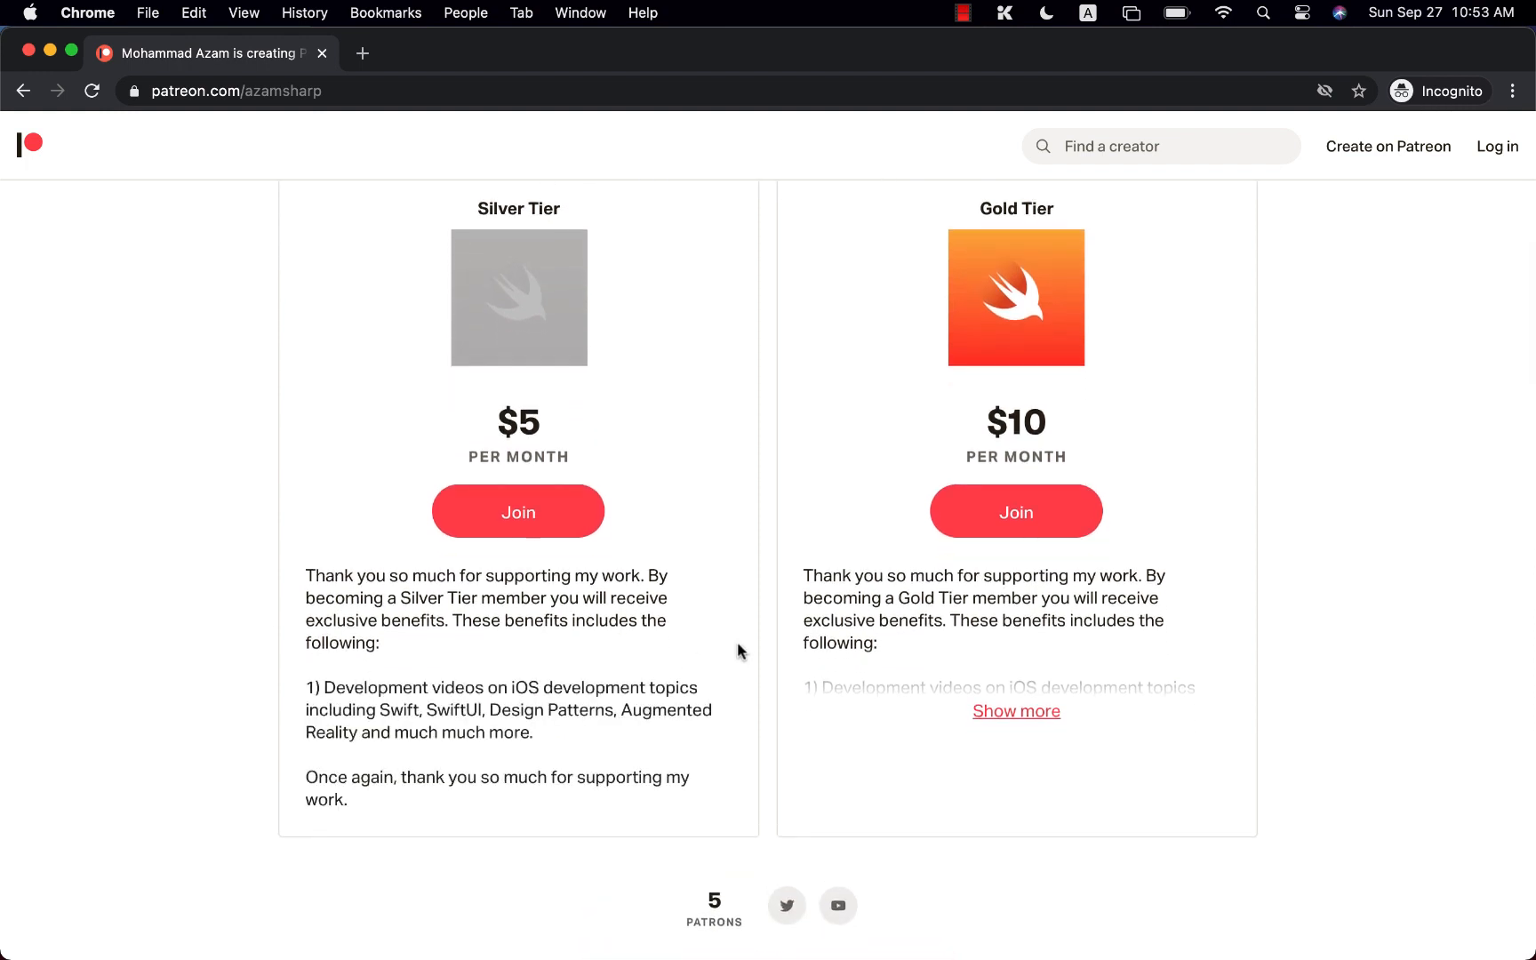
scroll("down", 3)
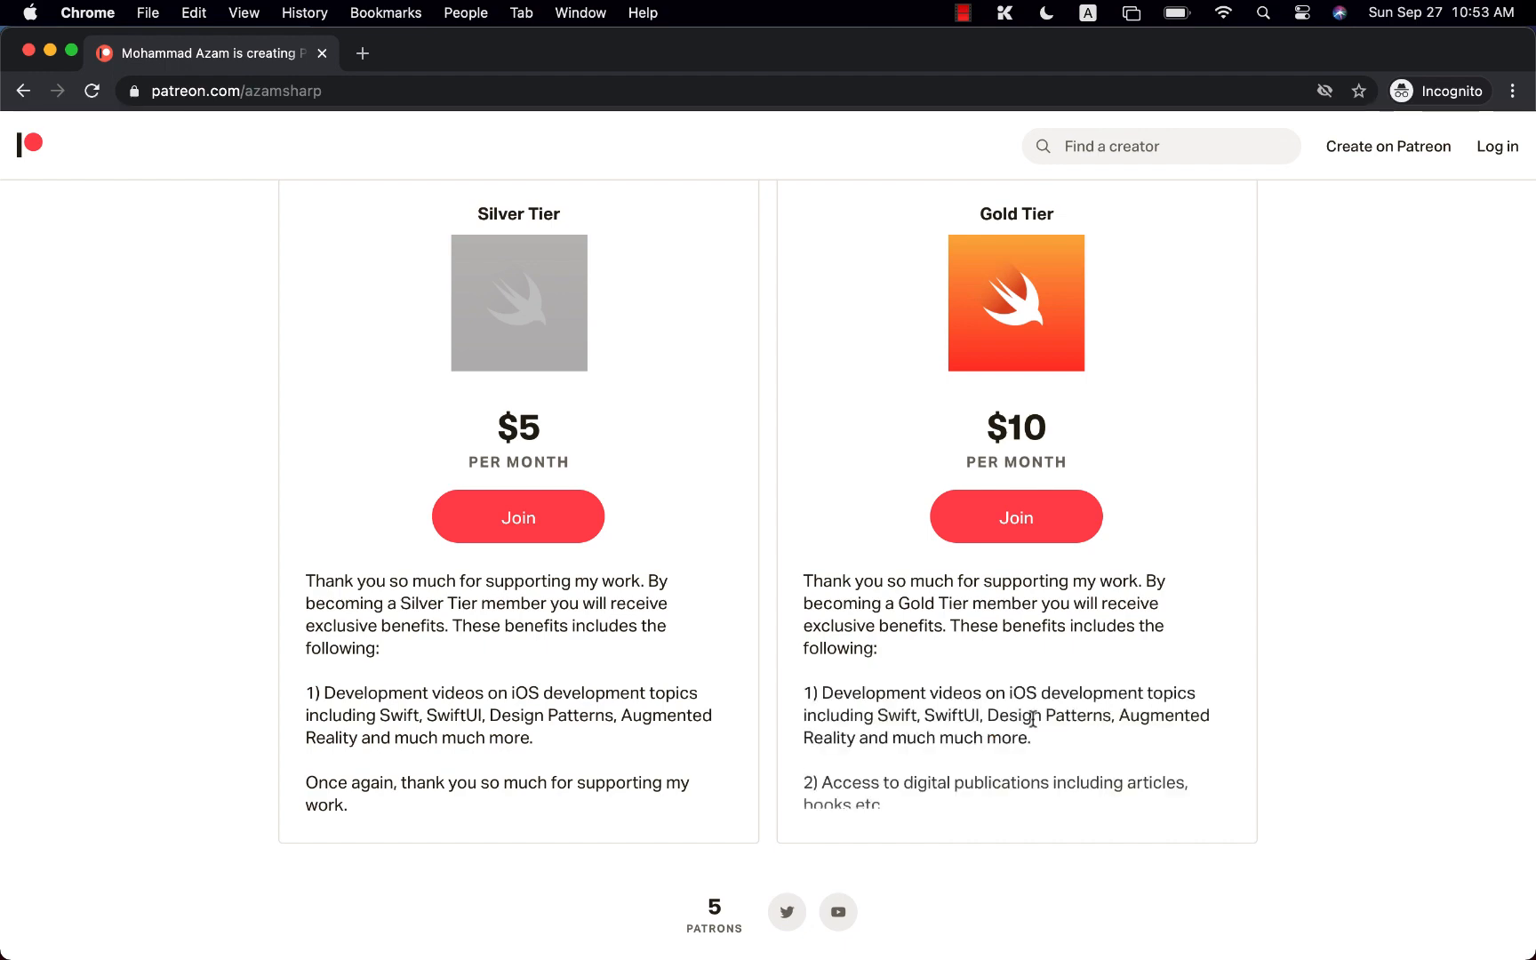
scroll("down", 3)
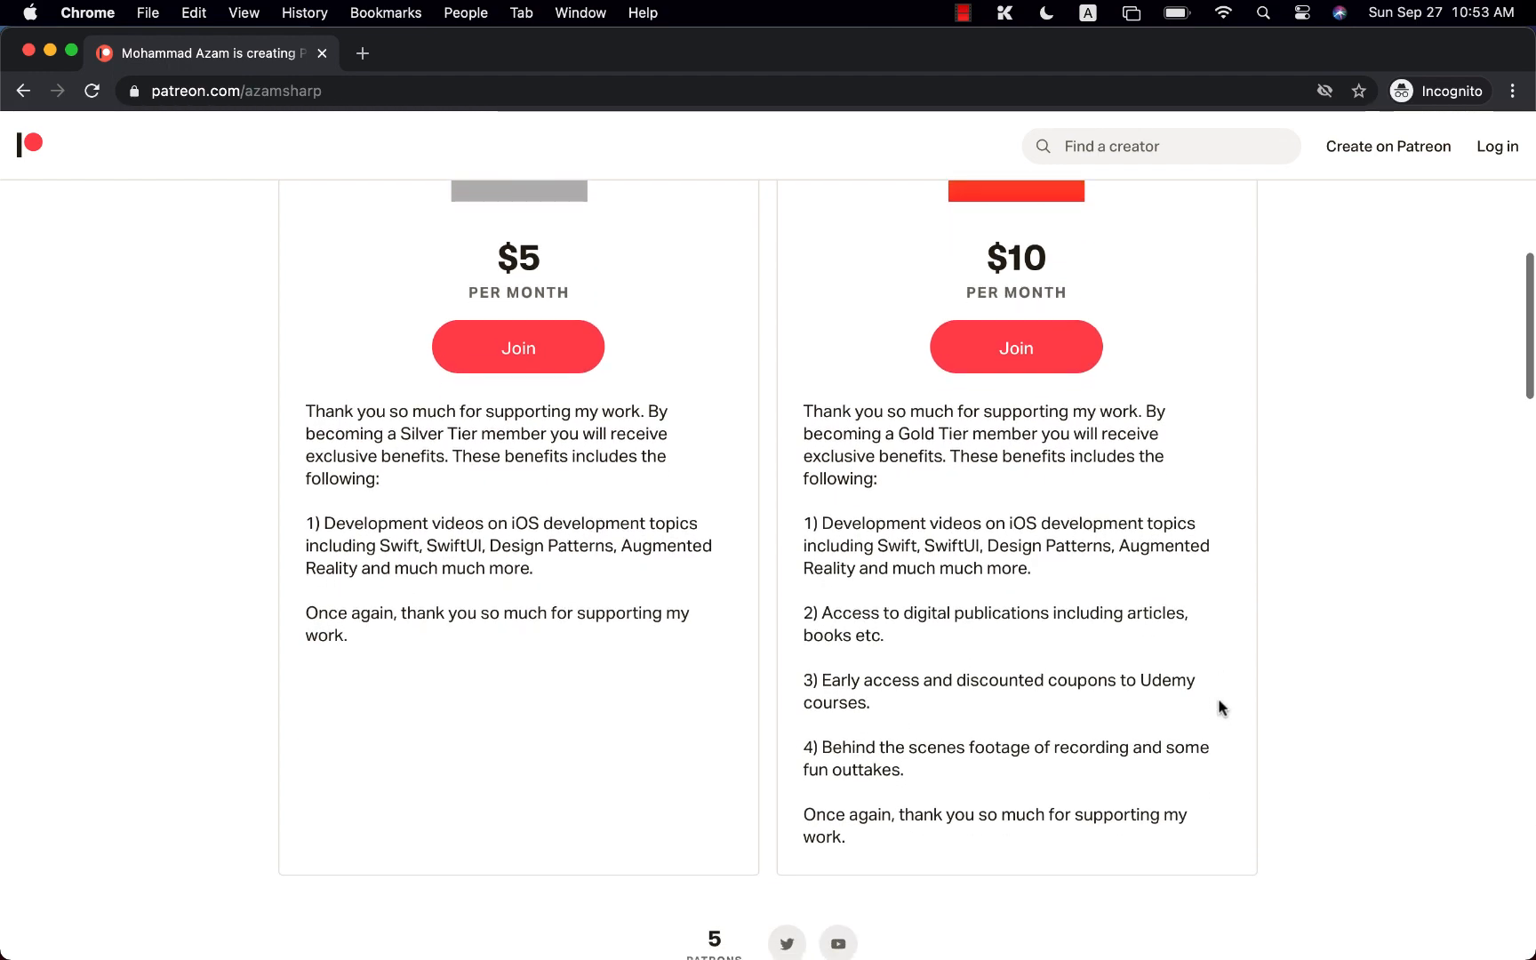
scroll("down", 3)
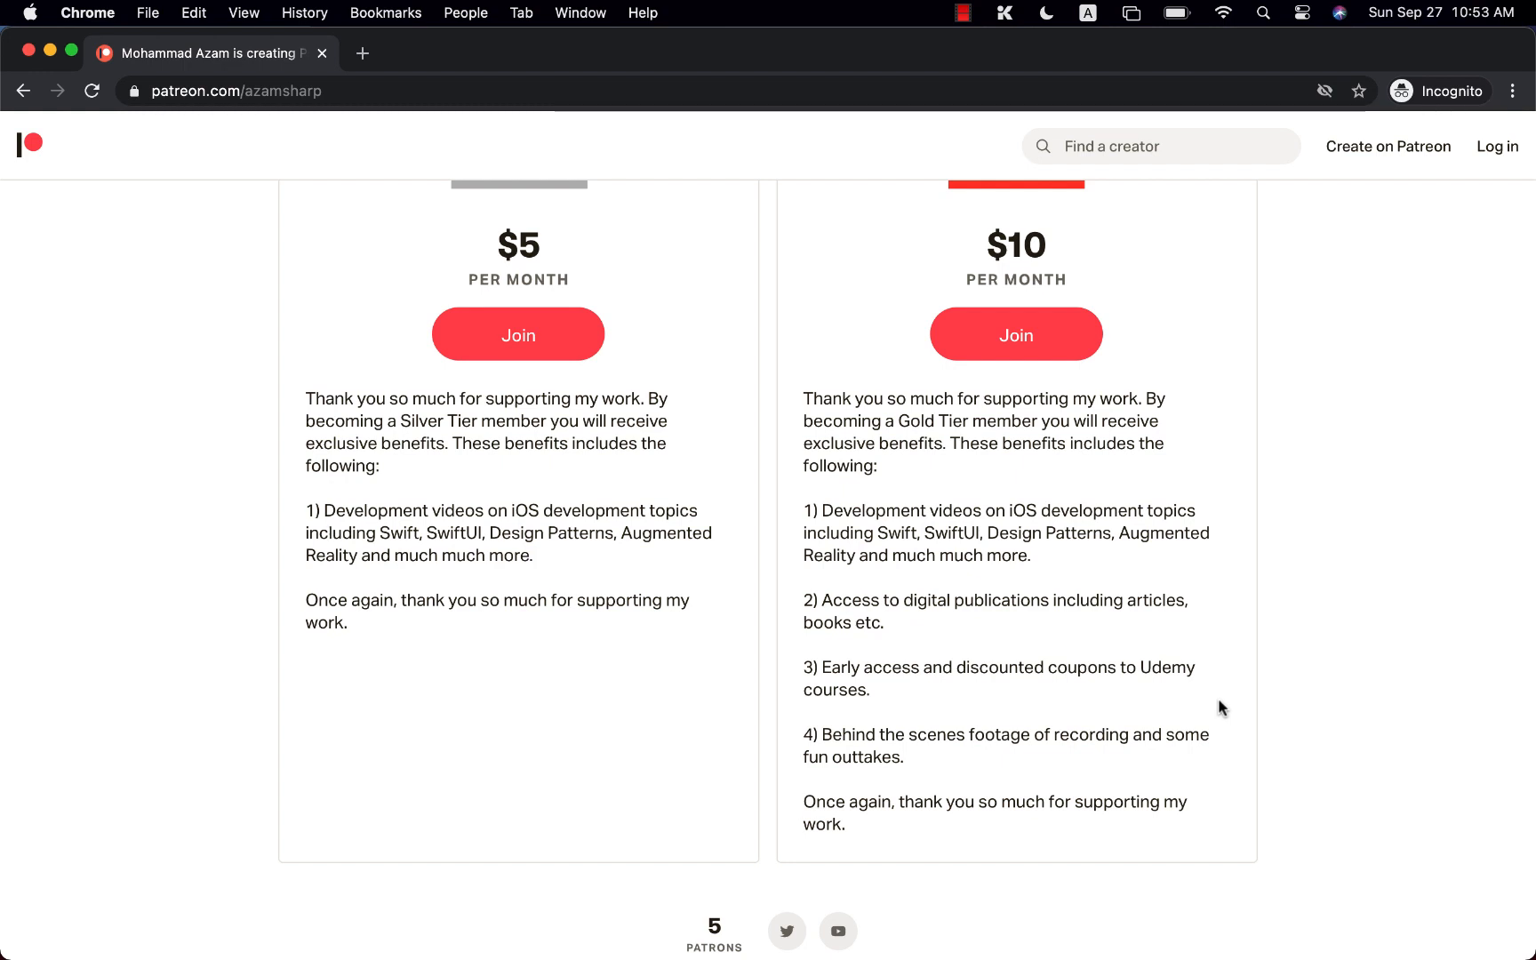
mouse_move(1271, 688)
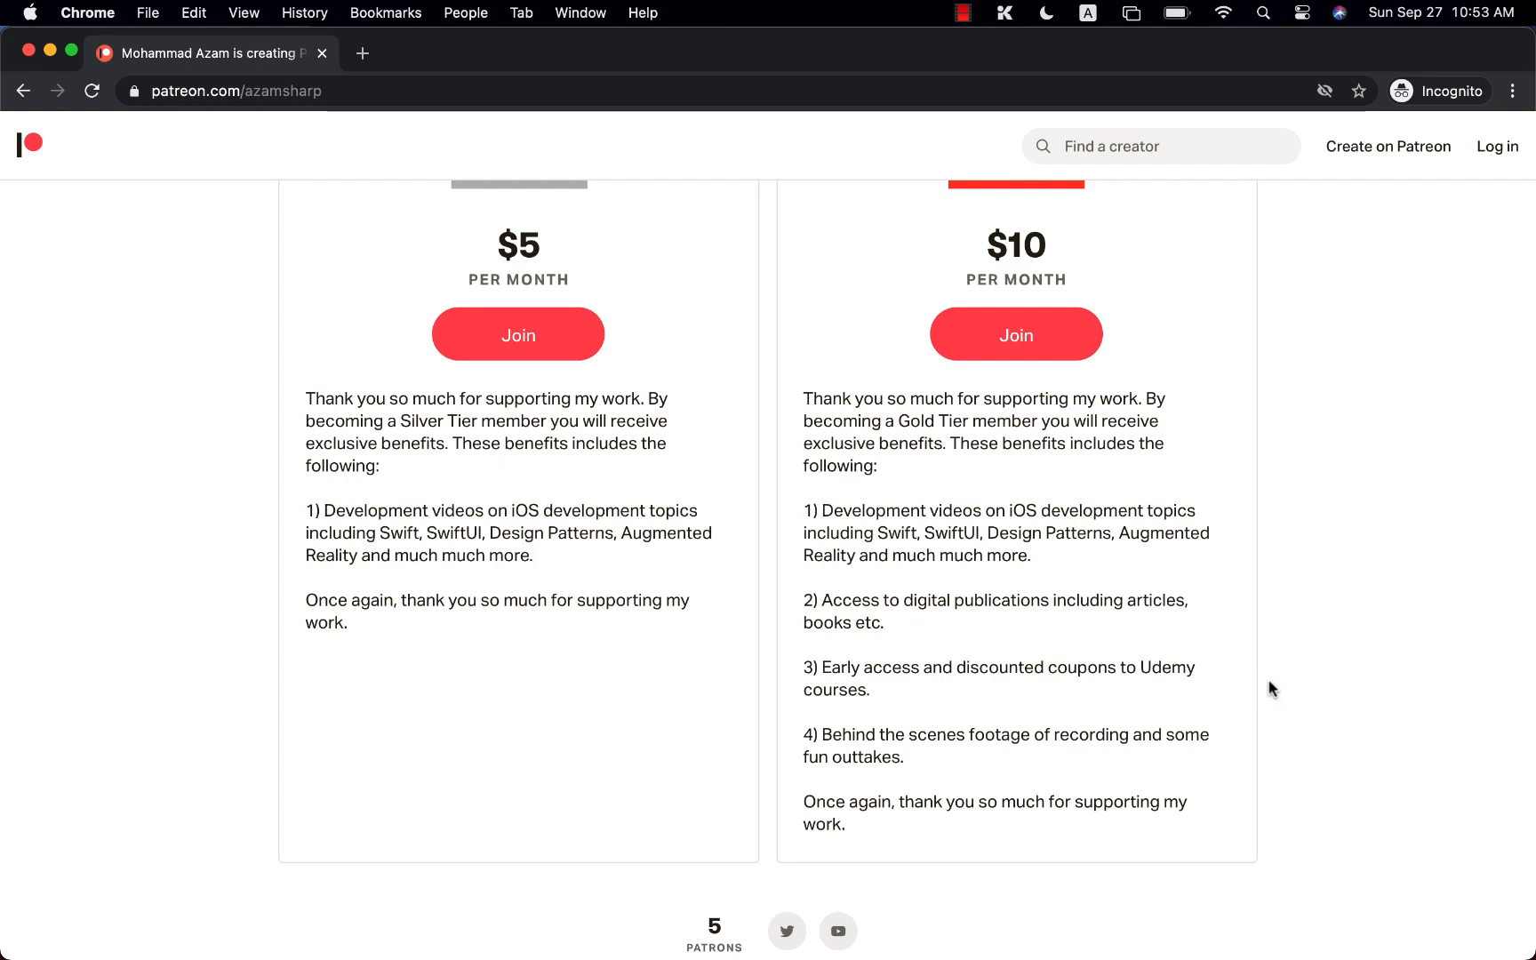
scroll("down", 3)
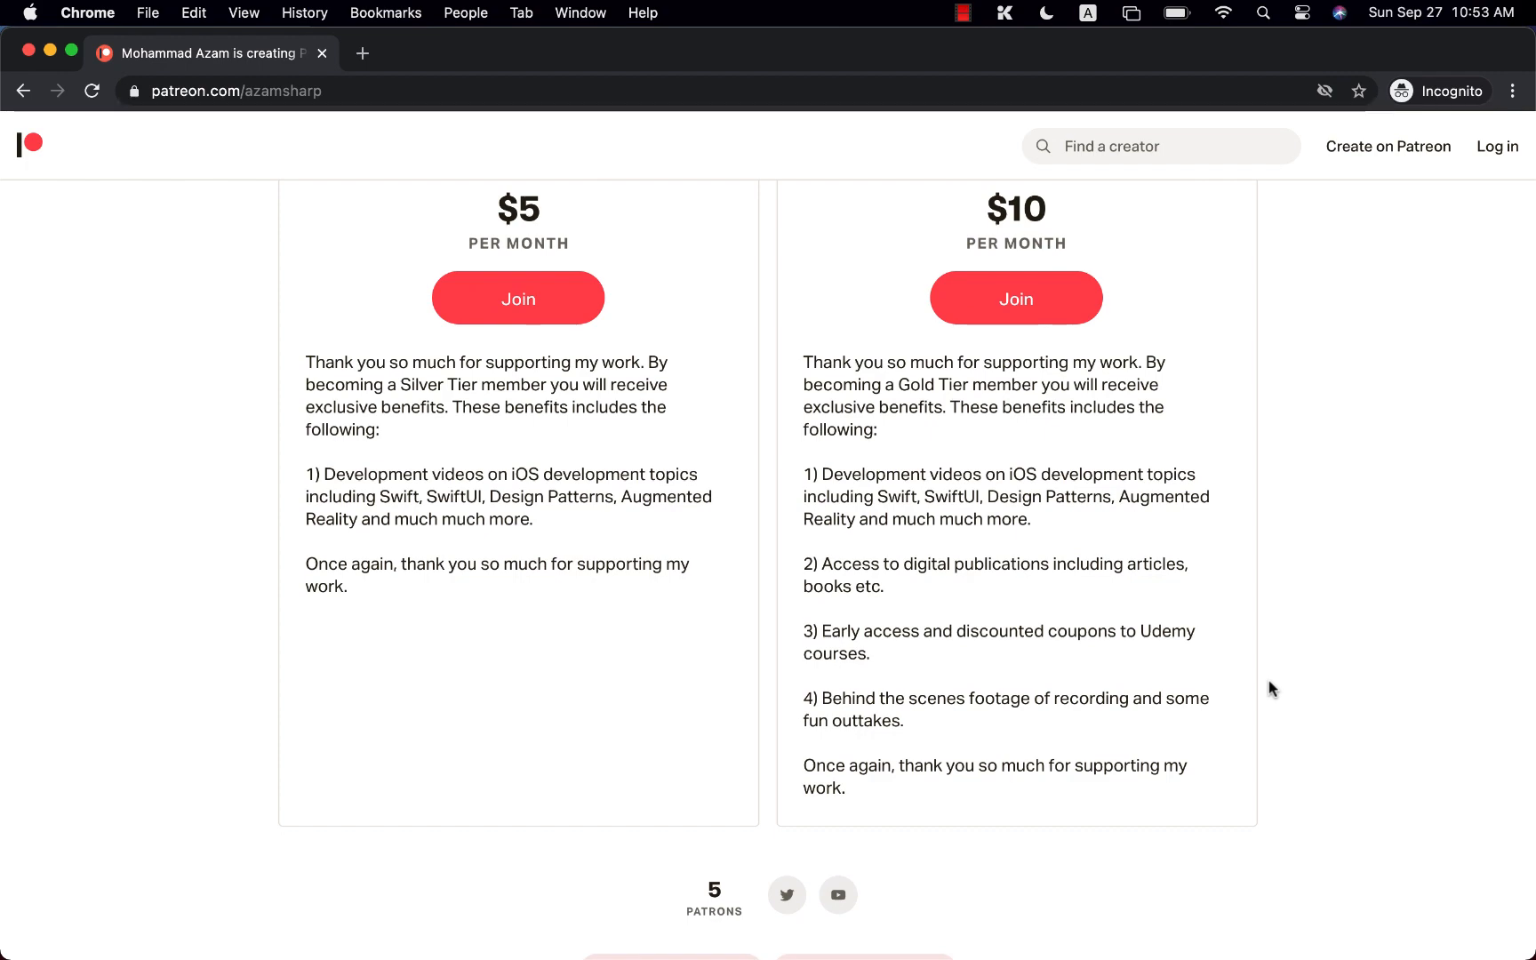
scroll("up", 3)
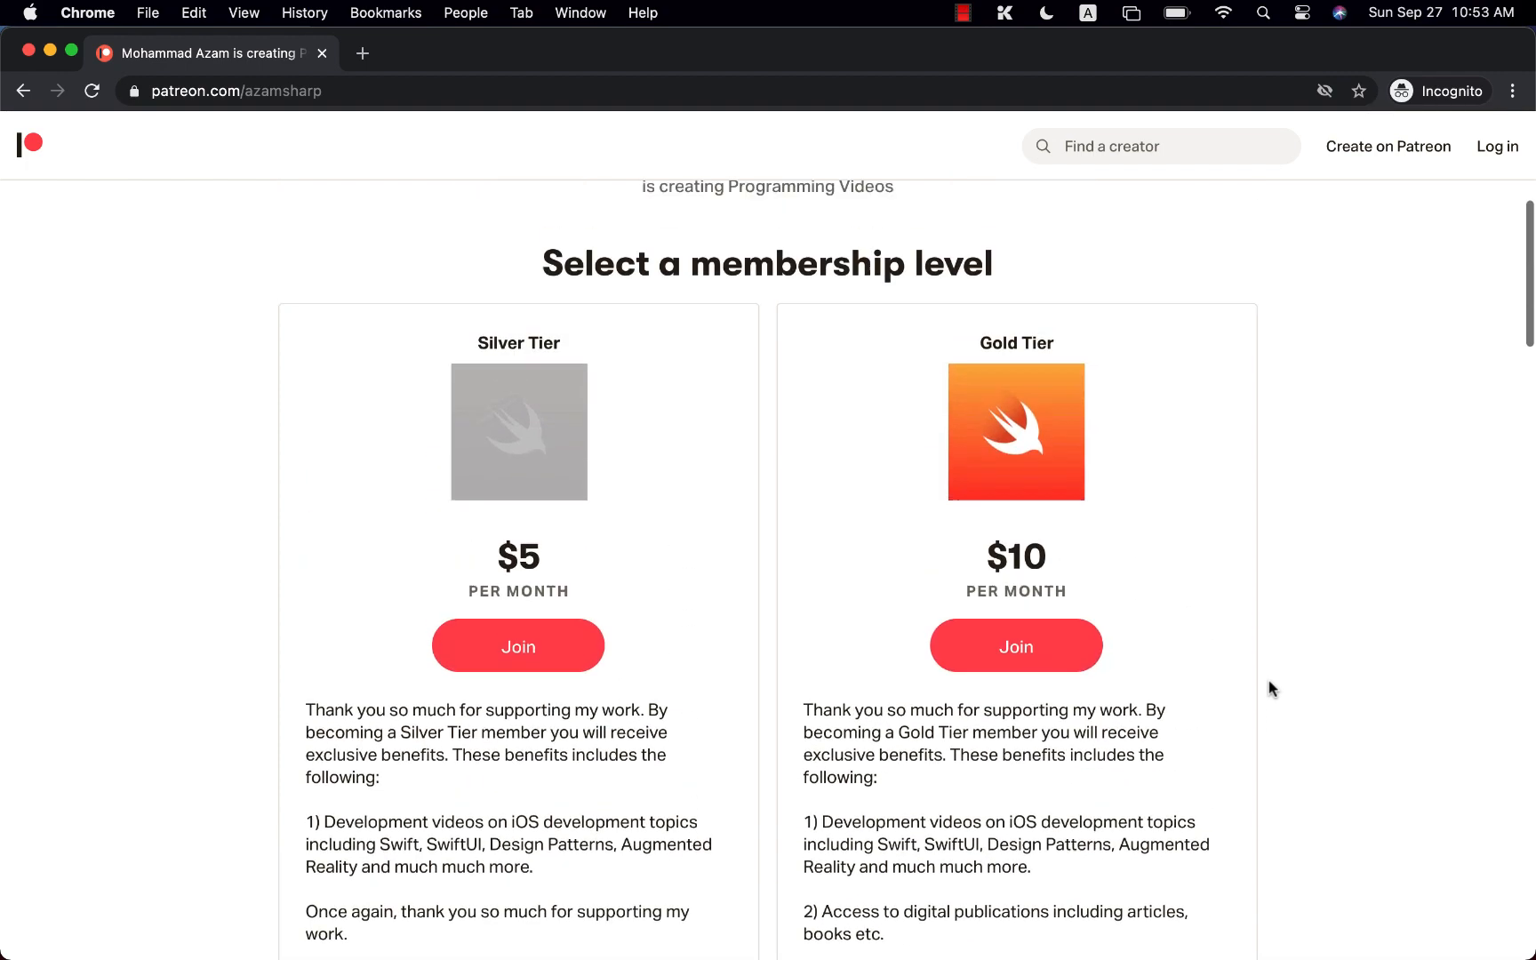
scroll("up", 3)
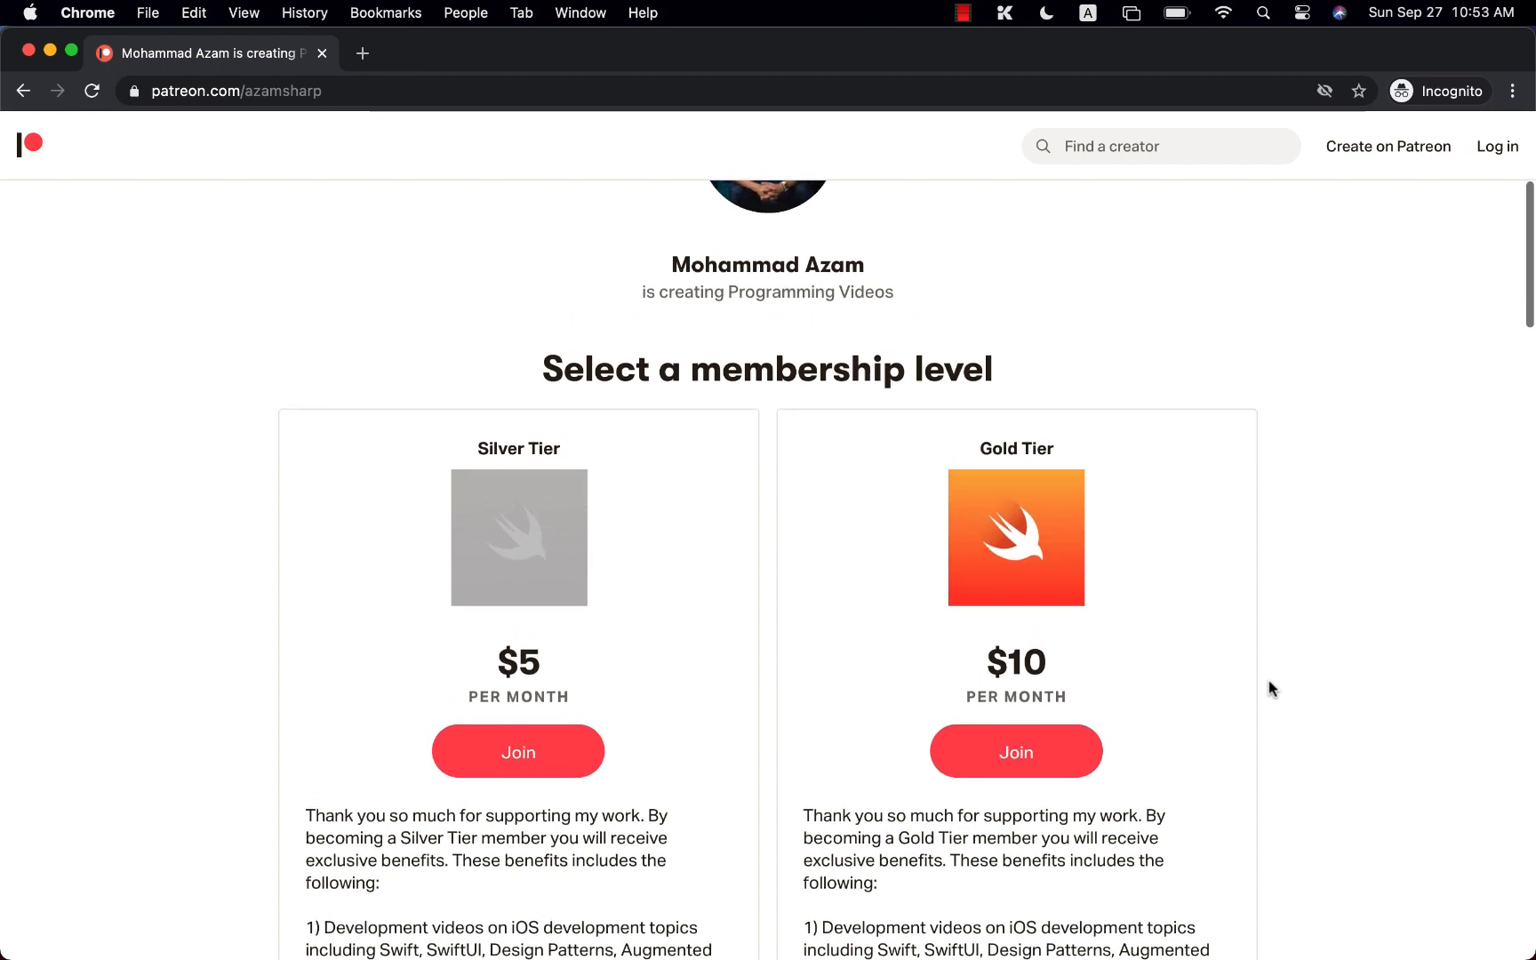
scroll("down", 3)
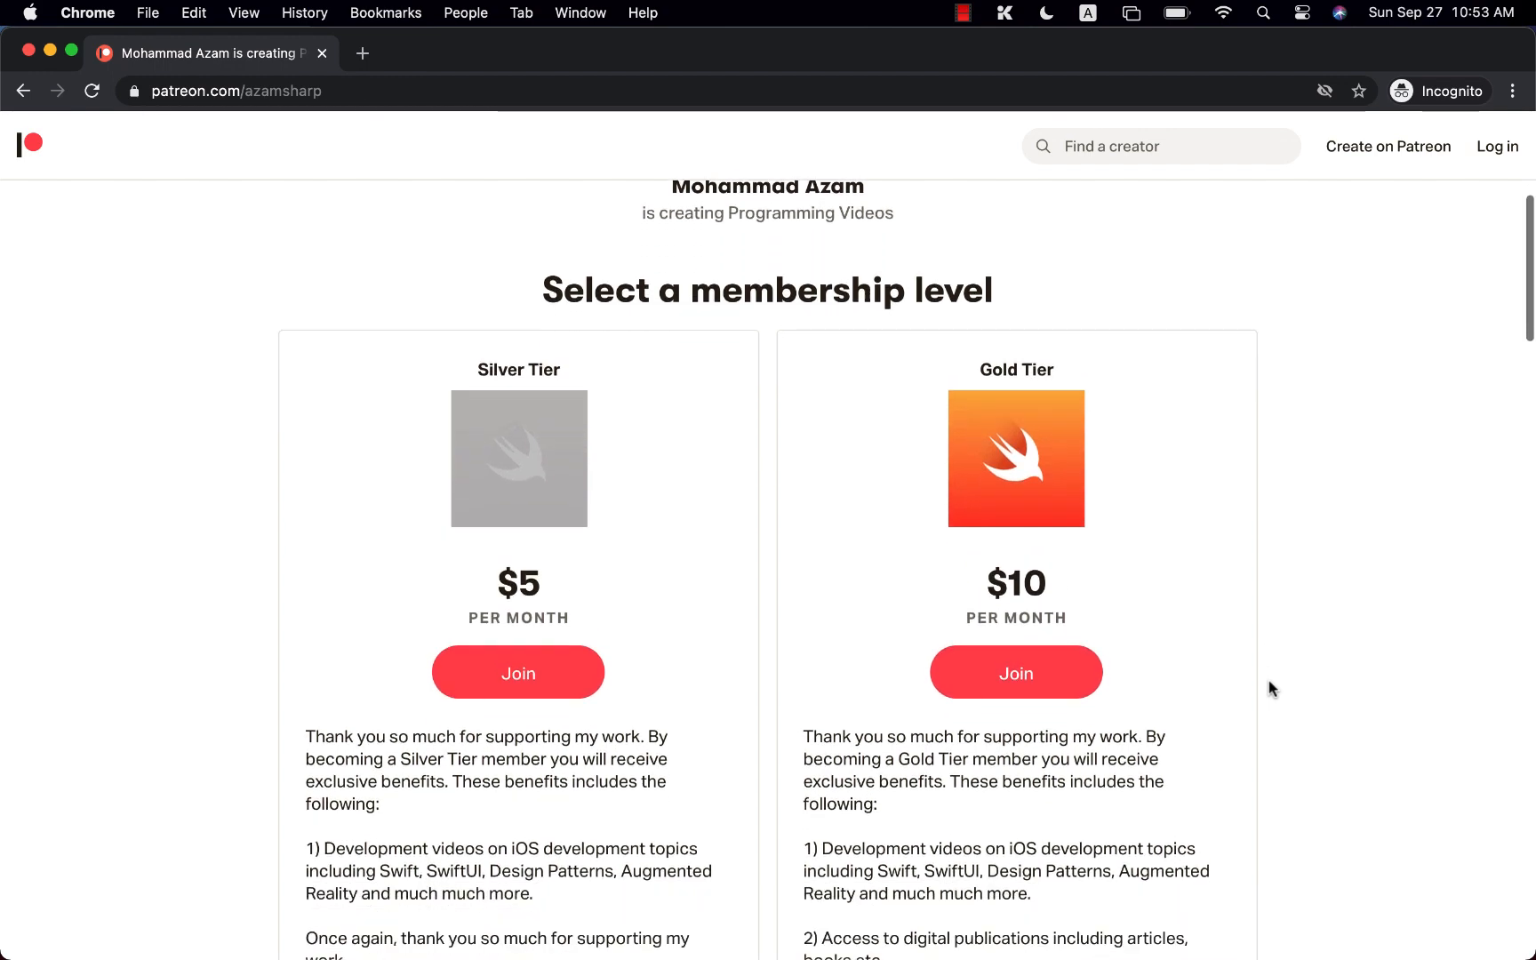
scroll("up", 3)
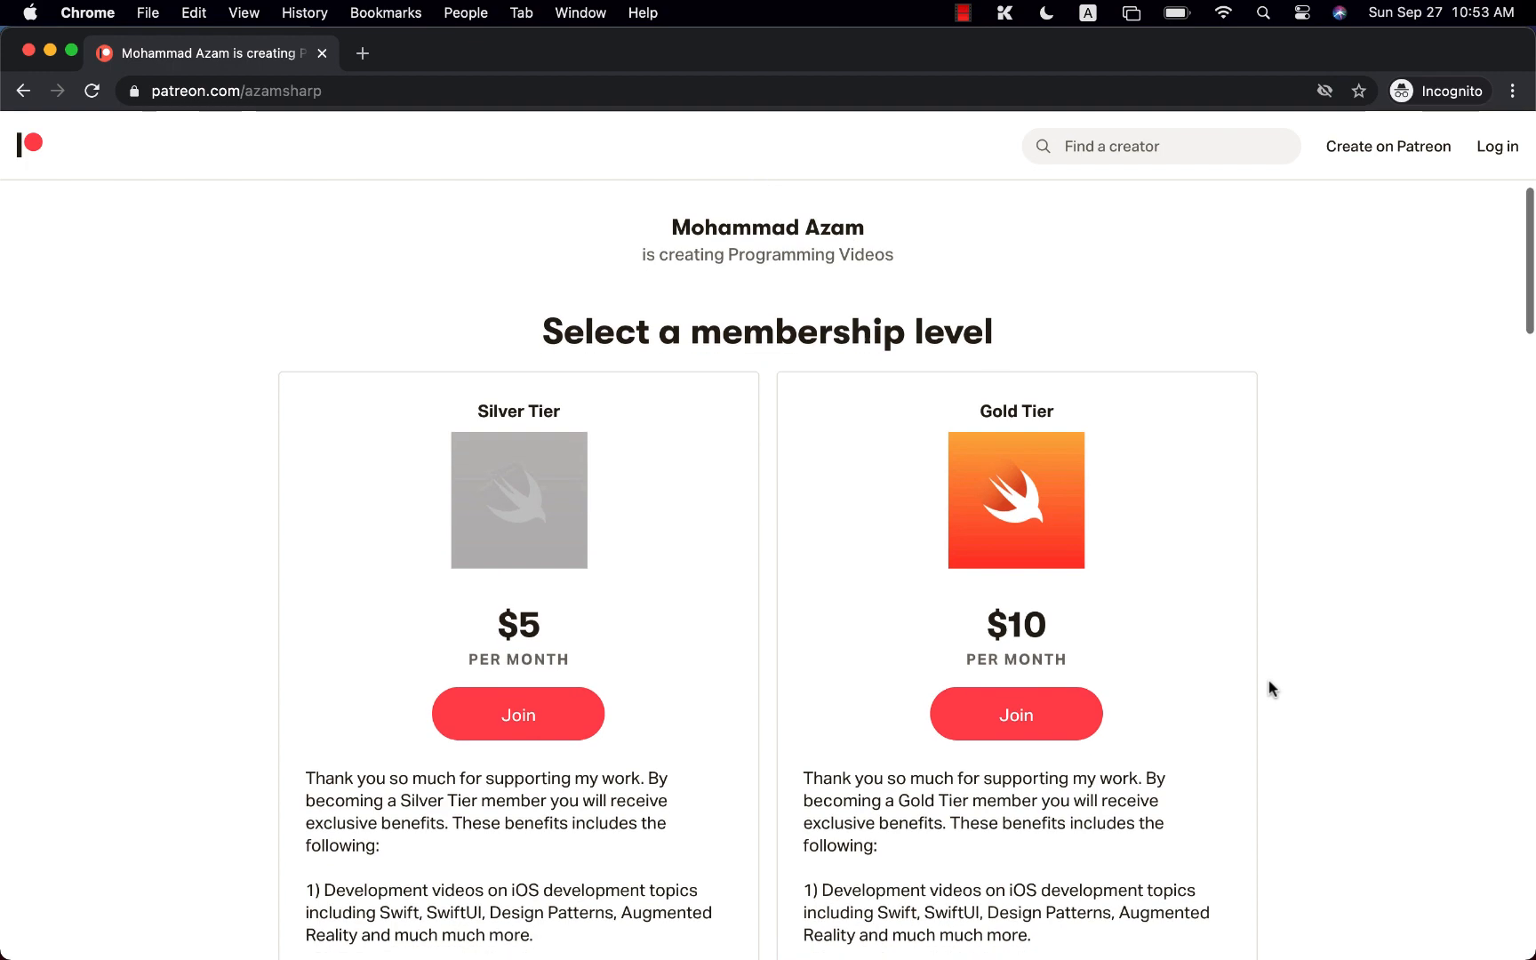
scroll("down", 3)
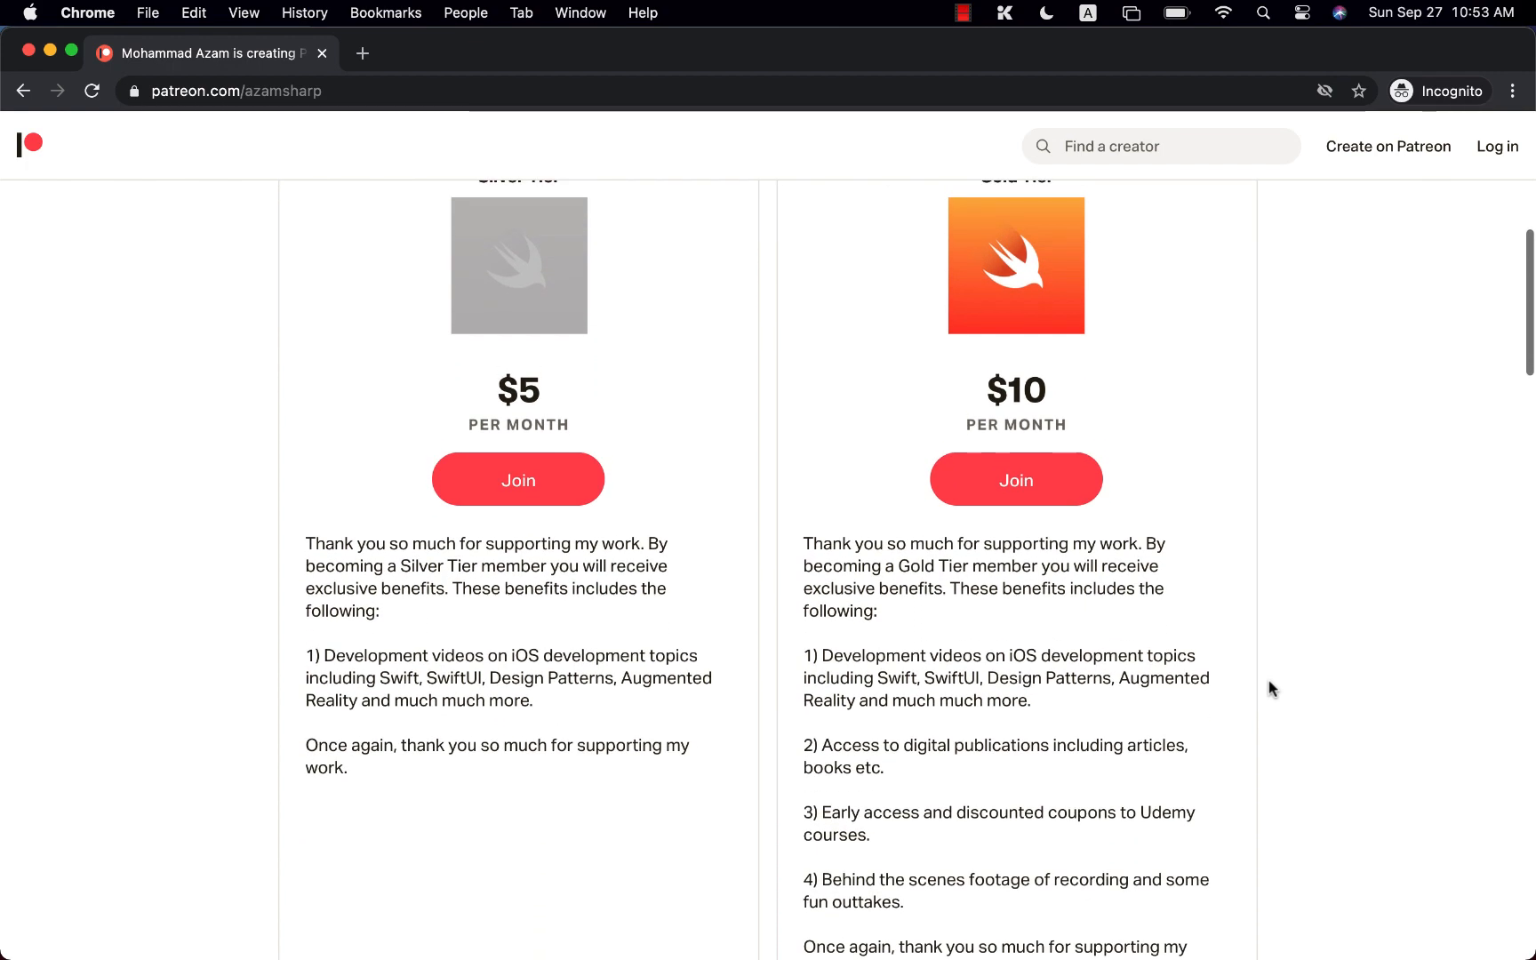
mouse_move(1311, 652)
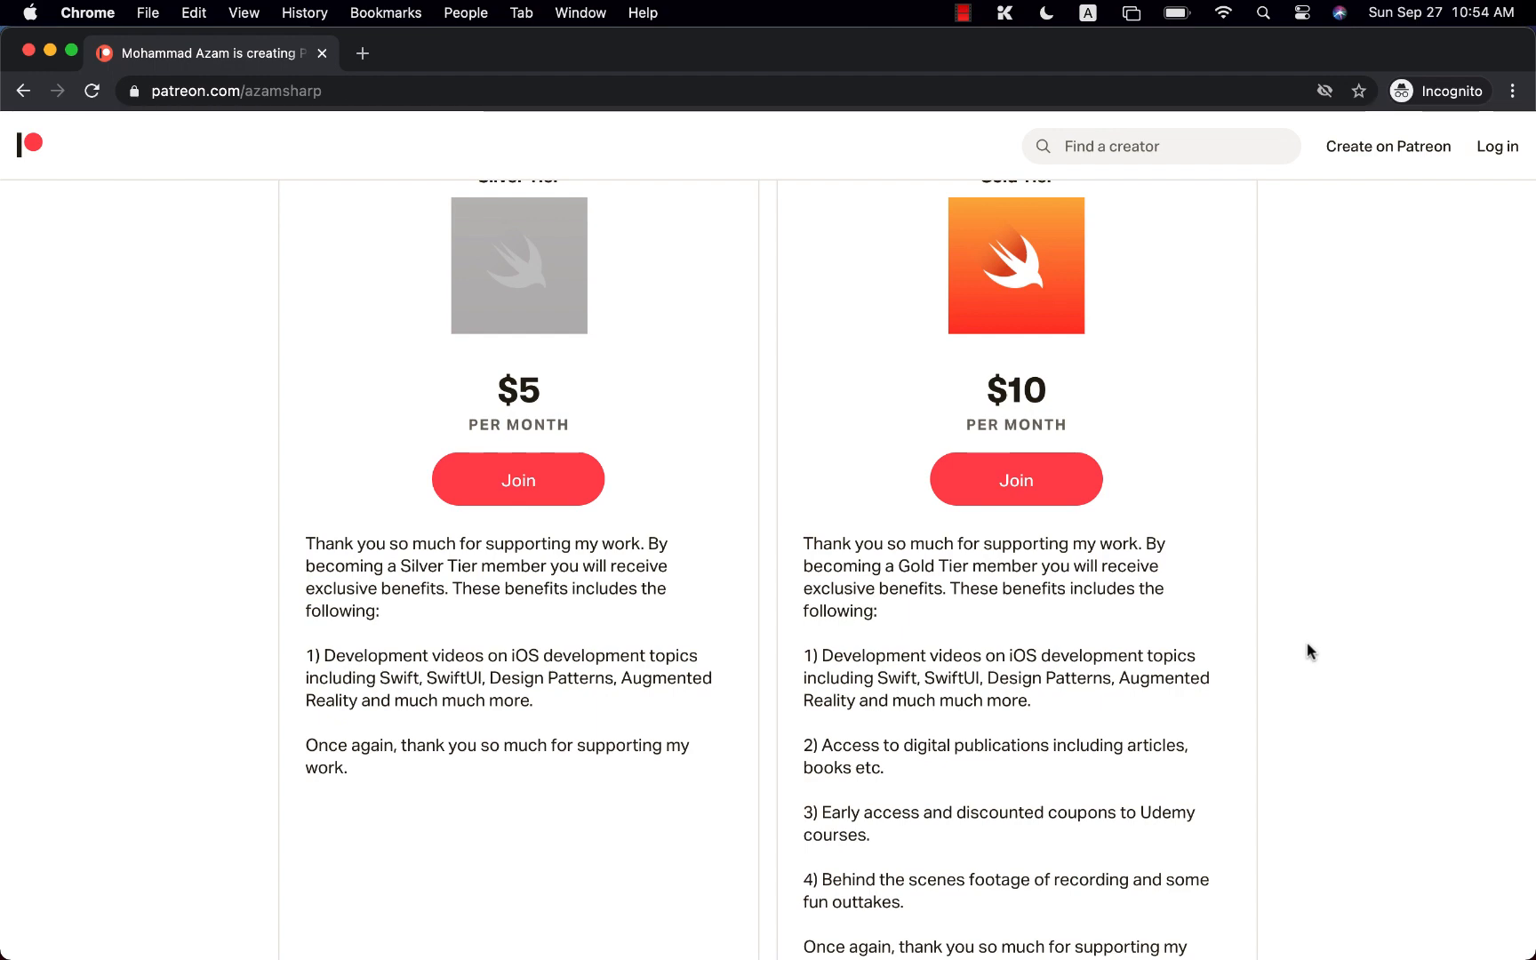
scroll("up", 3)
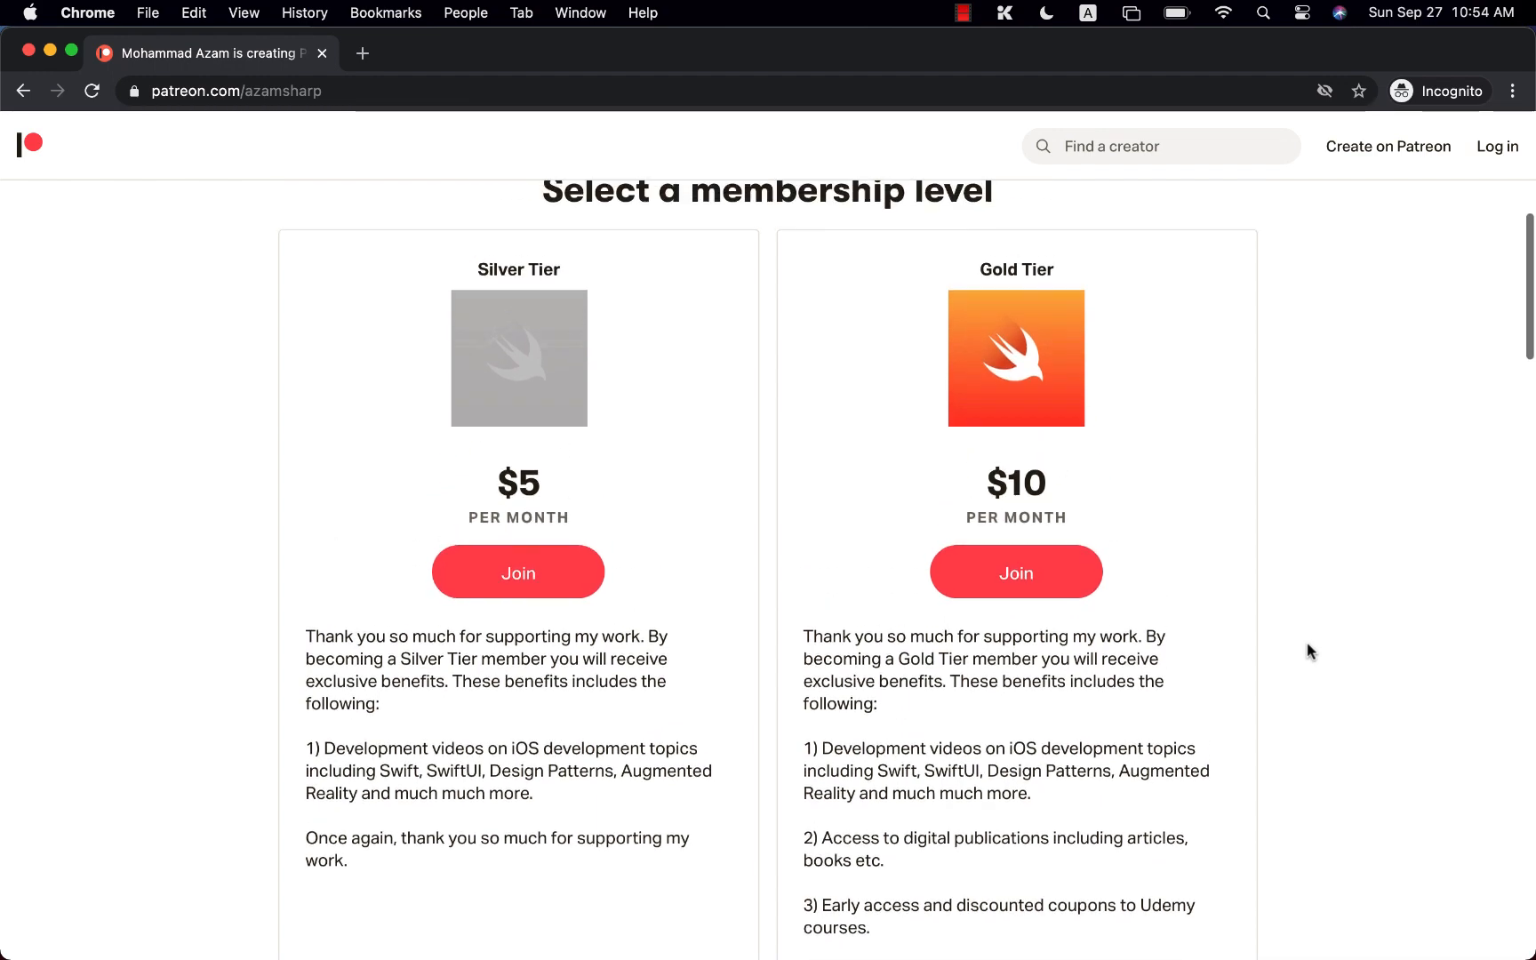
scroll("up", 3)
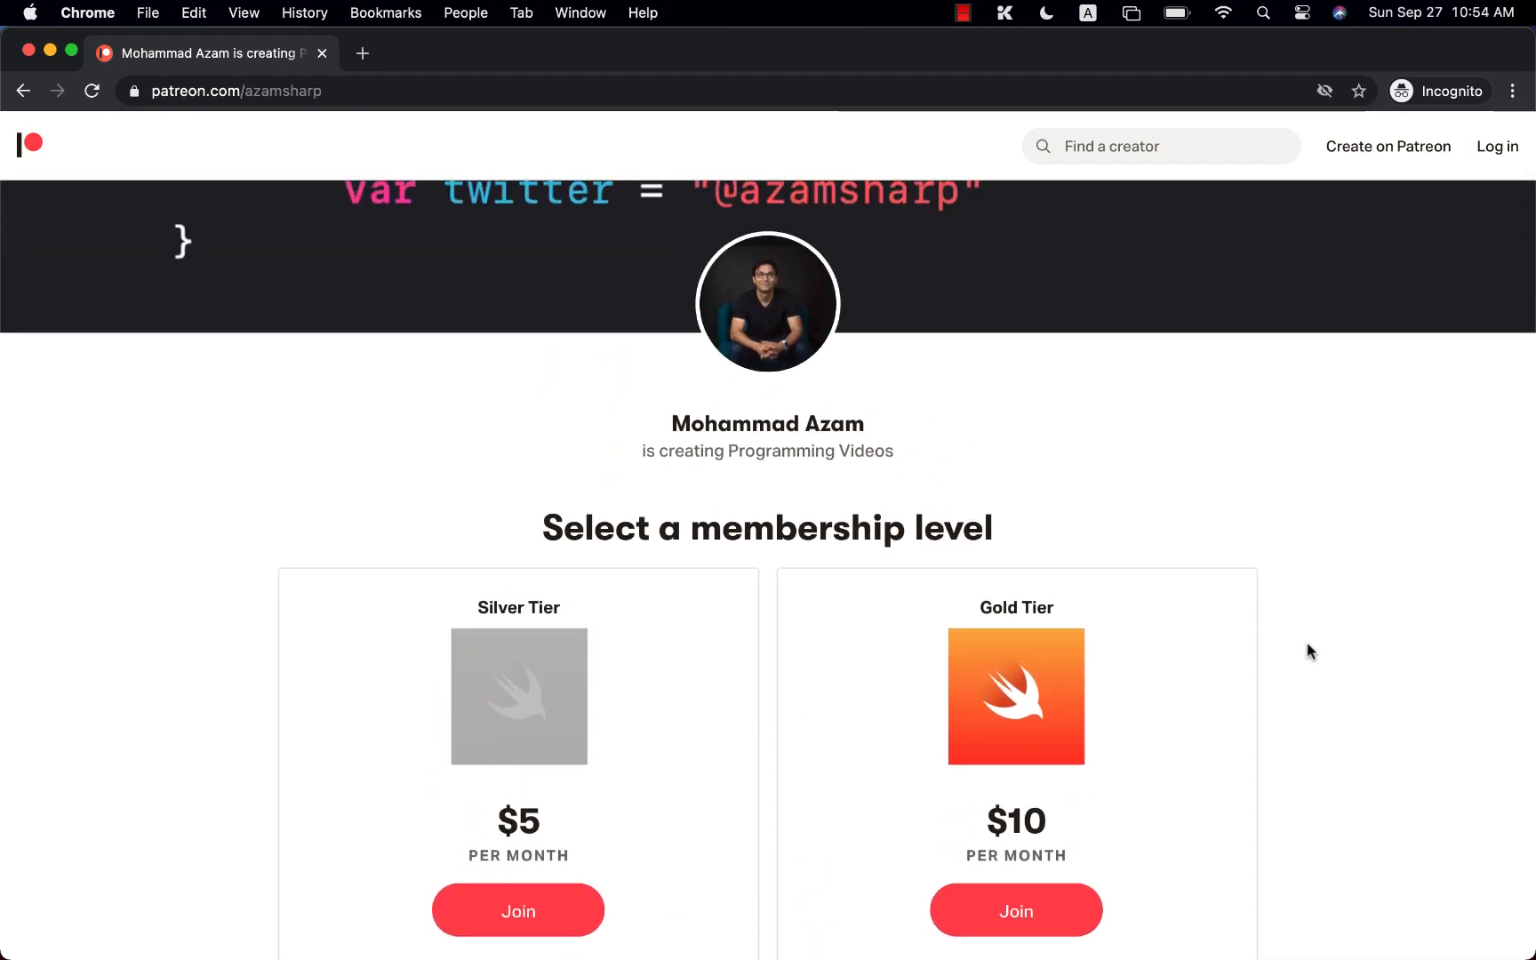